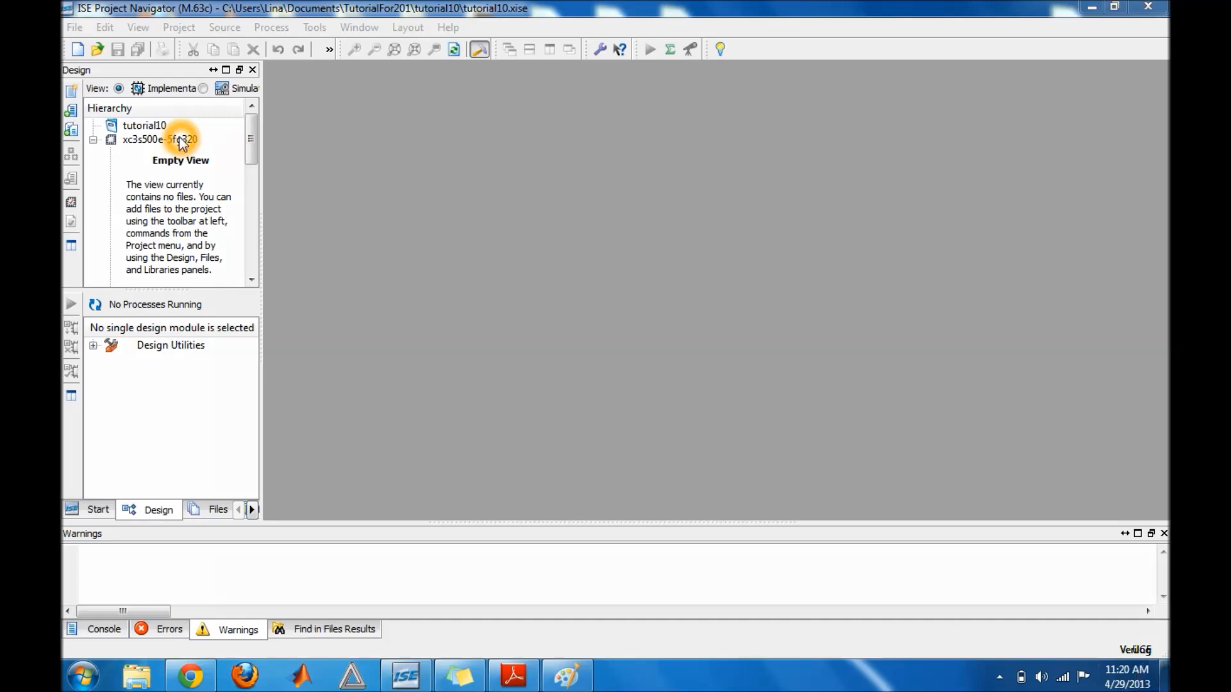
Step: Start a New Source from the device and choose Verilog Module as the type
{"action": "right_click", "coordinate": [156, 126]}
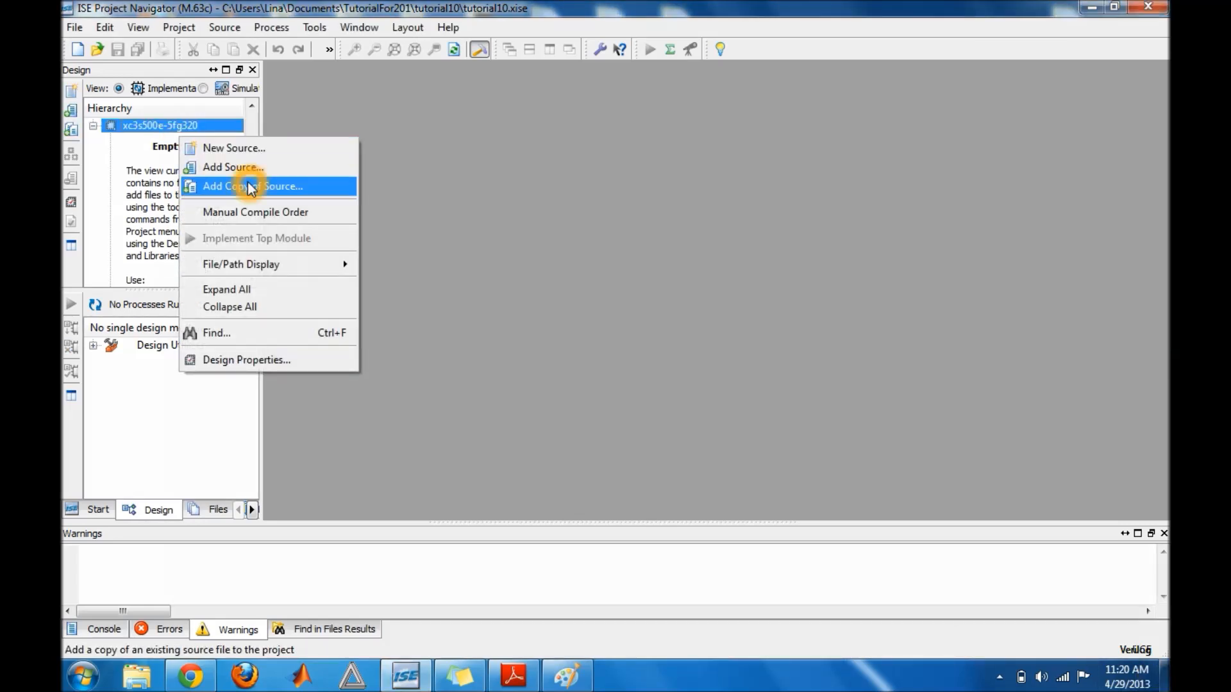
{"action": "mouse_move", "coordinate": [233, 147]}
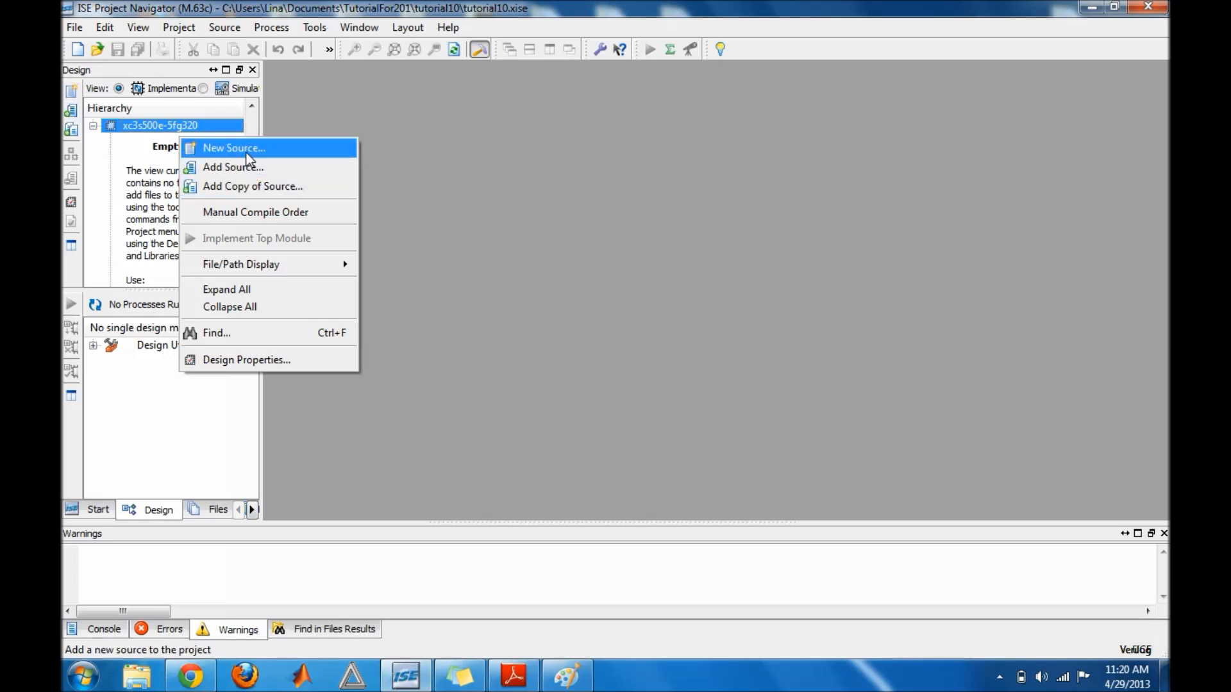
{"action": "left_click", "coordinate": [234, 147]}
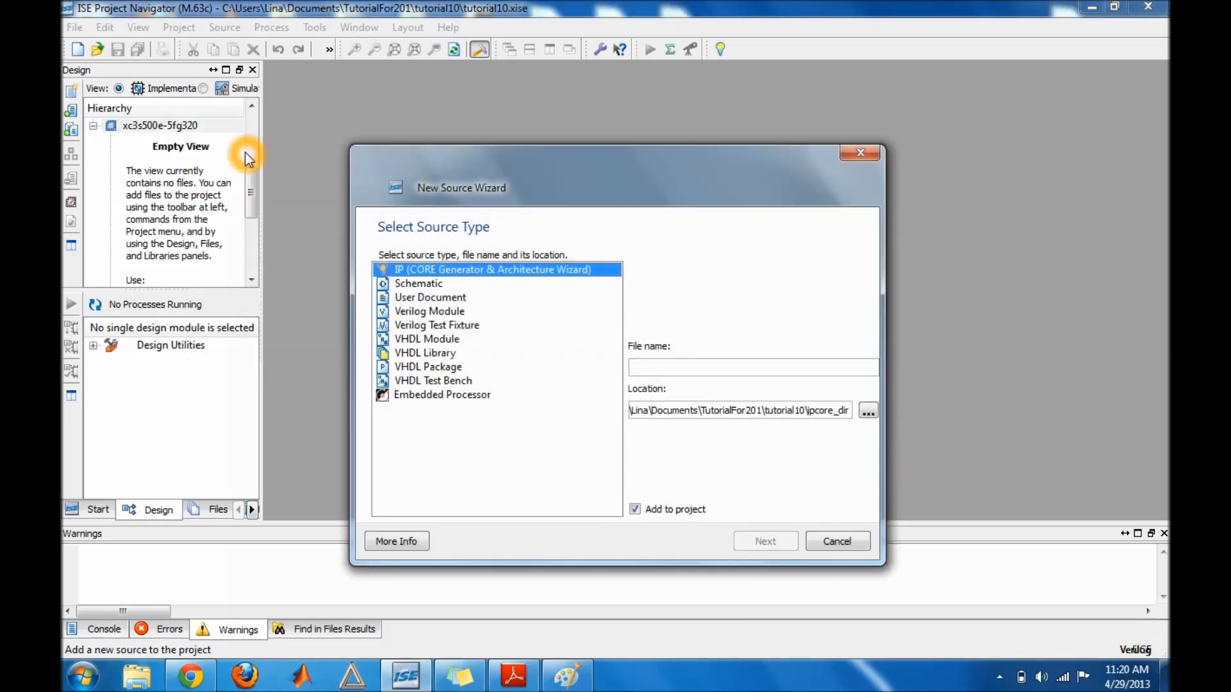
{"action": "mouse_move", "coordinate": [448, 349]}
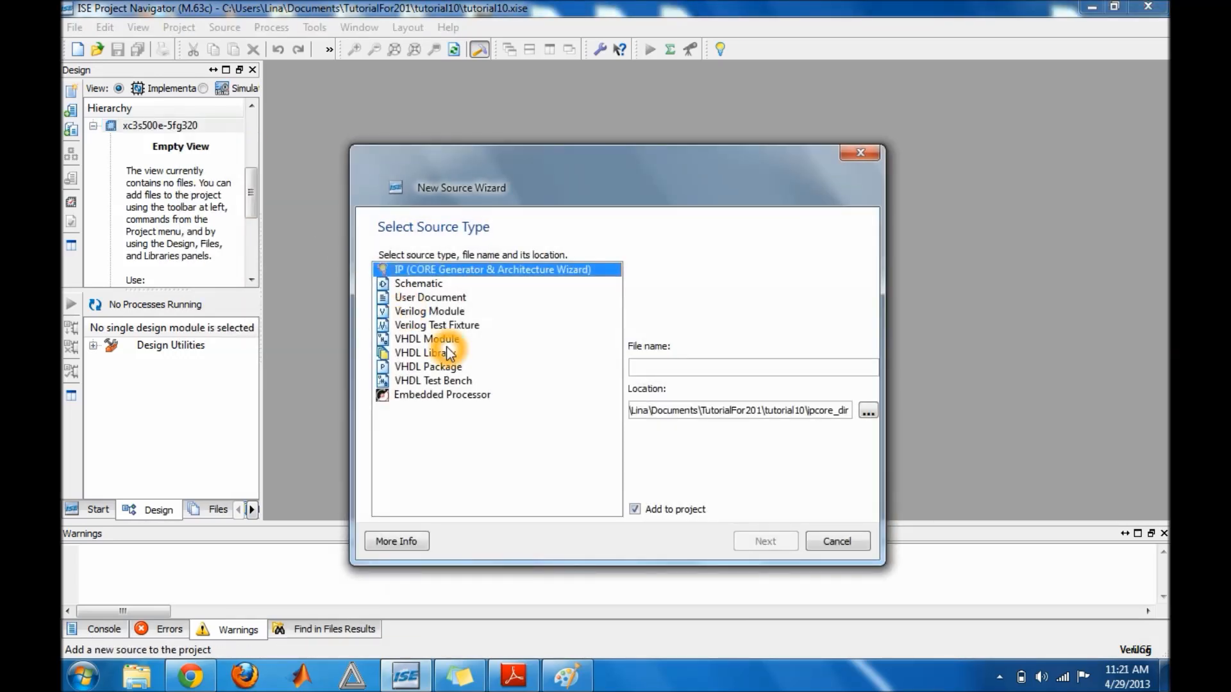
{"action": "left_click", "coordinate": [427, 339]}
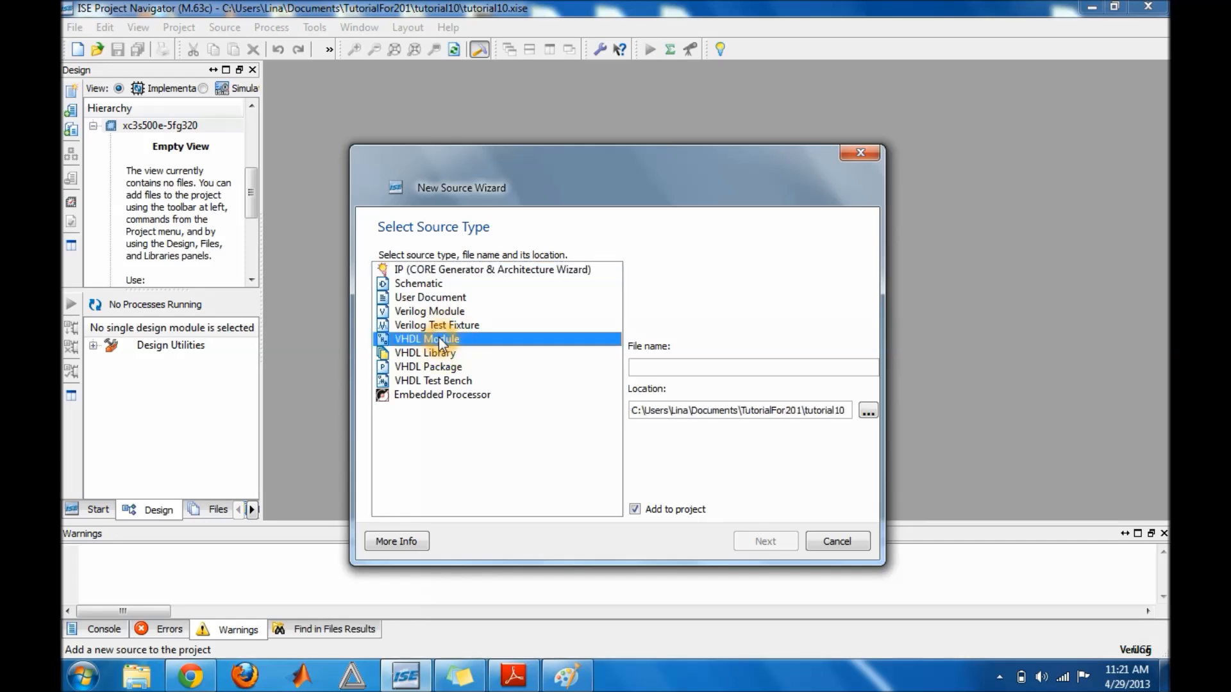
{"action": "left_click", "coordinate": [429, 310]}
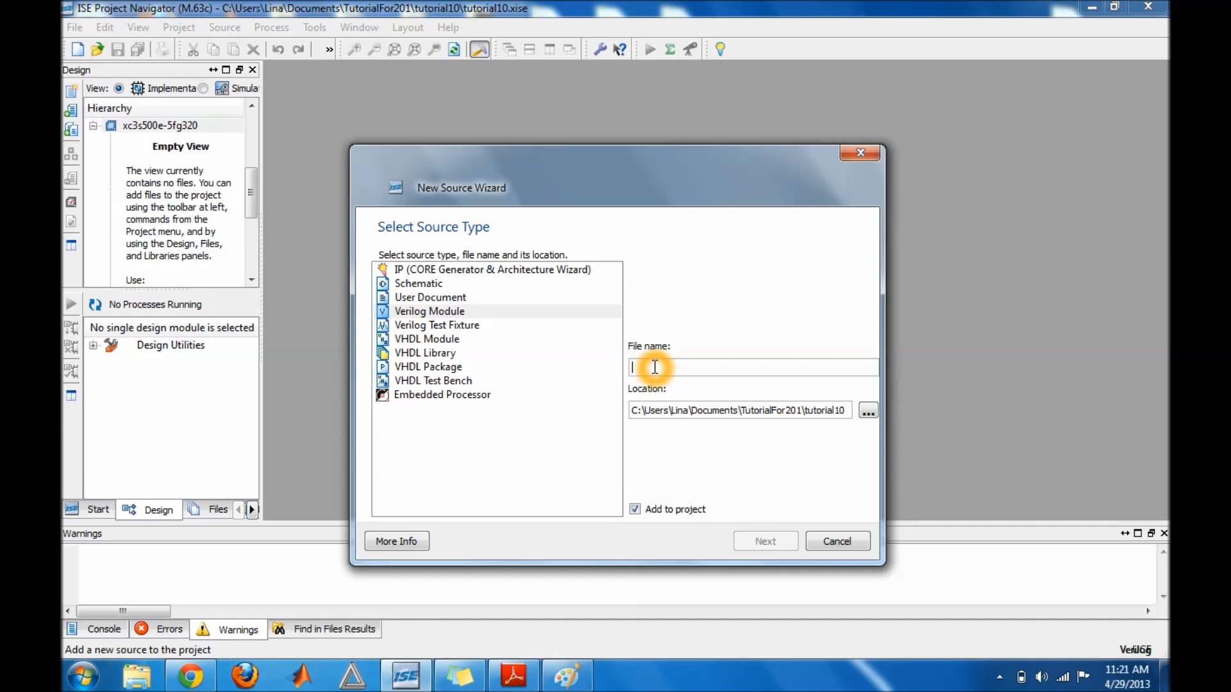
Step: Name the module hex_to_7seg and finish the wizard without defining ports
{"action": "type", "text": "hex"}
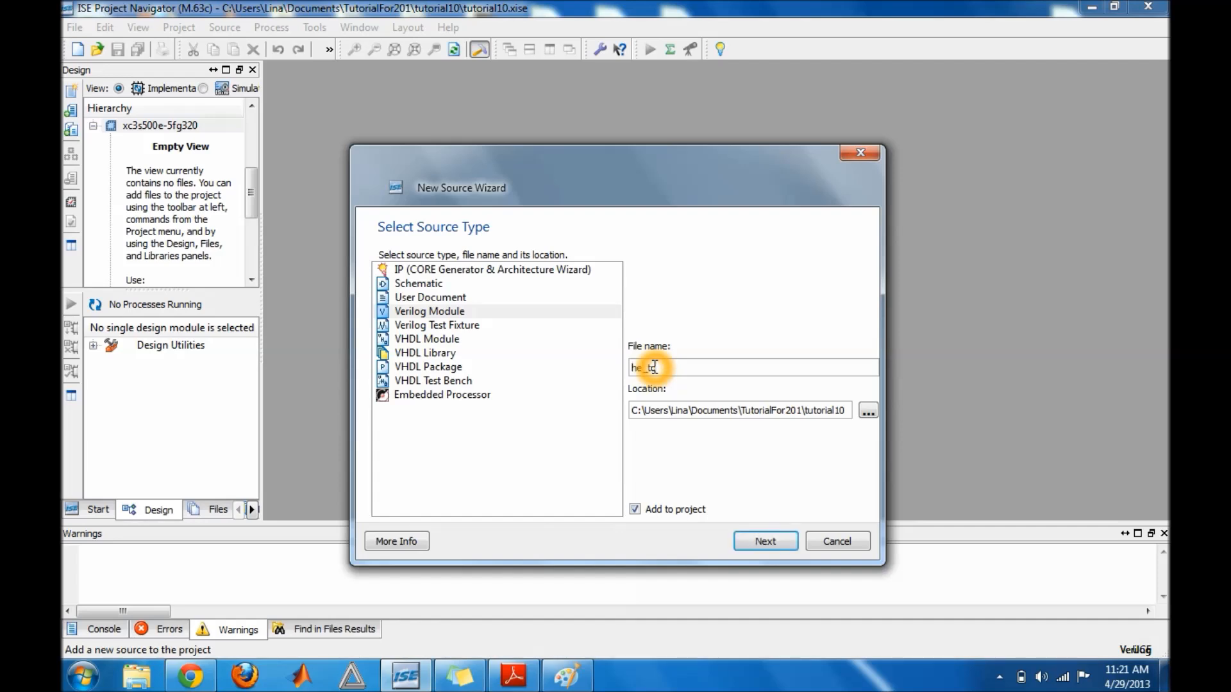
{"action": "key", "text": "BackSpace"}
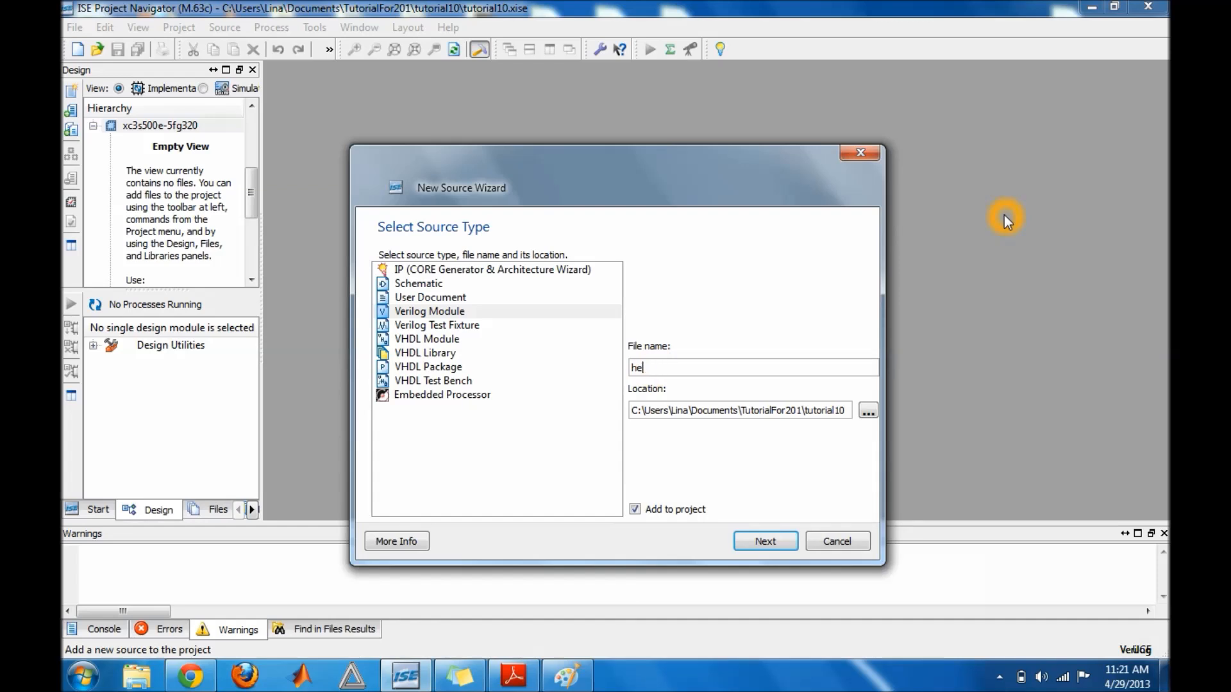
{"action": "type", "text": "x_to_"}
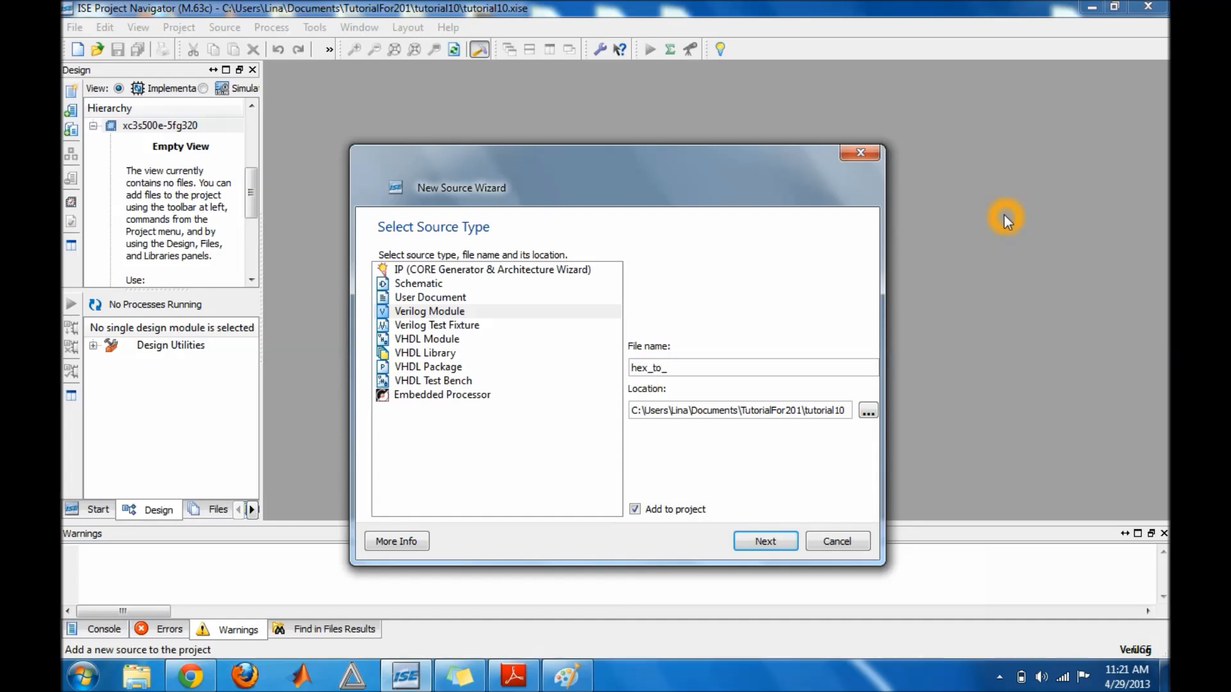
{"action": "type", "text": "7"}
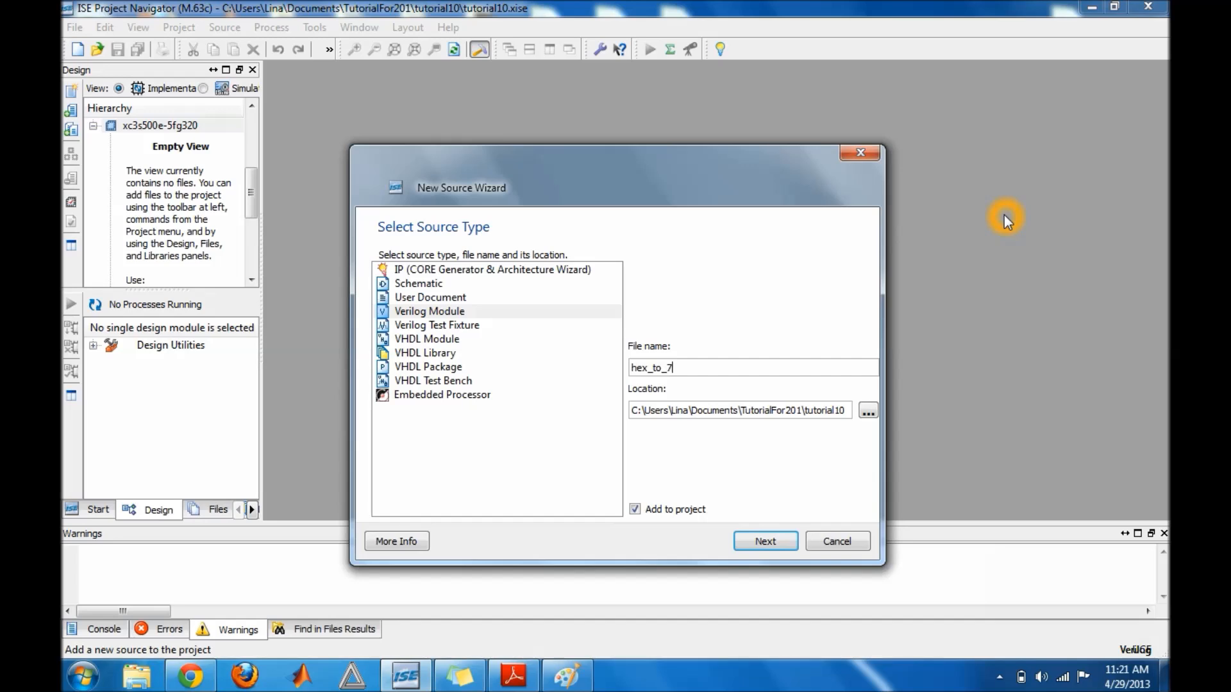
{"action": "type", "text": "seg"}
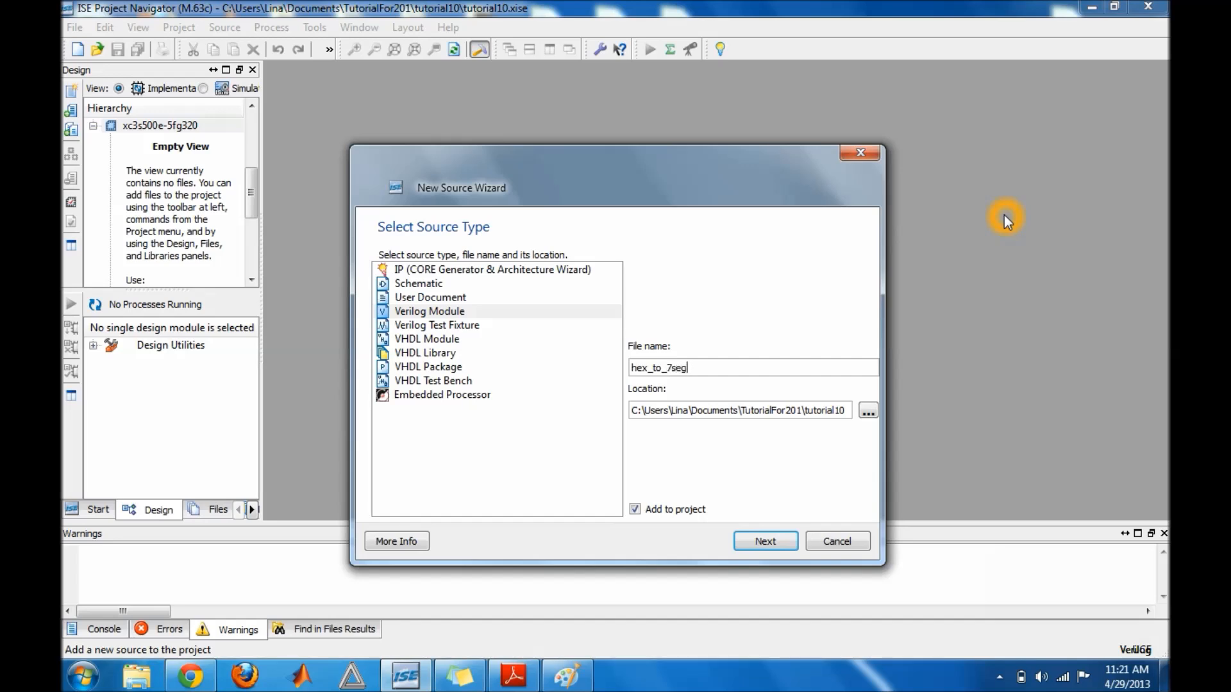
{"action": "left_click", "coordinate": [764, 541]}
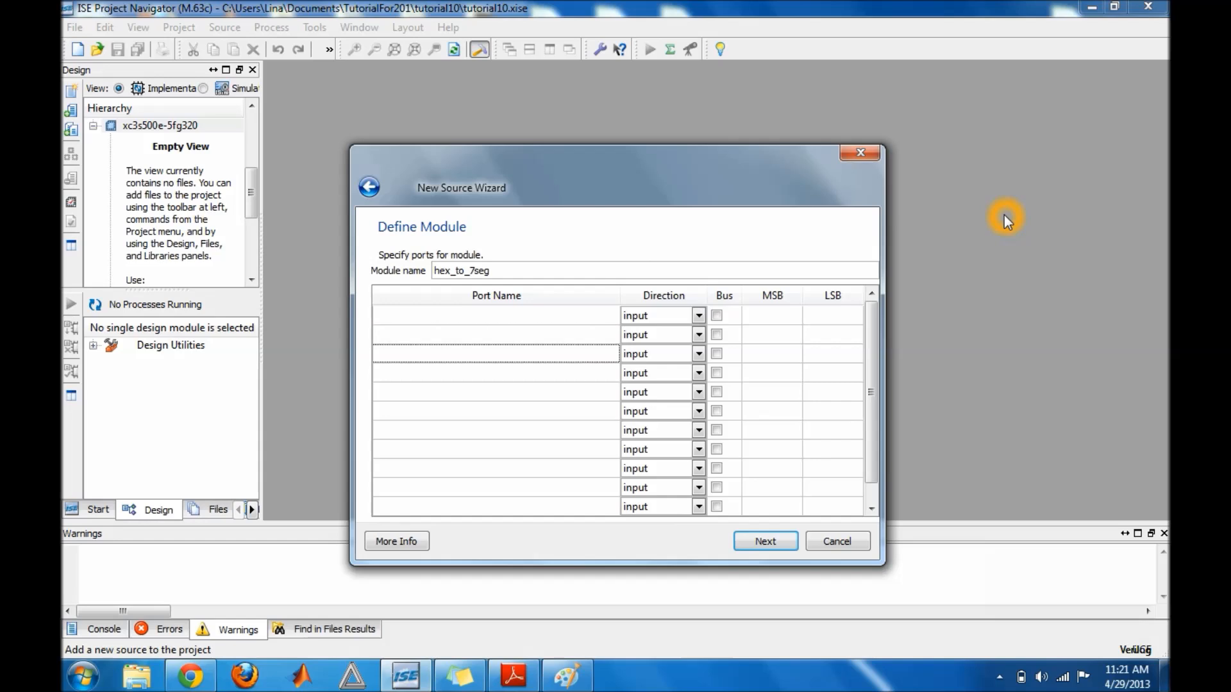
{"action": "left_click", "coordinate": [764, 541]}
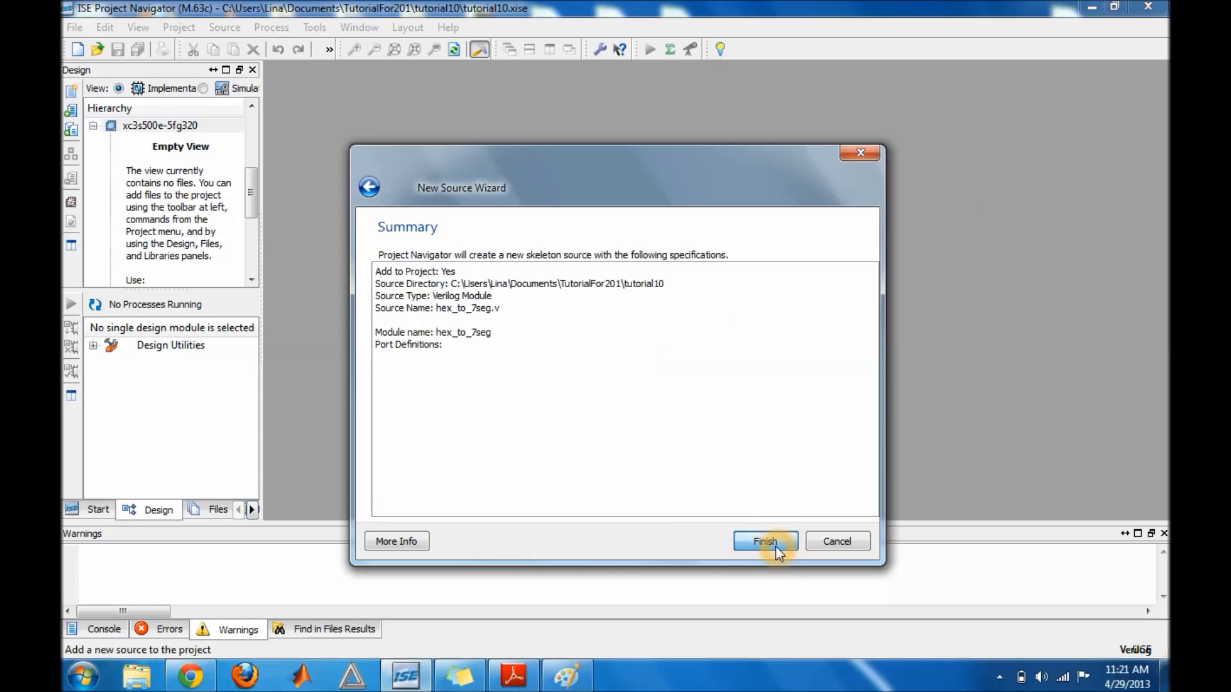
{"action": "left_click", "coordinate": [764, 541]}
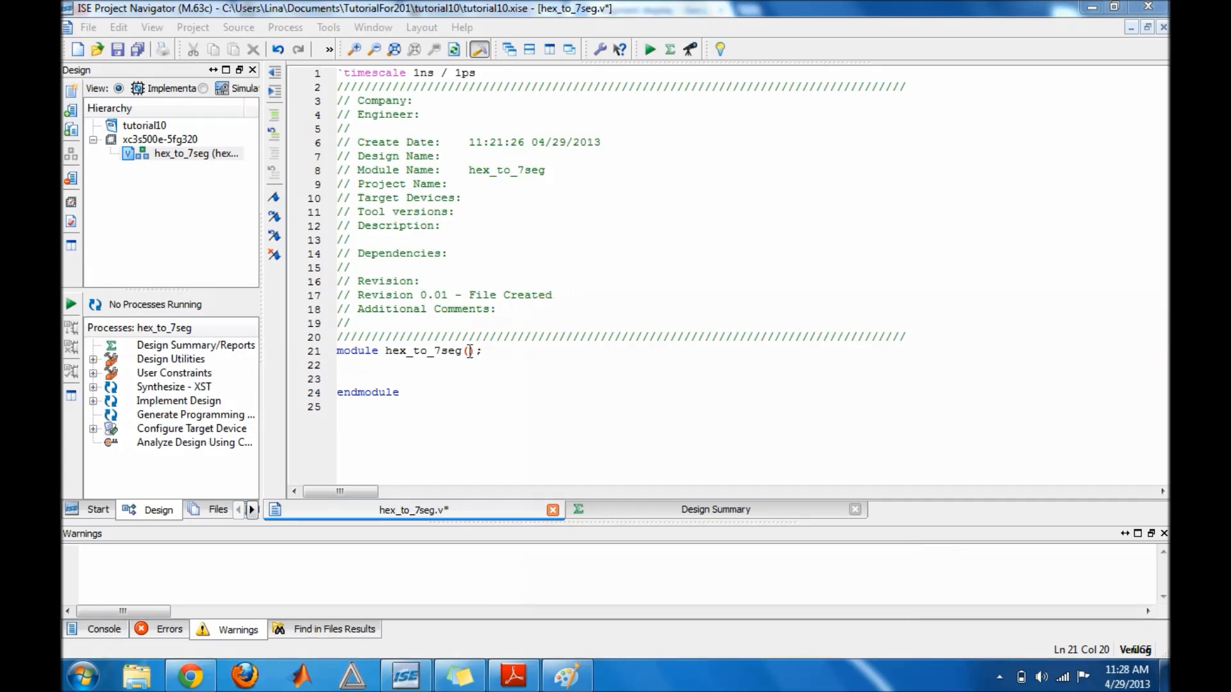
Step: List the ports hex, display in the module header parentheses
{"action": "type", "text": "hex"}
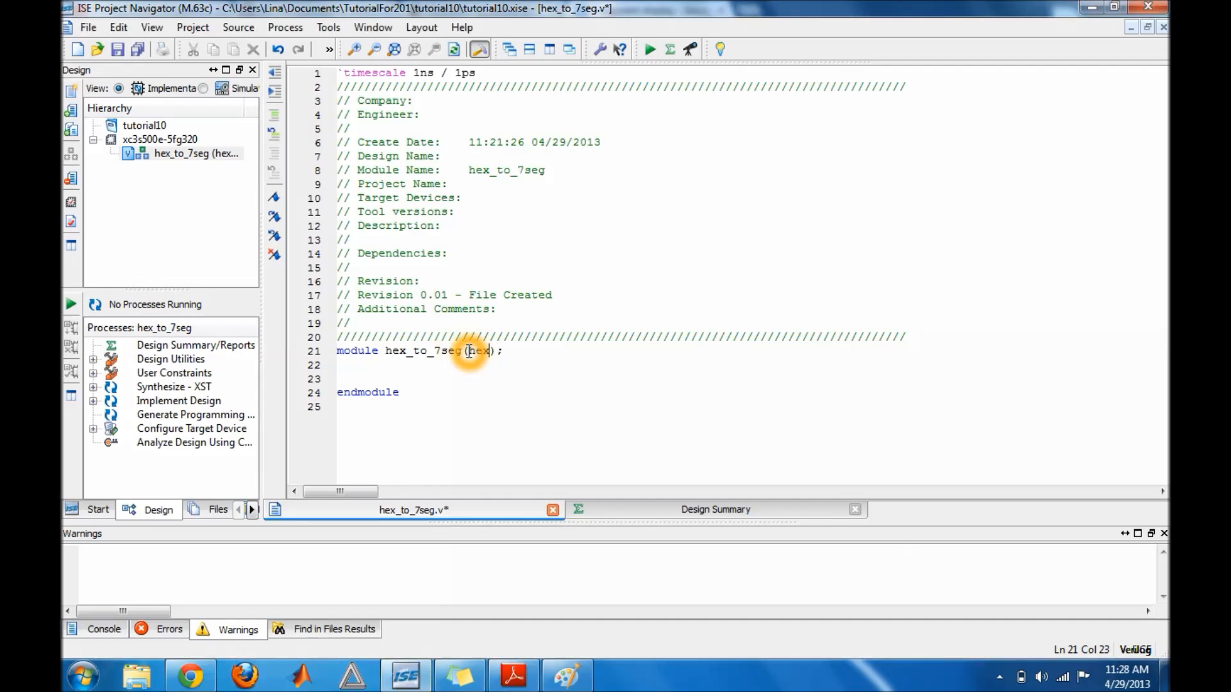
{"action": "type", "text": ","}
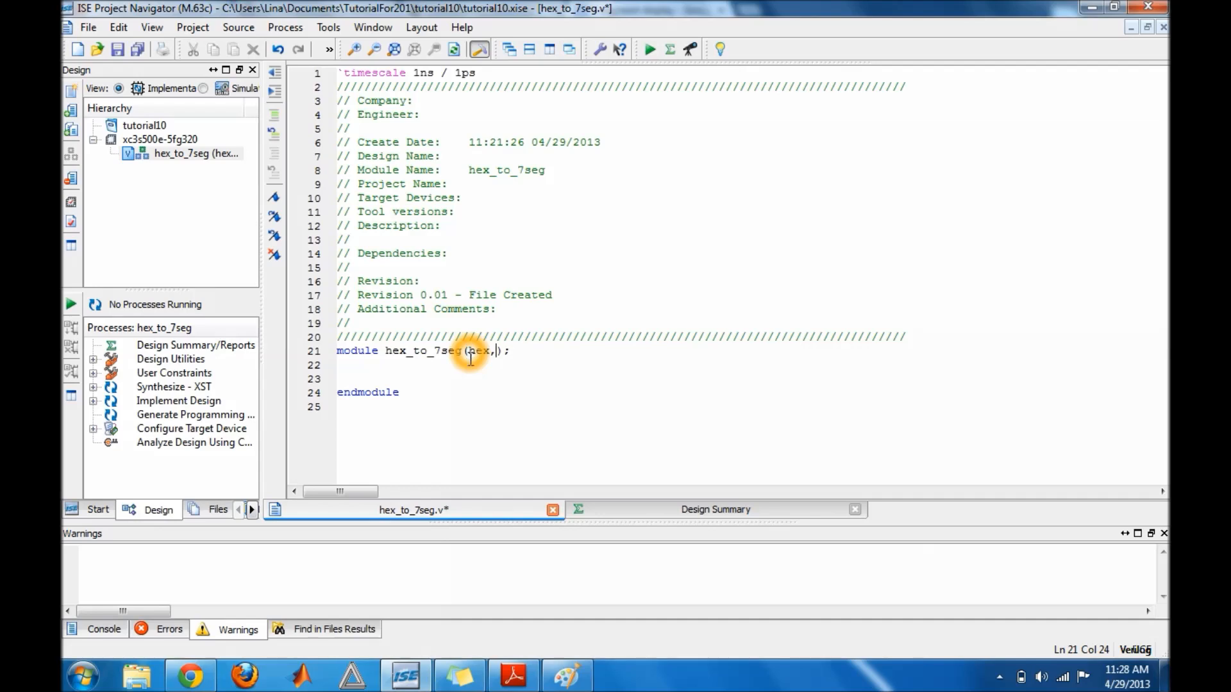
{"action": "type", "text": "d"}
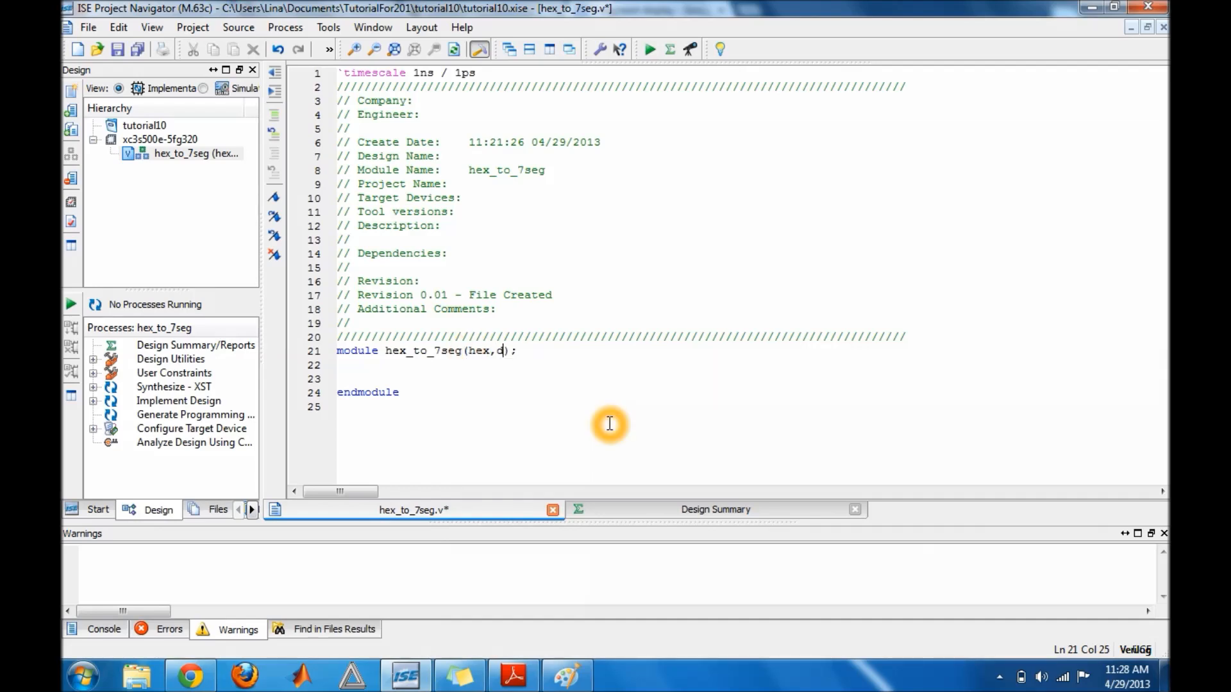
{"action": "type", "text": "is"}
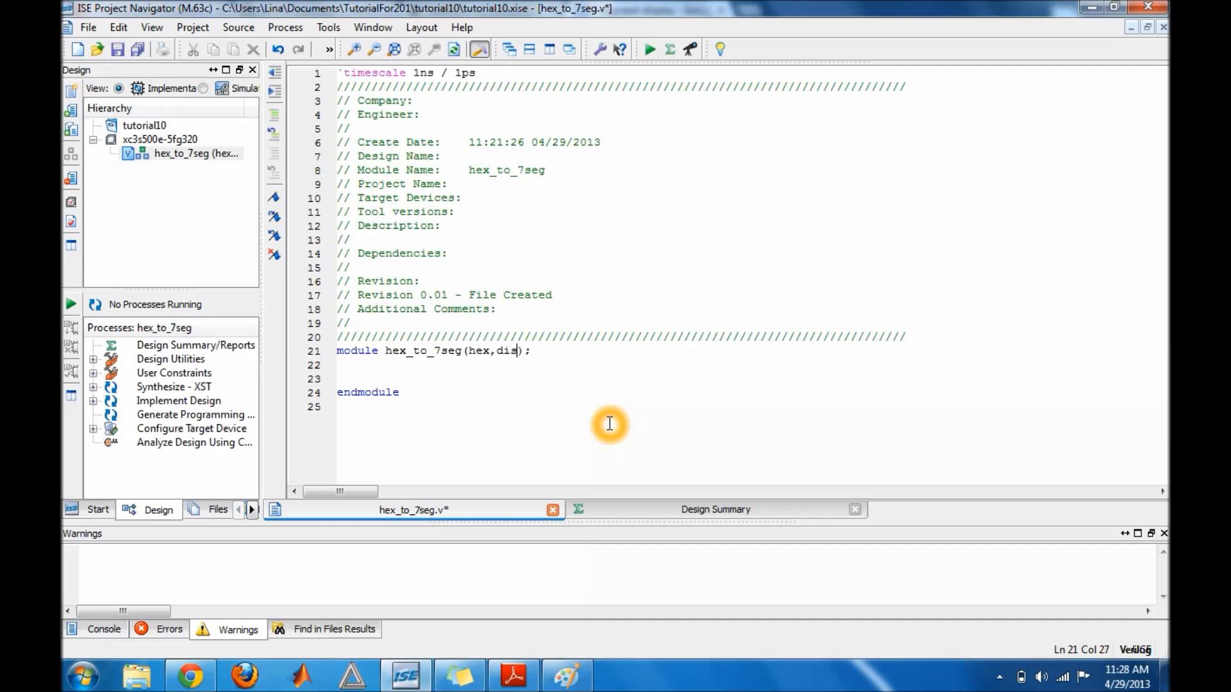
{"action": "type", "text": "p"}
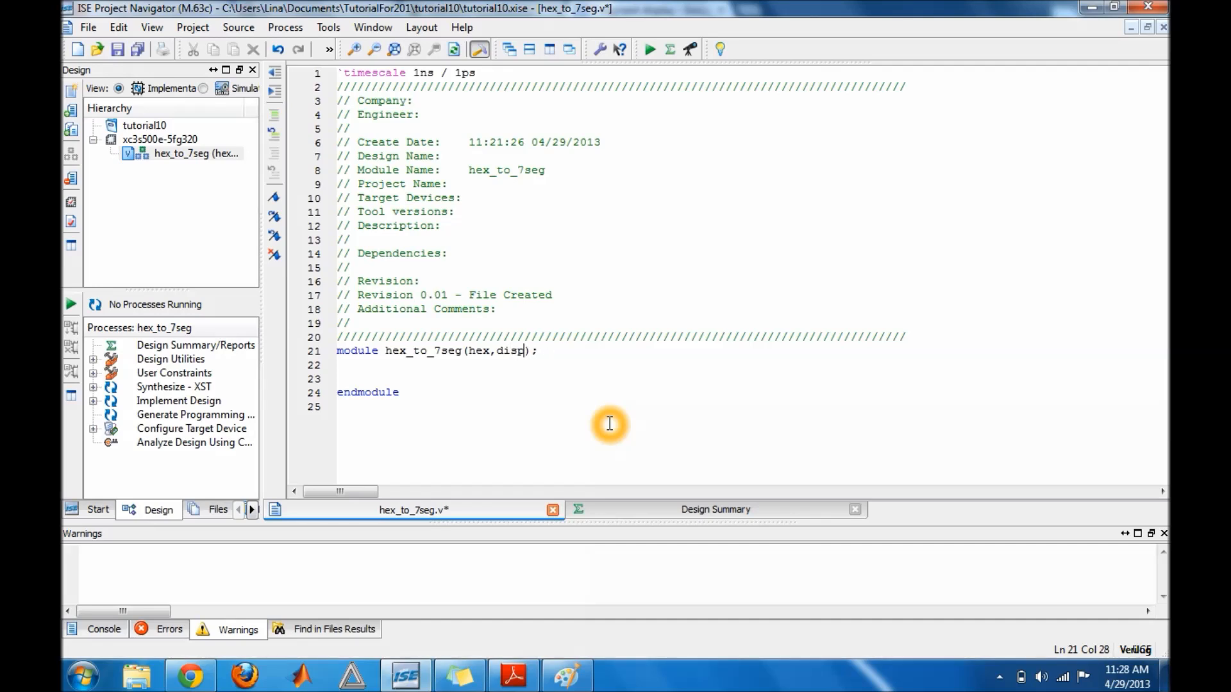
{"action": "type", "text": "ay"}
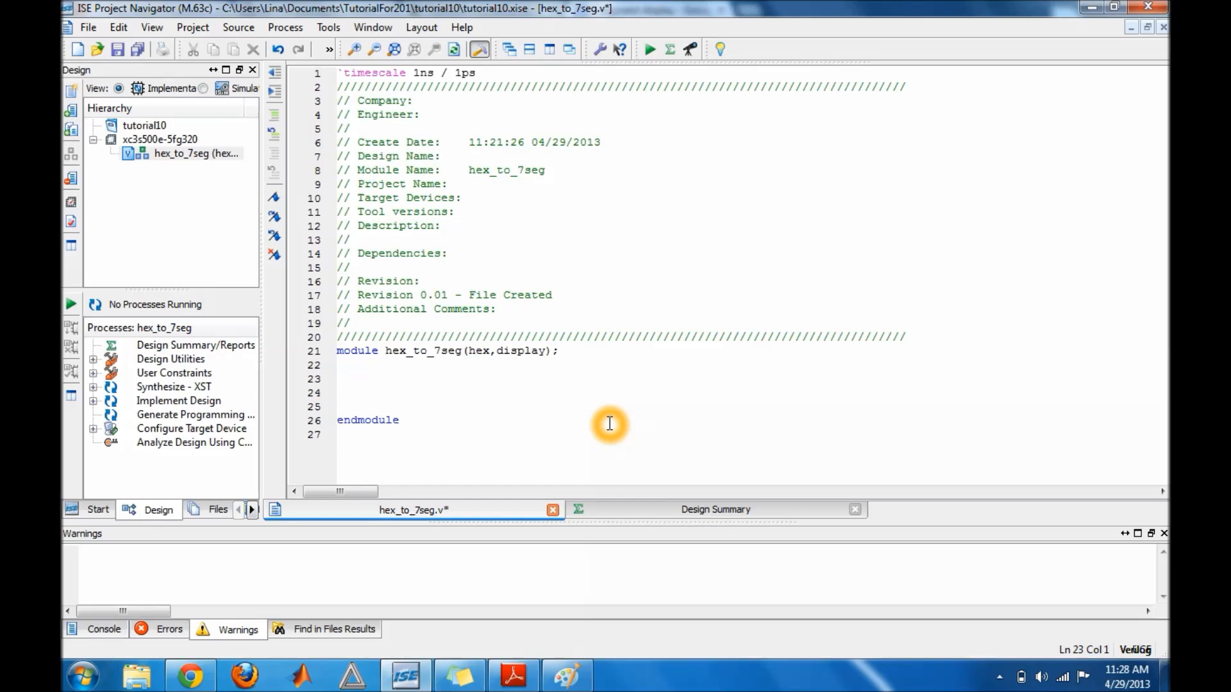
Step: Declare hex as a 4-bit input: input [3:0] hex;
{"action": "left_click", "coordinate": [337, 379]}
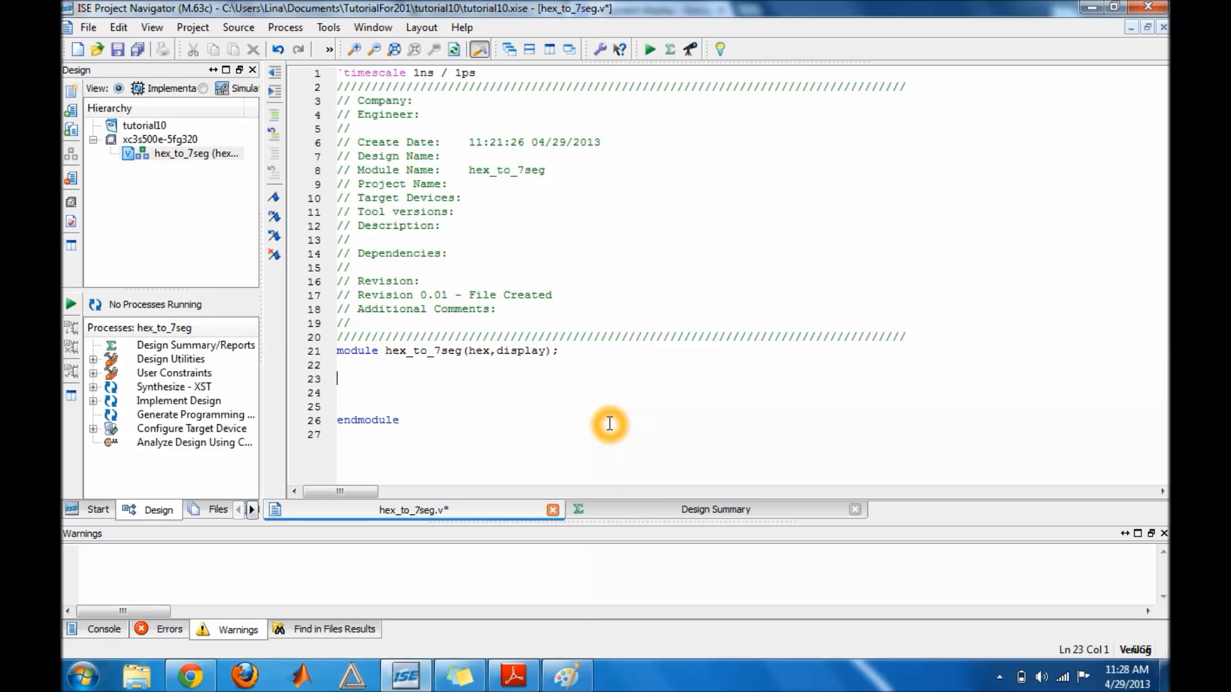
{"action": "key", "text": "Backspace"}
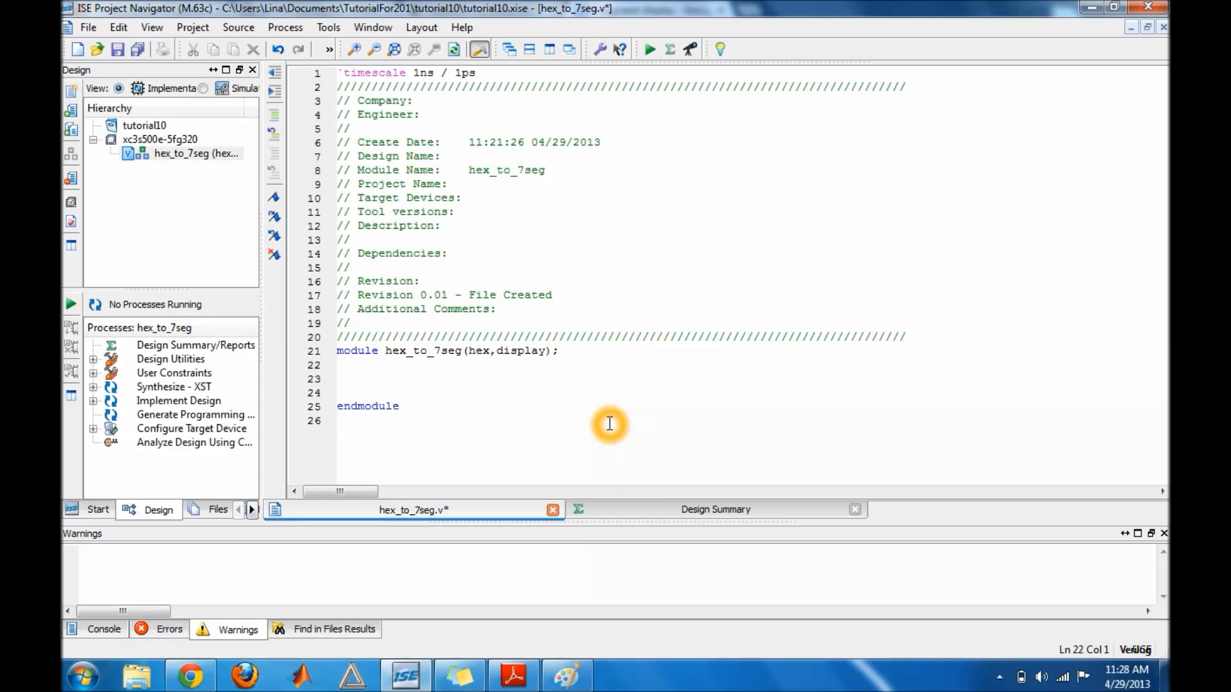
{"action": "type", "text": "input"}
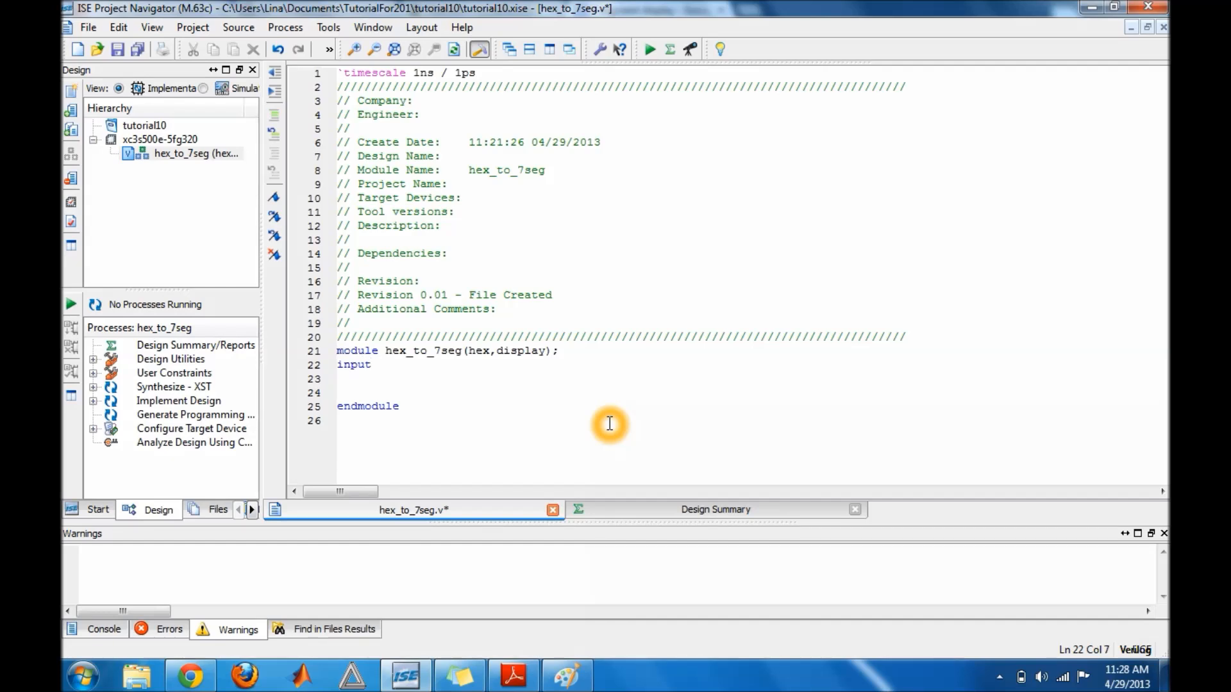
{"action": "type", "text": "[3"}
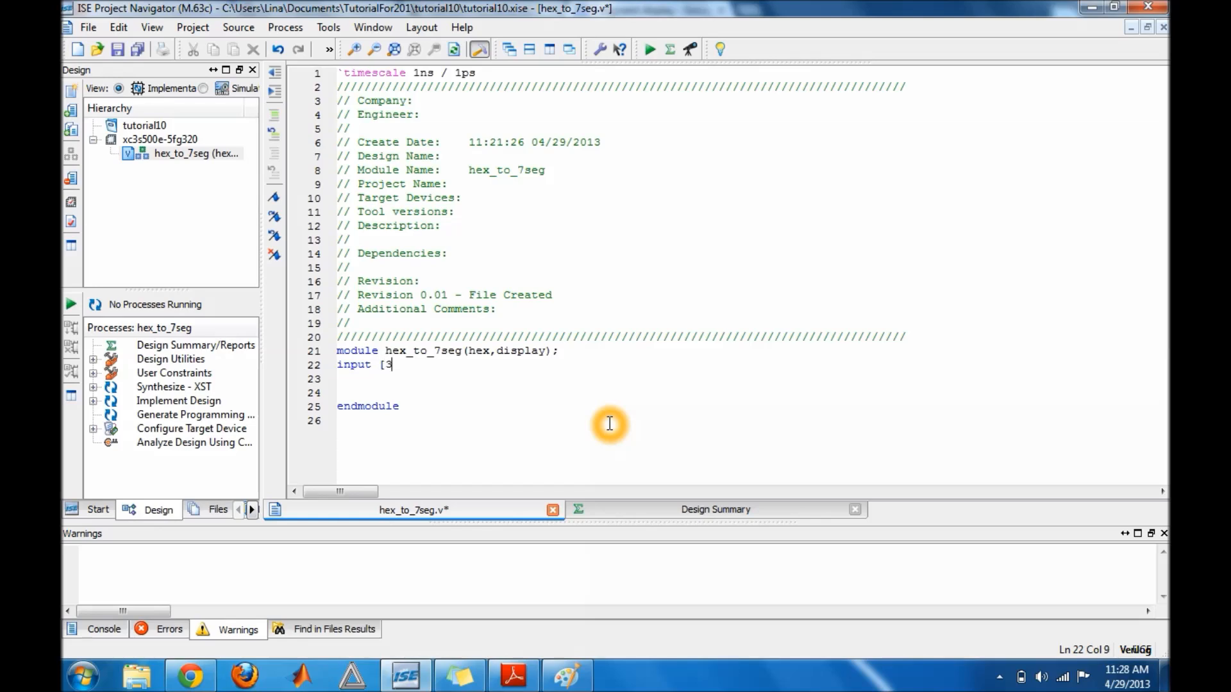
{"action": "type", "text": ";"}
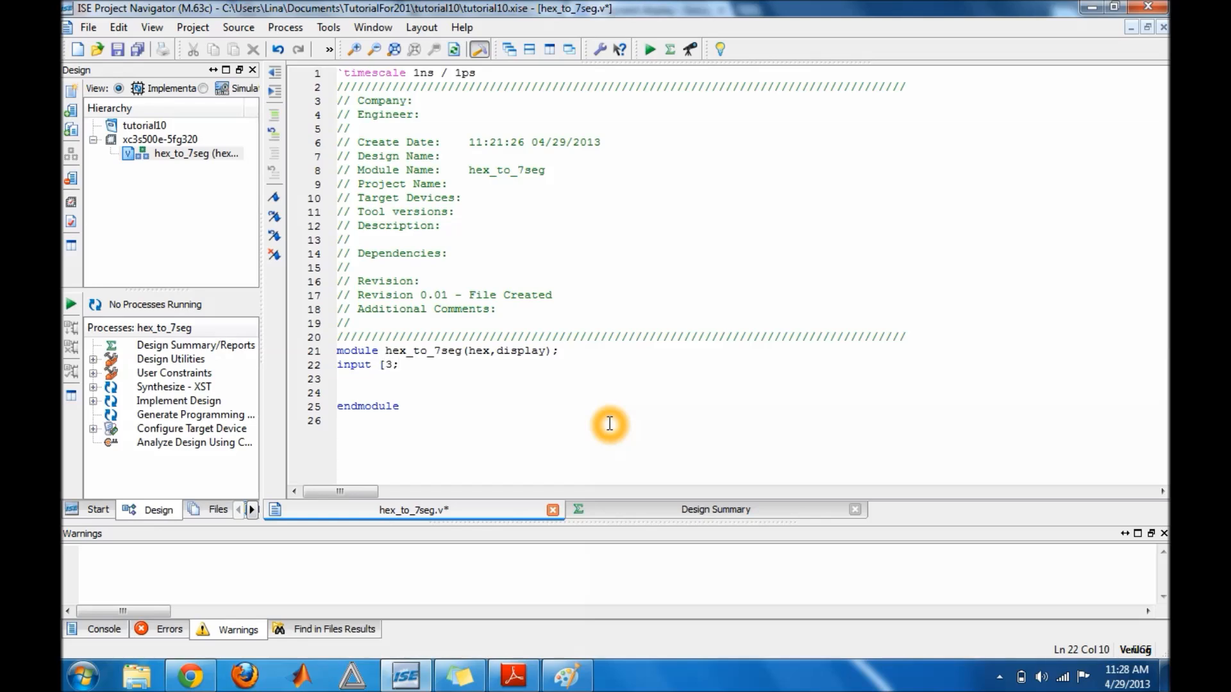
{"action": "type", "text": ":0] h"}
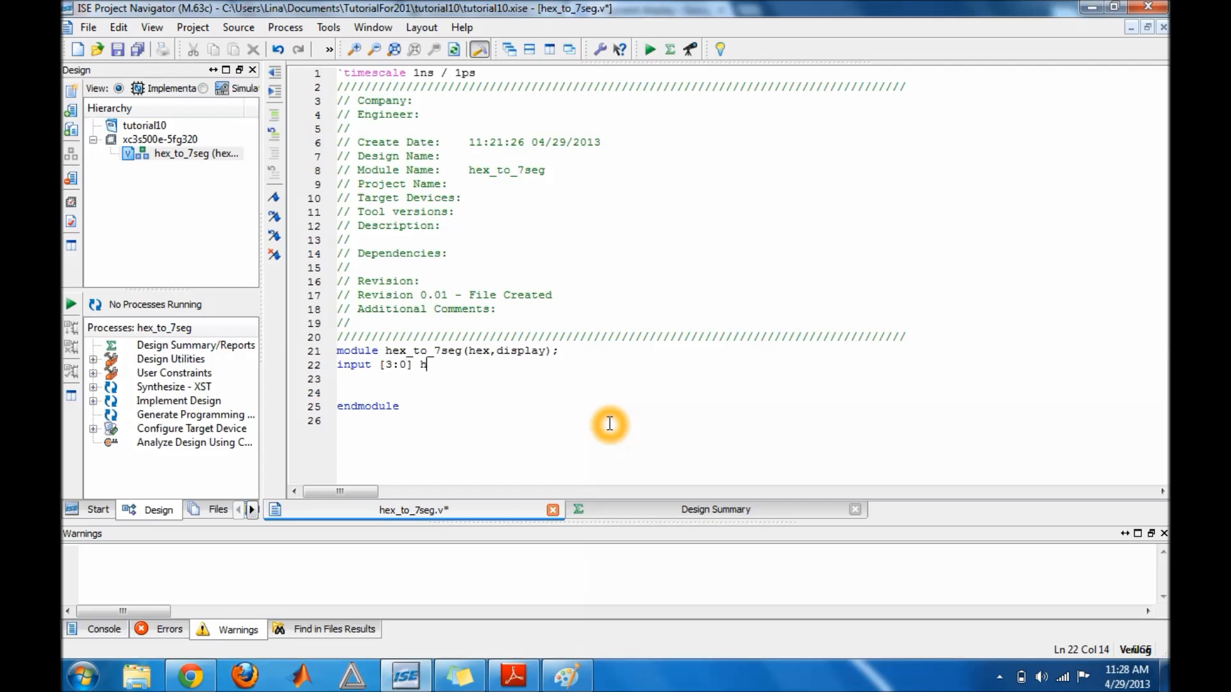
{"action": "type", "text": "ex;"}
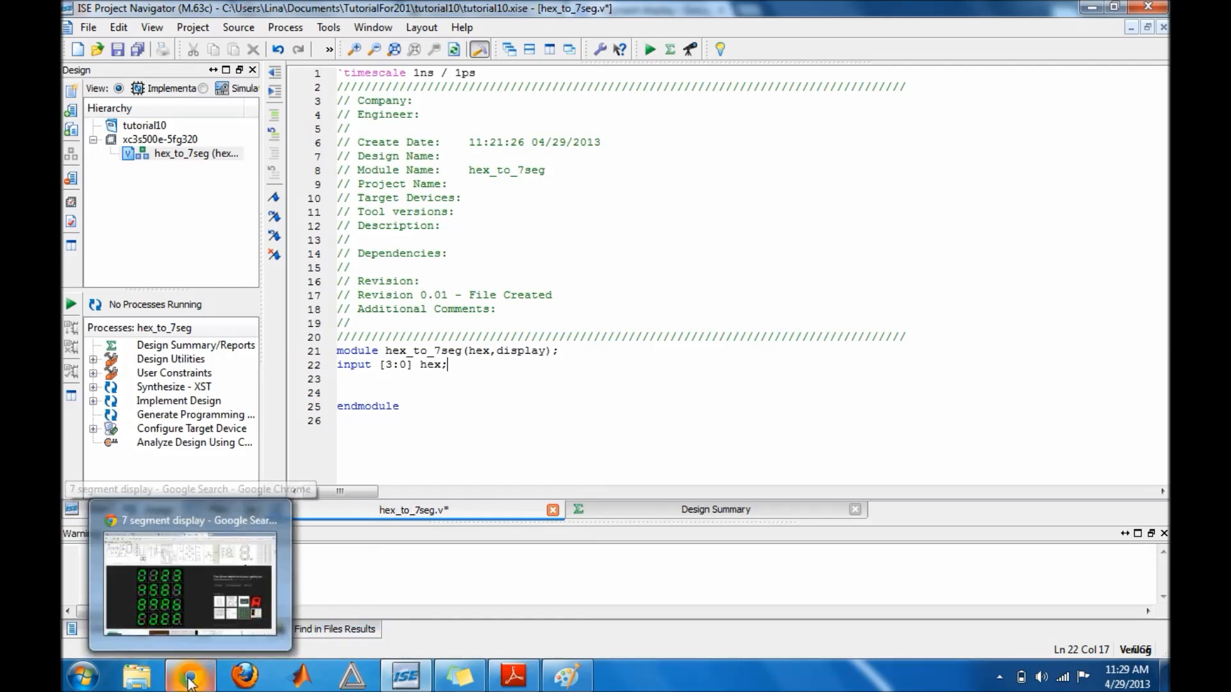
Step: Show the '7 segment display' image results in Chrome with the digit gallery expanded
{"action": "left_click", "coordinate": [189, 677]}
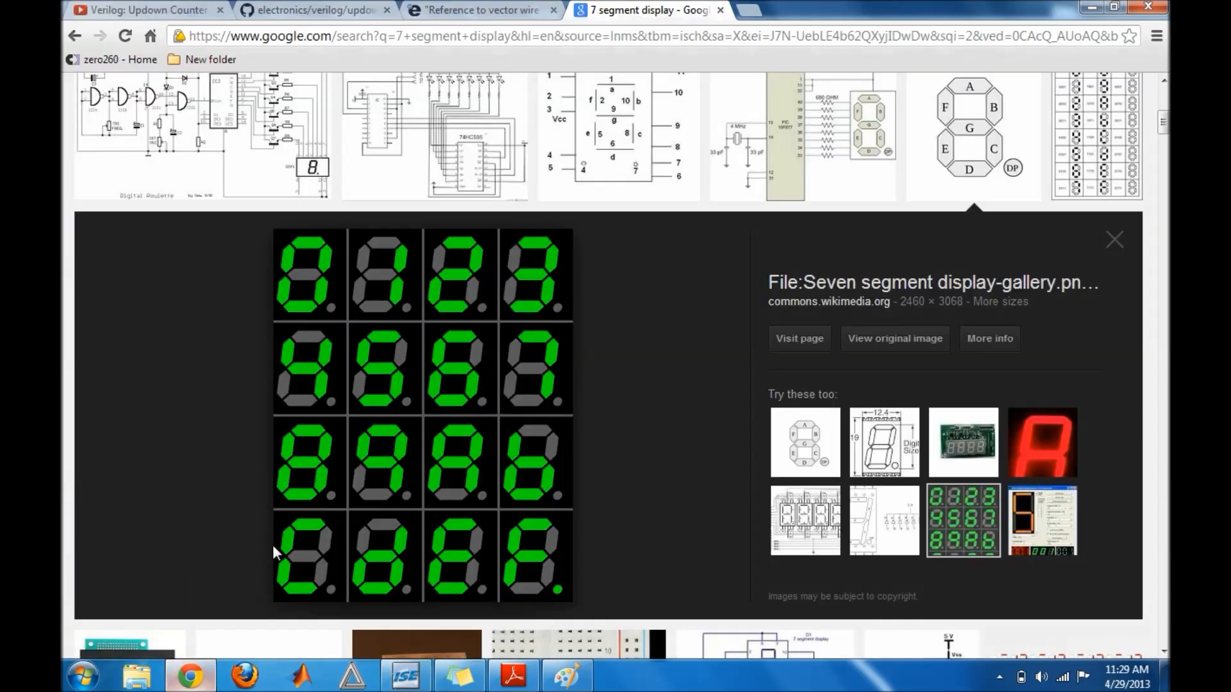
{"action": "mouse_move", "coordinate": [319, 277]}
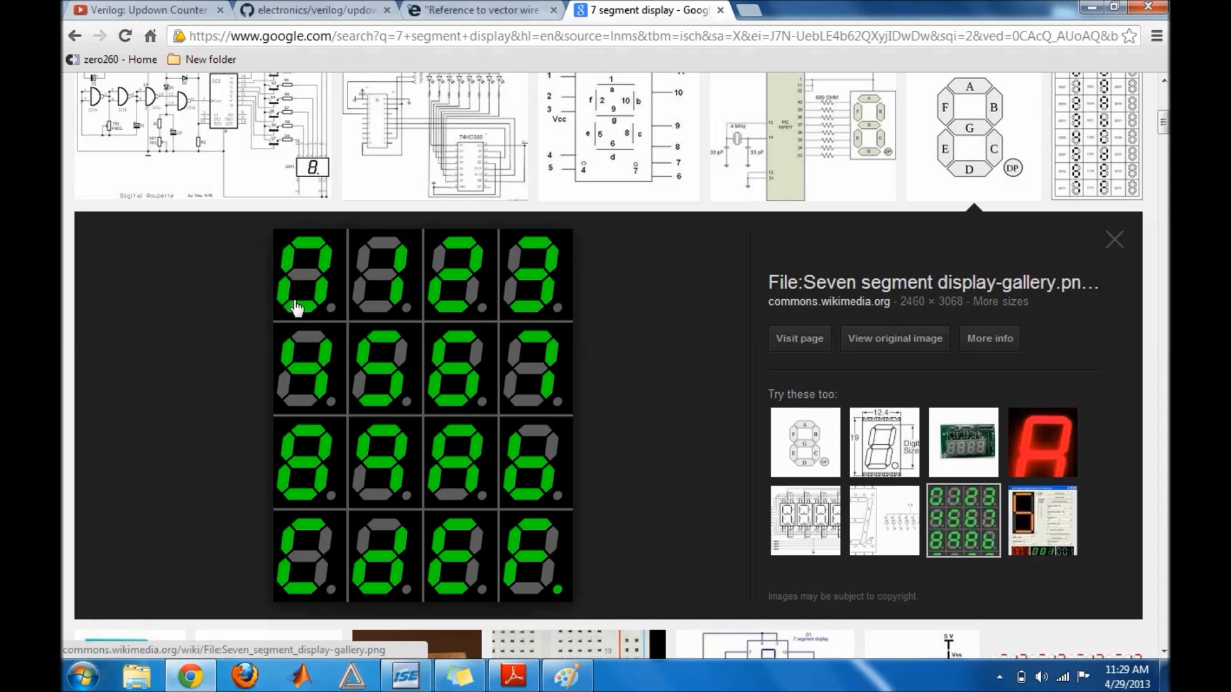
{"action": "mouse_move", "coordinate": [404, 302]}
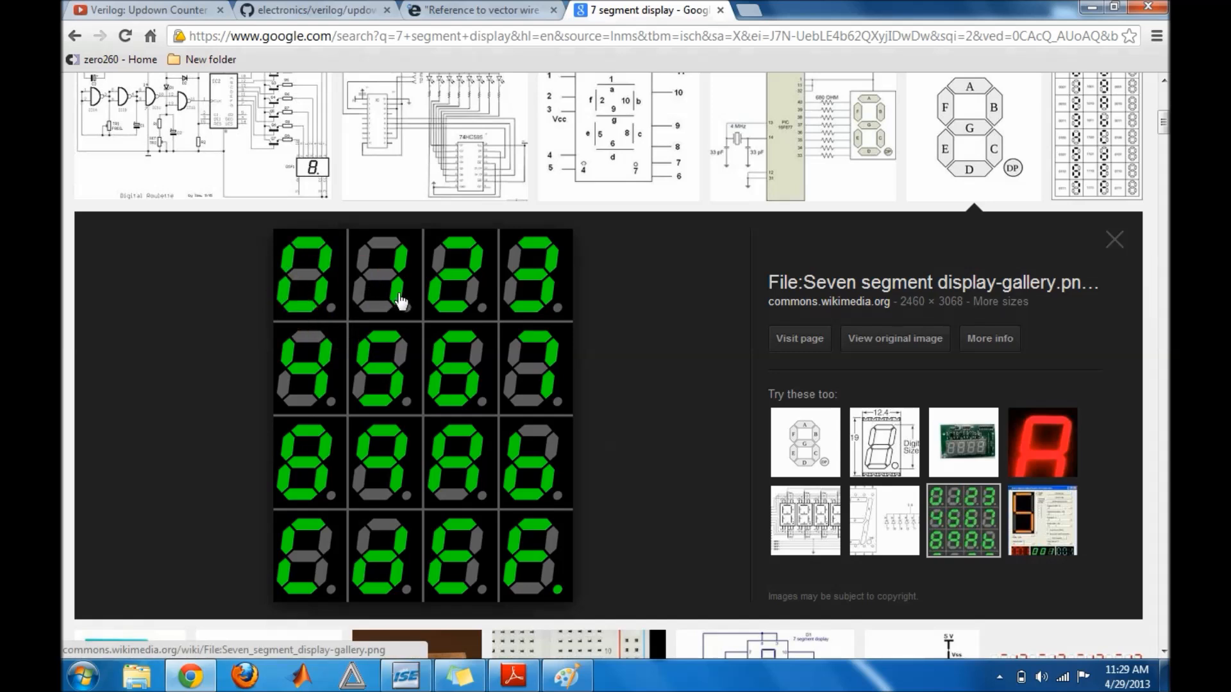
{"action": "mouse_move", "coordinate": [369, 263]}
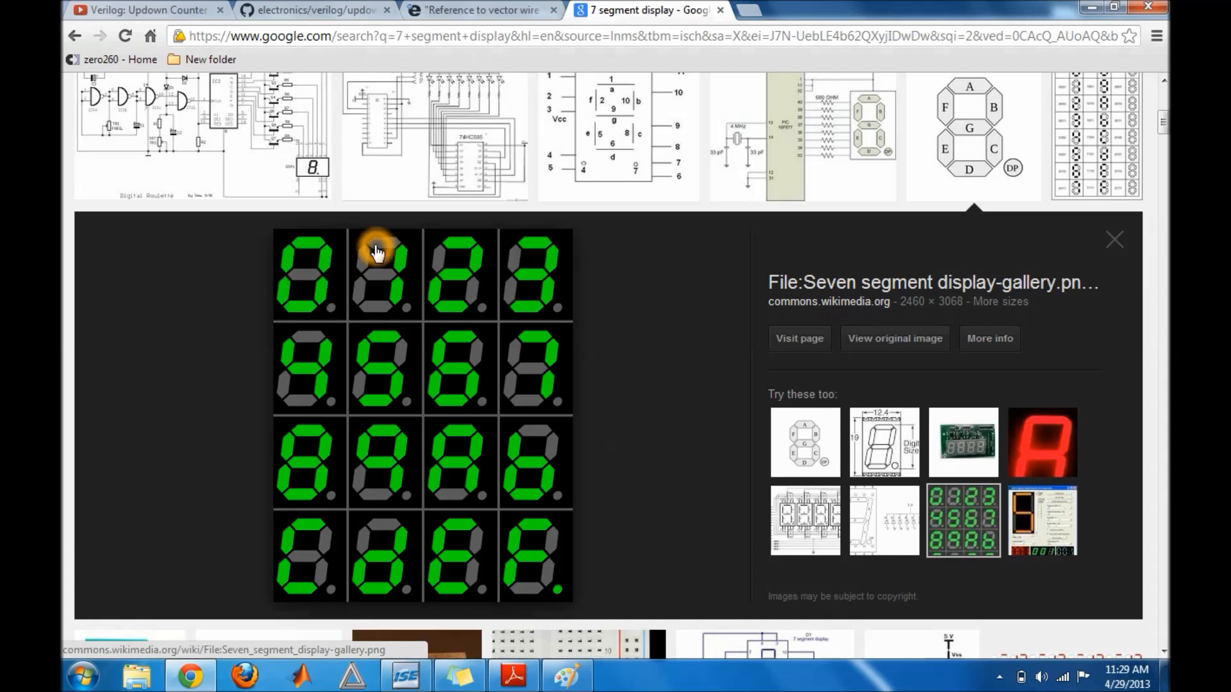
{"action": "mouse_move", "coordinate": [388, 254]}
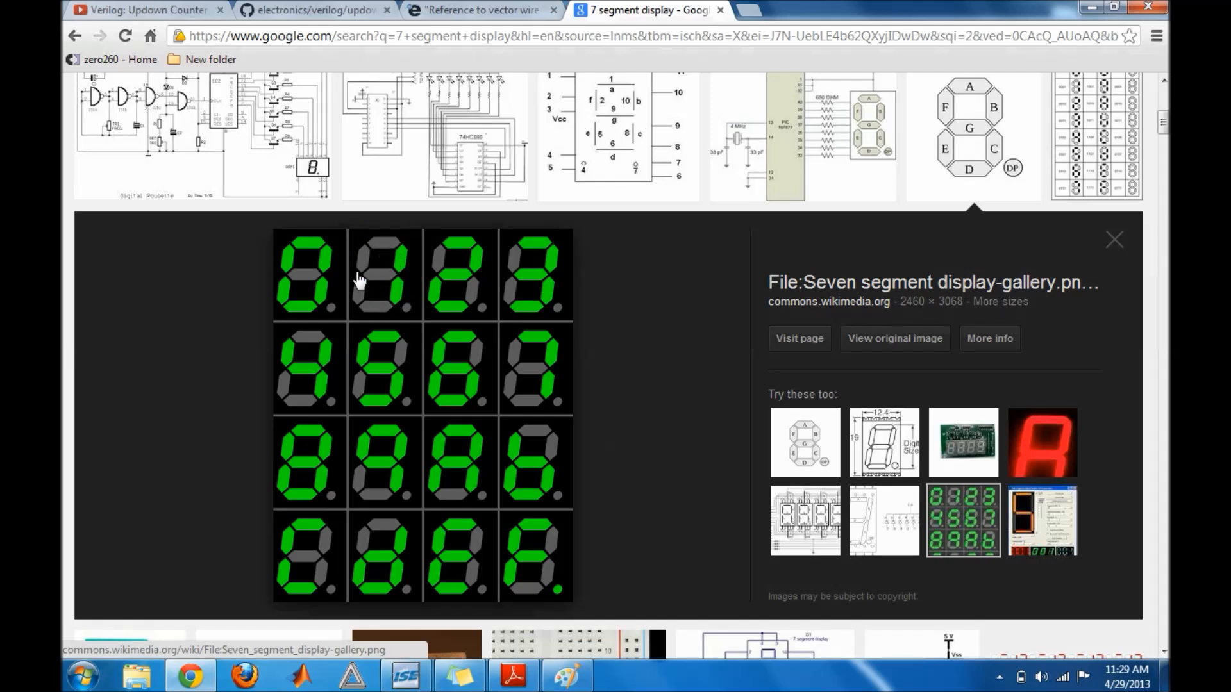
{"action": "left_click", "coordinate": [359, 276]}
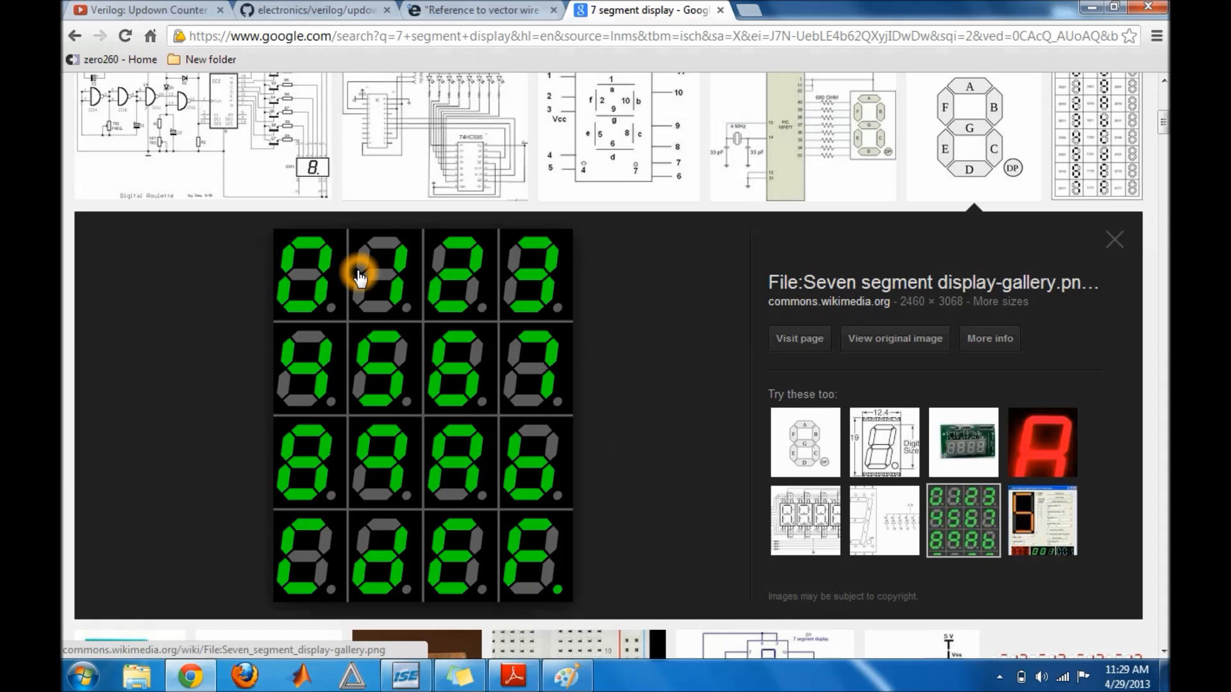
{"action": "mouse_move", "coordinate": [421, 285]}
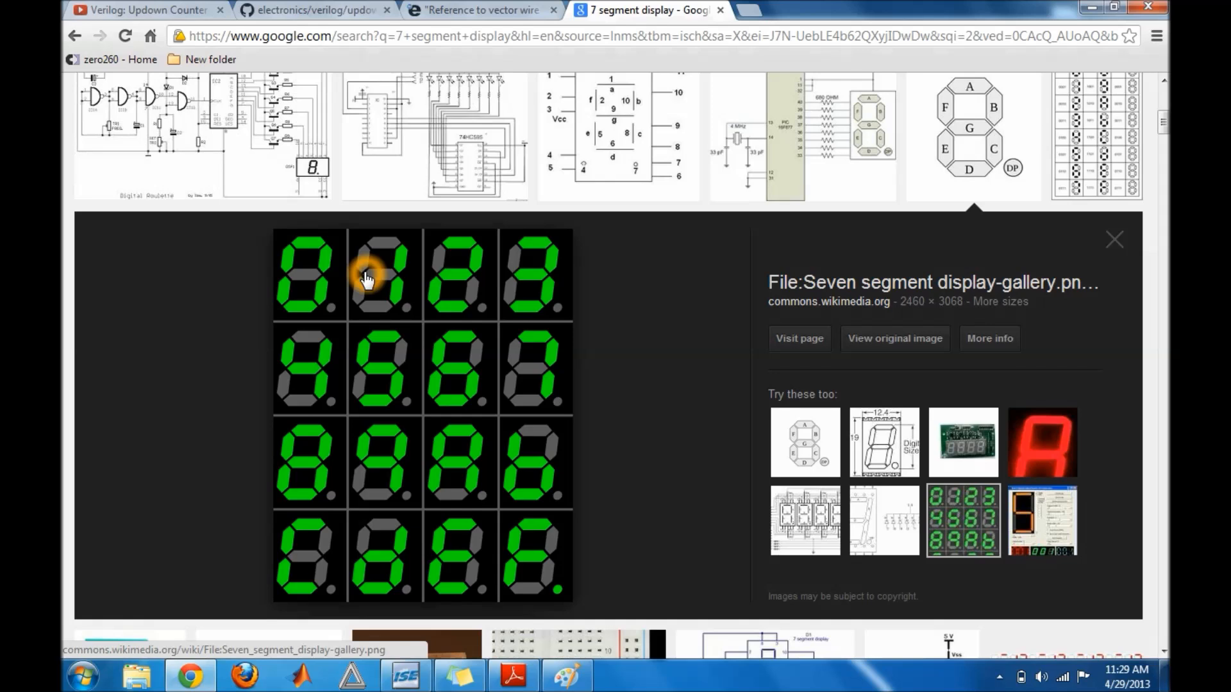
{"action": "mouse_move", "coordinate": [381, 536]}
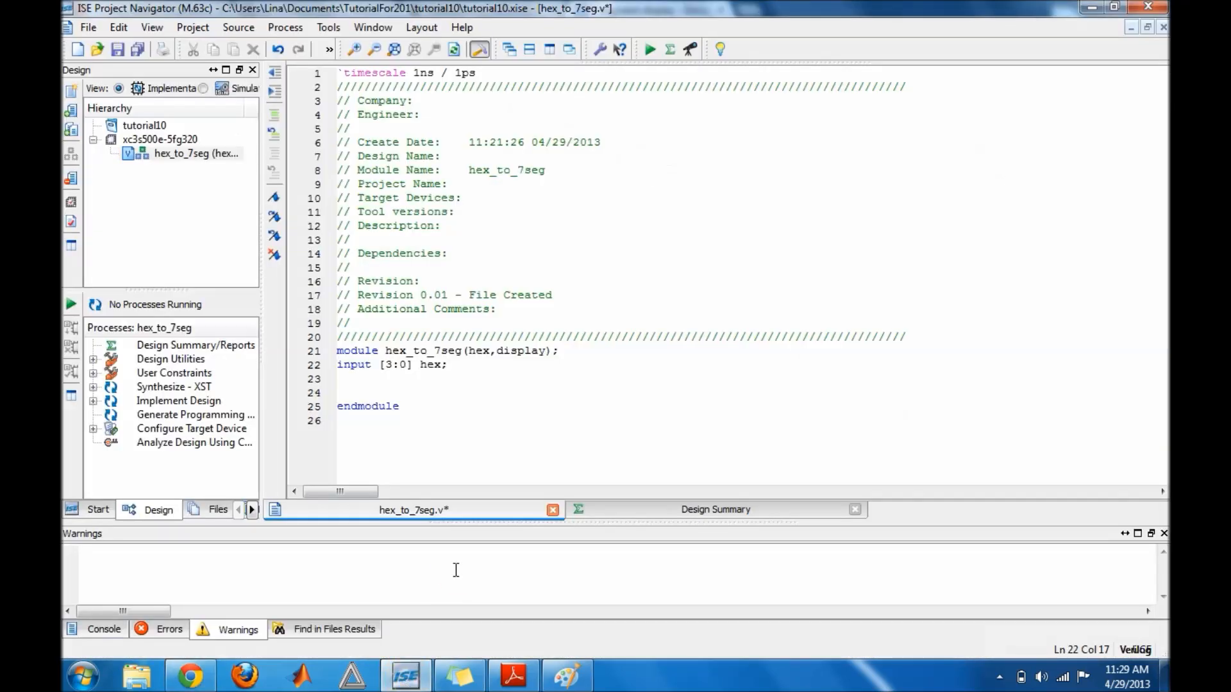
Step: Begin the declaration output [7:0] d, consulting the seven-segment image in Chrome
{"action": "type", "text": "c"}
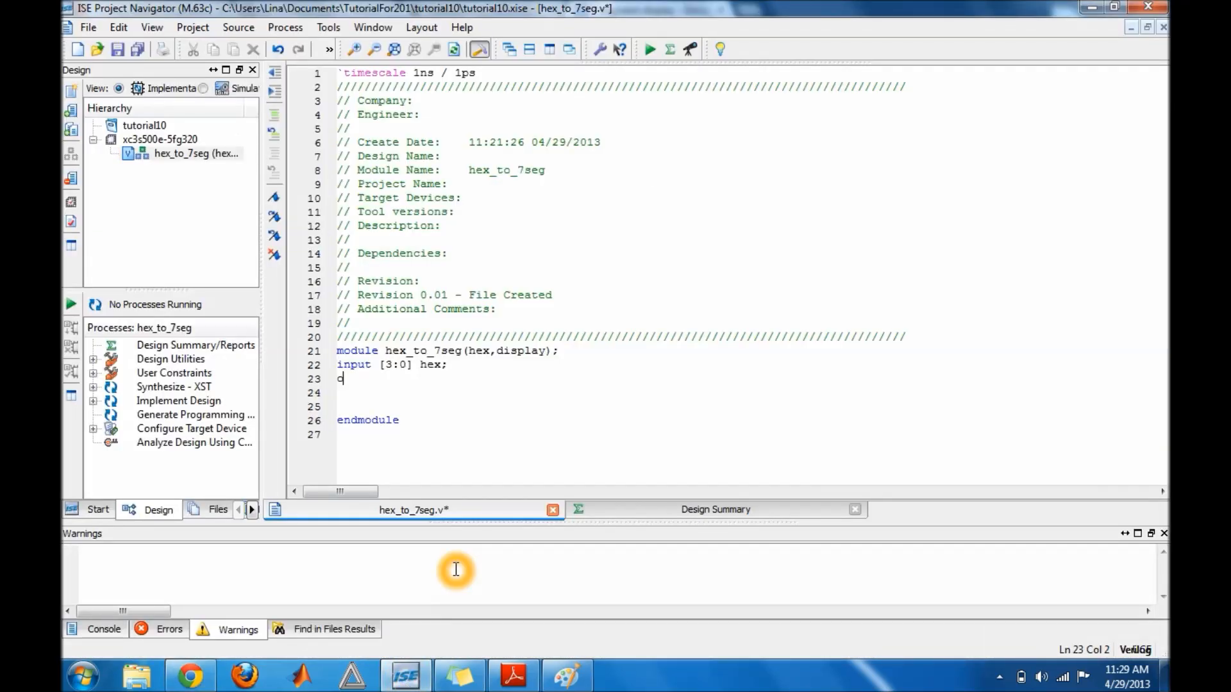
{"action": "type", "text": "utput"}
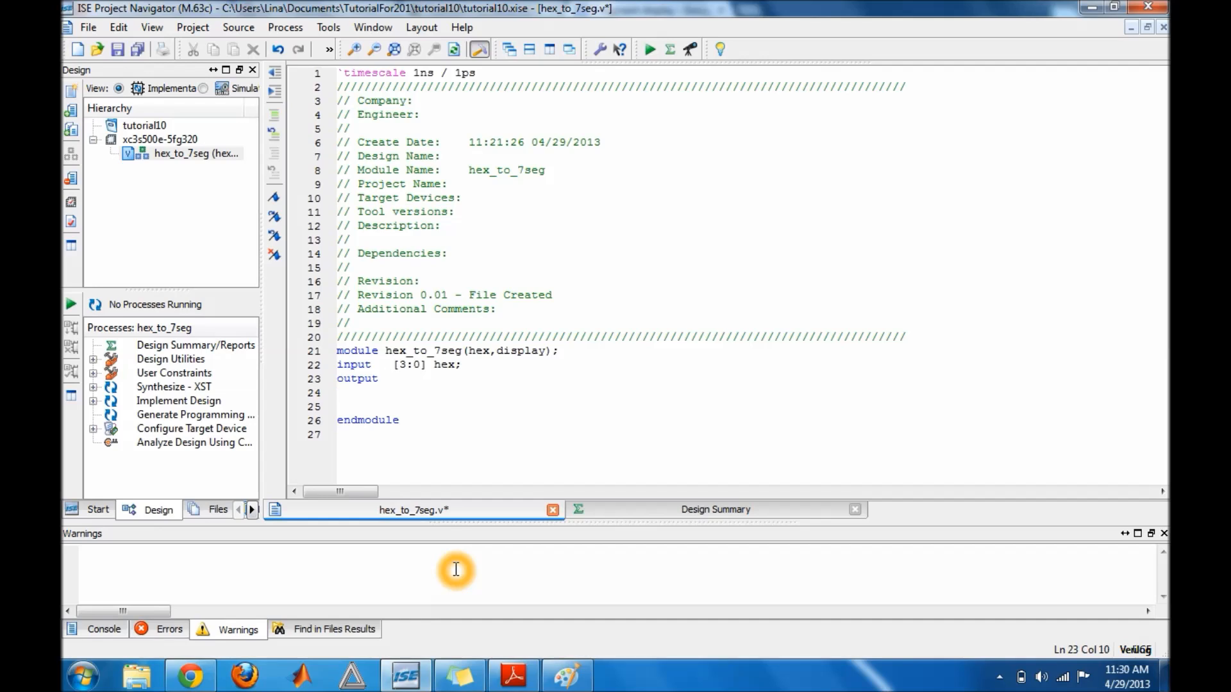
{"action": "type", "text": "[7"}
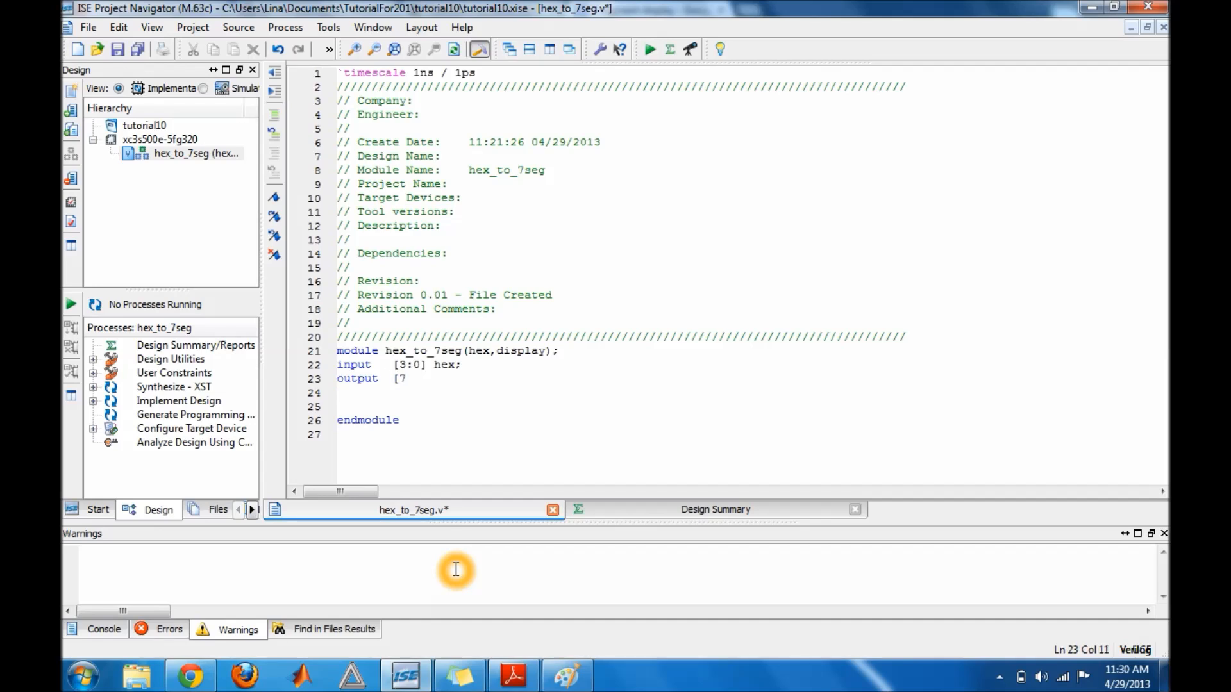
{"action": "type", "text": ":0] h"}
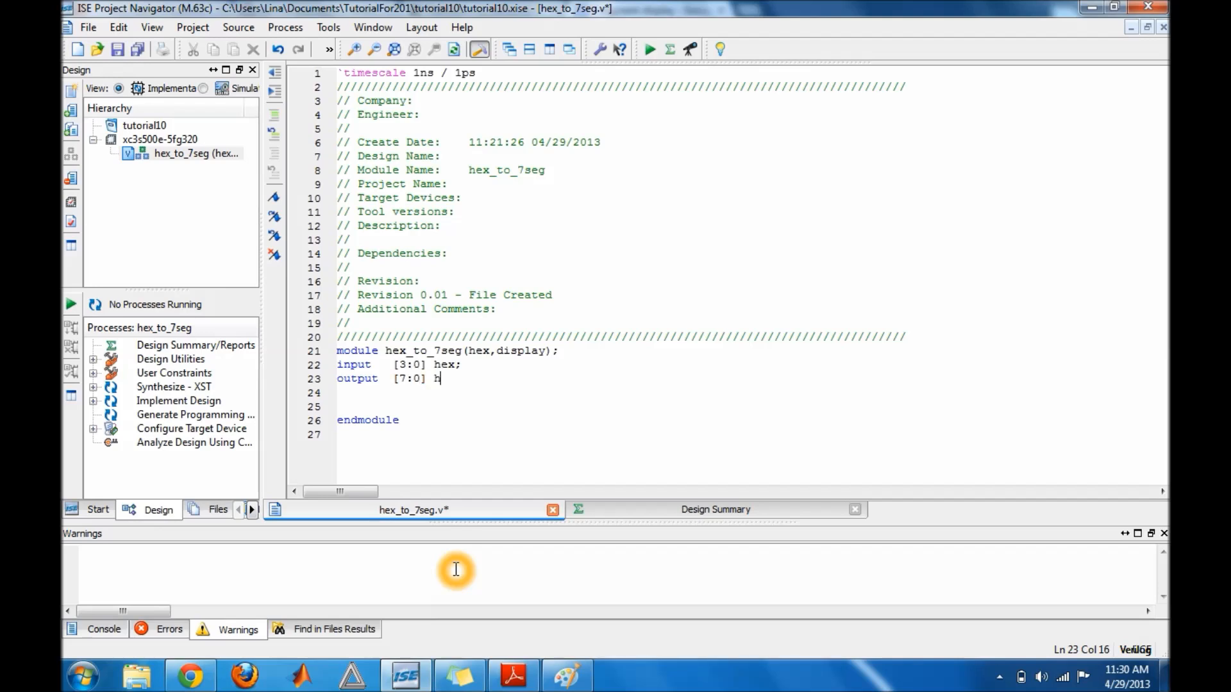
{"action": "type", "text": "ex"}
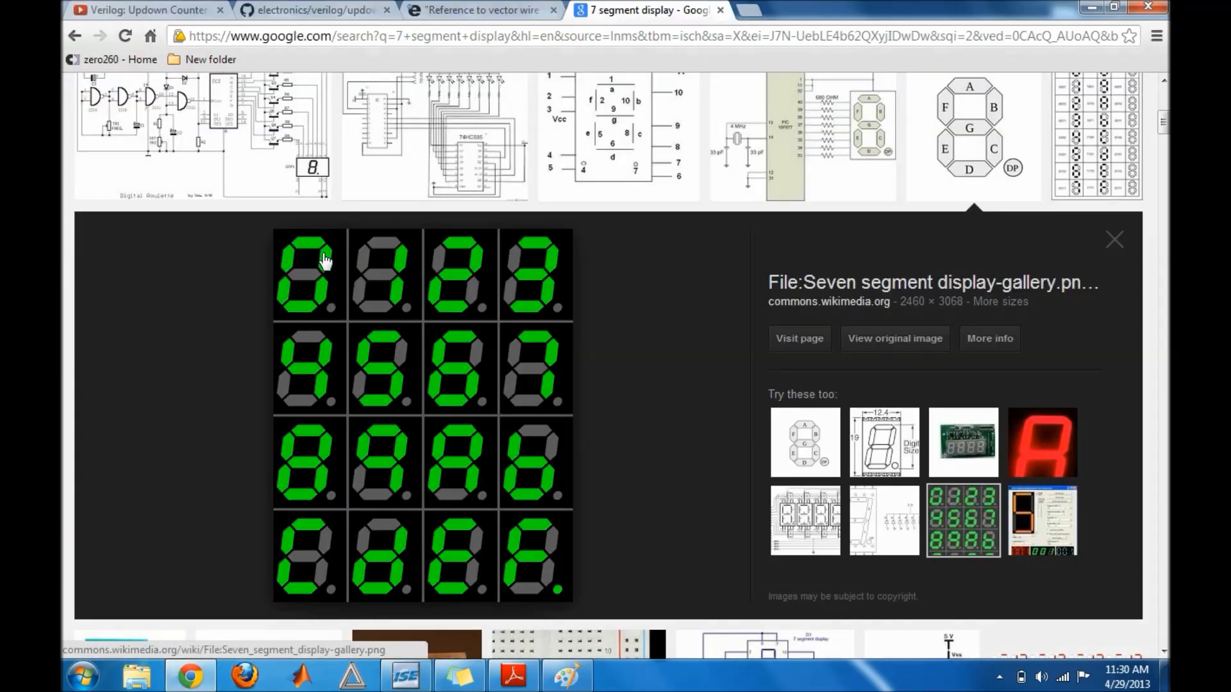
{"action": "left_click", "coordinate": [314, 326]}
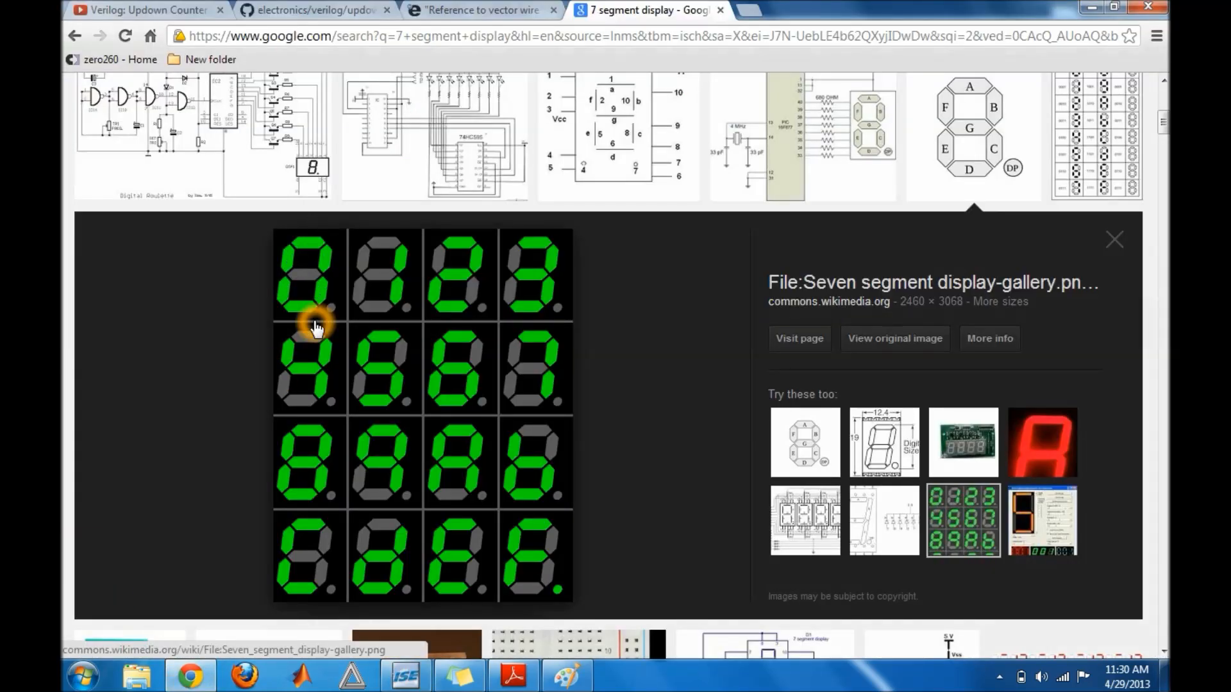
{"action": "left_click", "coordinate": [405, 676]}
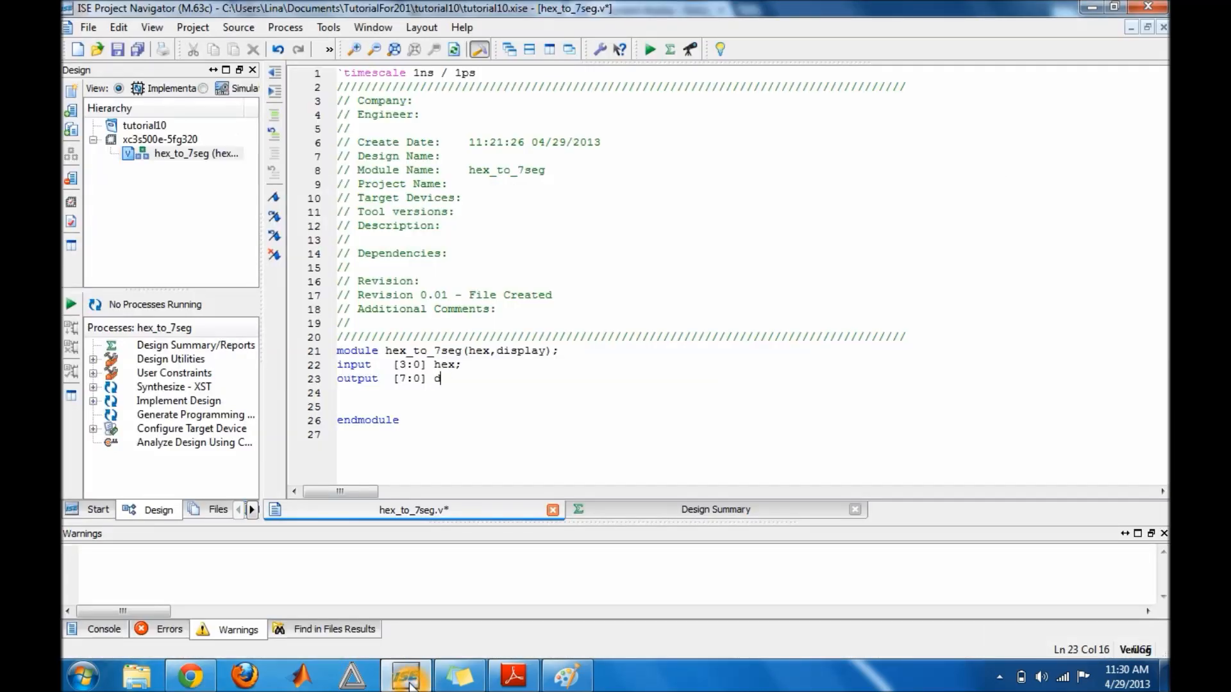
Step: Finish output [7:0] display; and write always@(hex)
{"action": "type", "text": "isplay"}
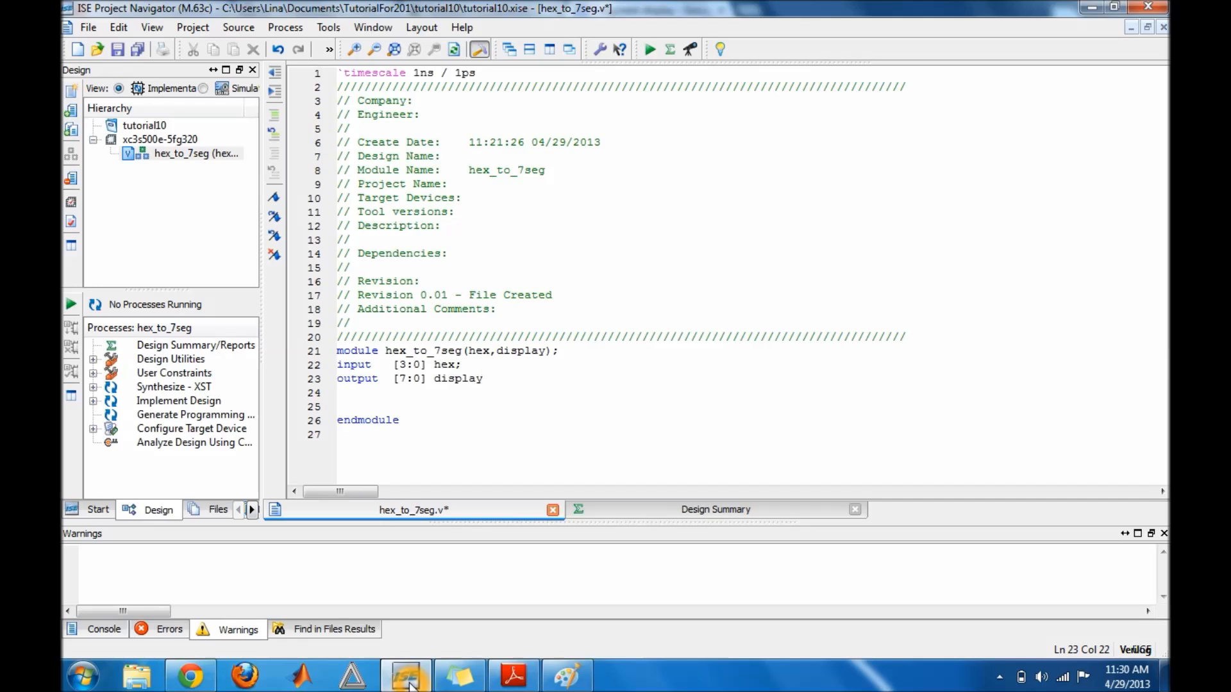
{"action": "type", "text": ";"}
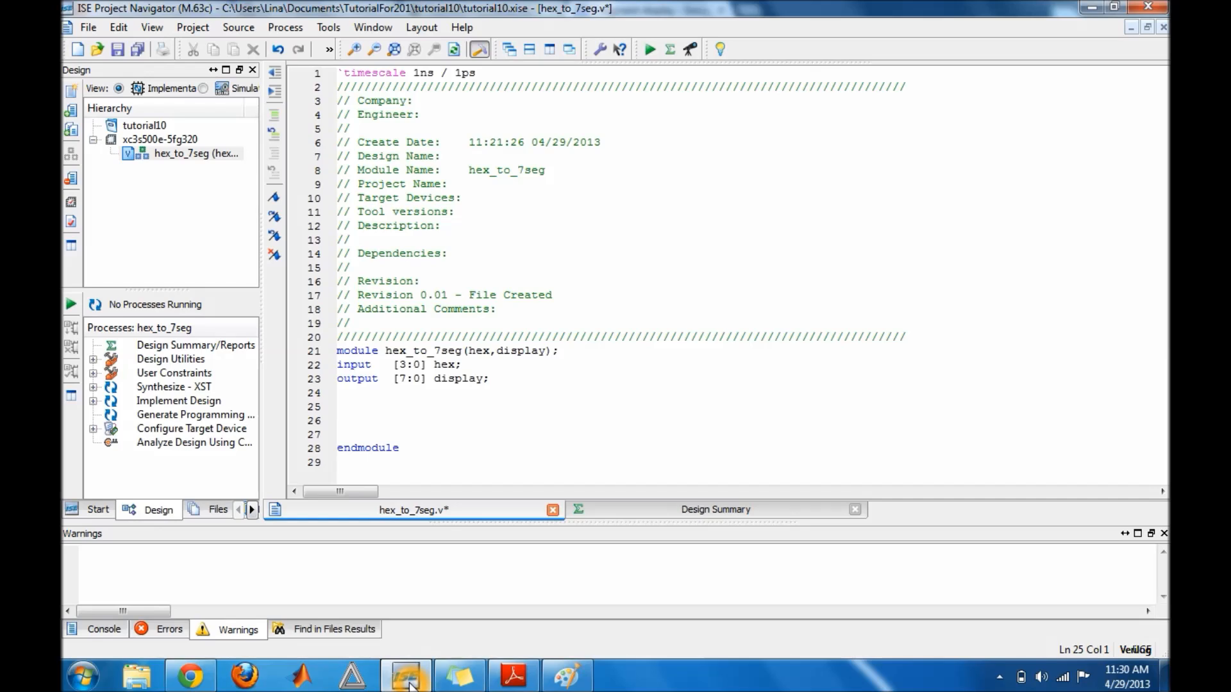
{"action": "type", "text": "always"}
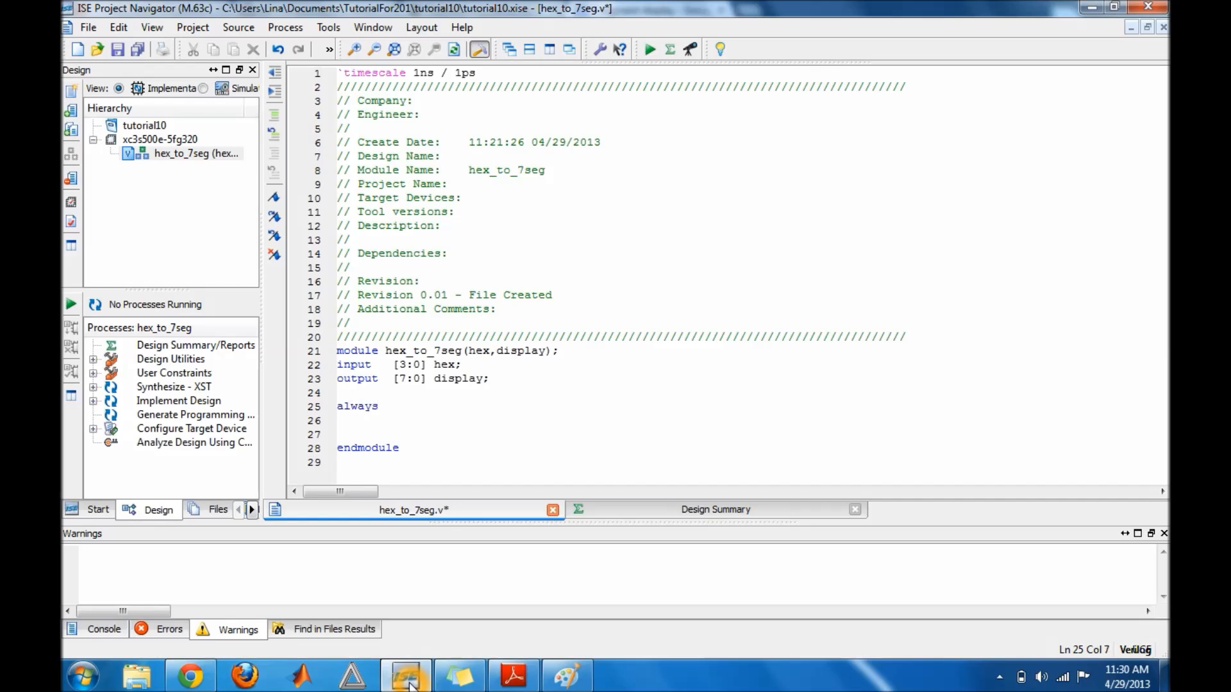
{"action": "type", "text": "@("}
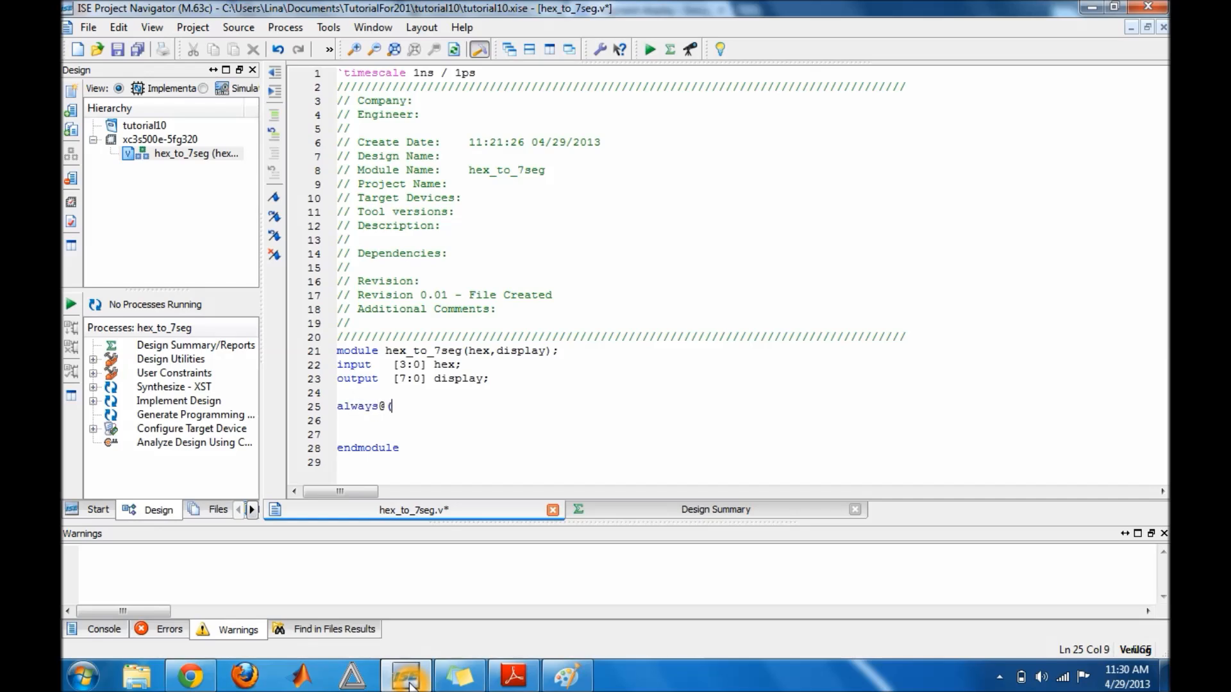
{"action": "type", "text": "hex"}
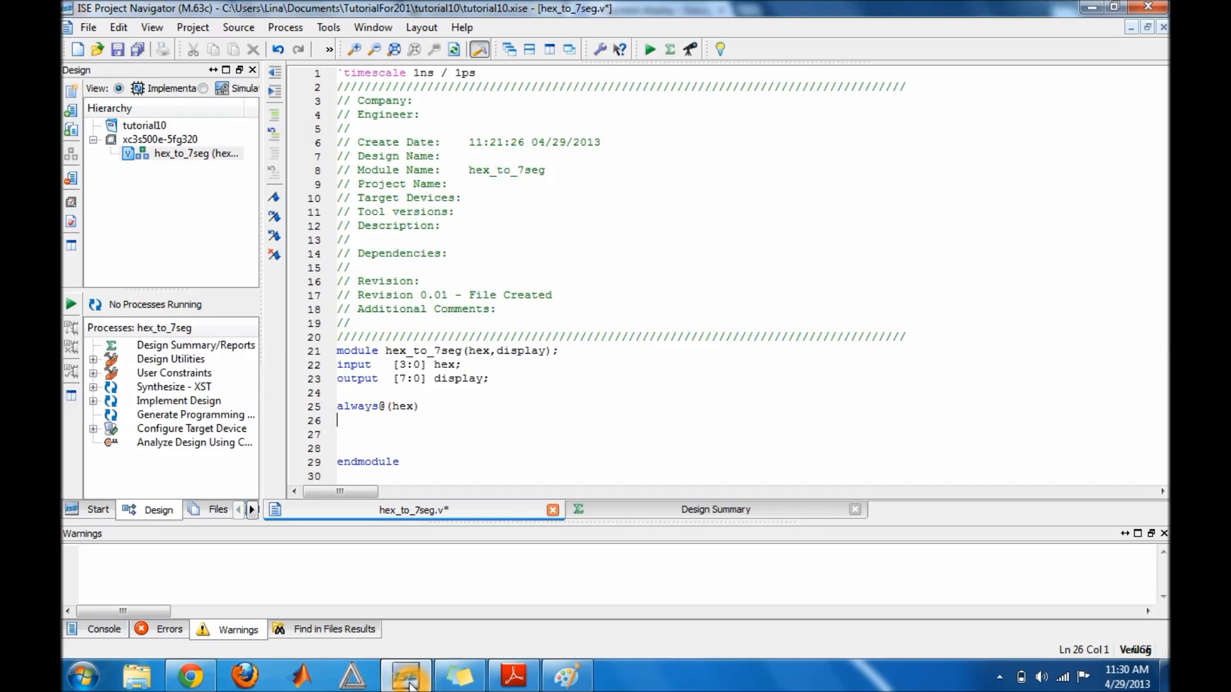
Step: Add begin and case(hex) inside the always block
{"action": "type", "text": "begin"}
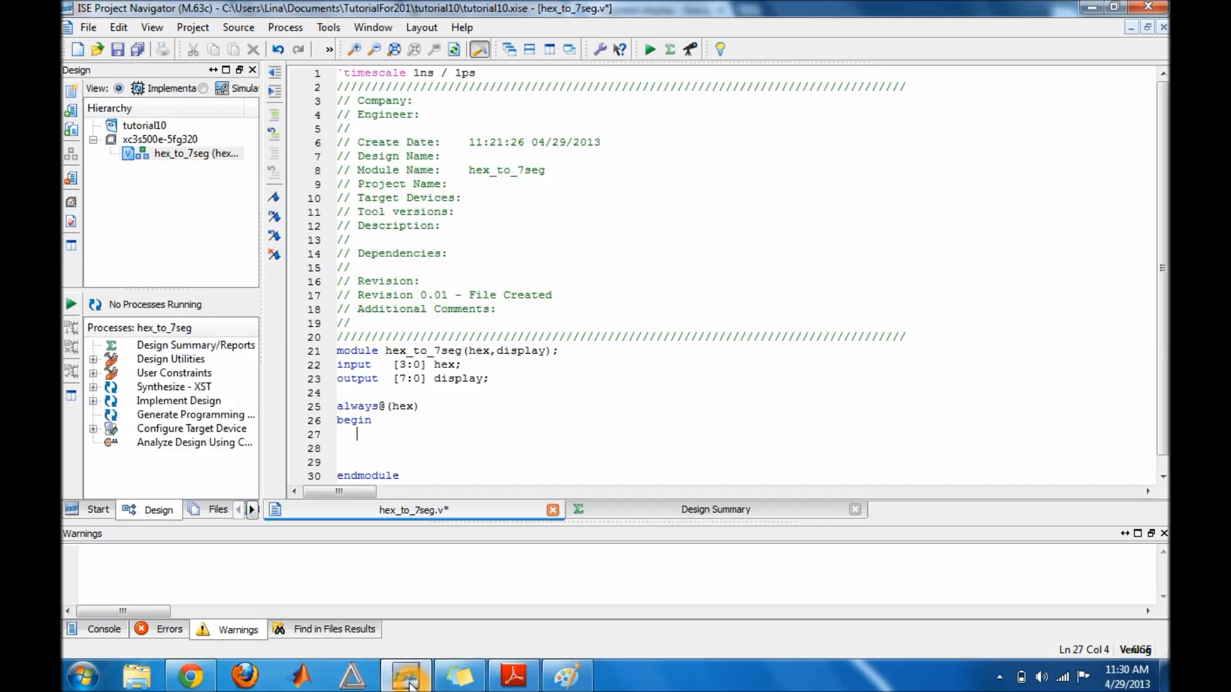
{"action": "type", "text": "case"}
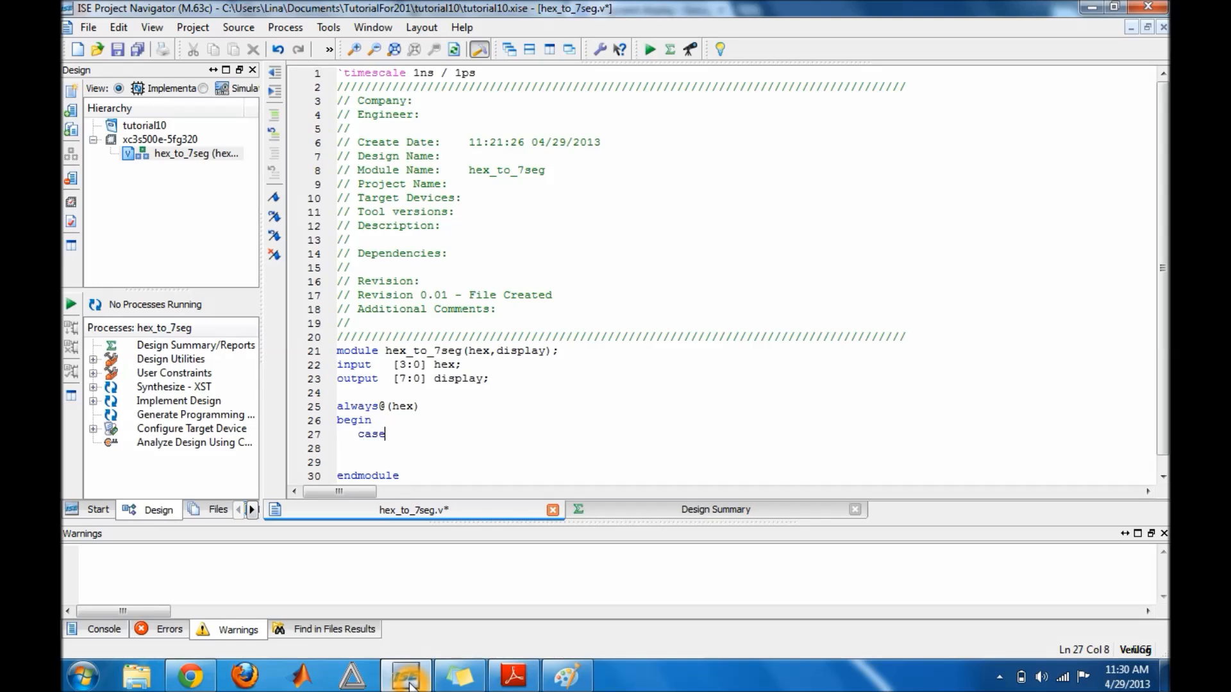
{"action": "type", "text": "("}
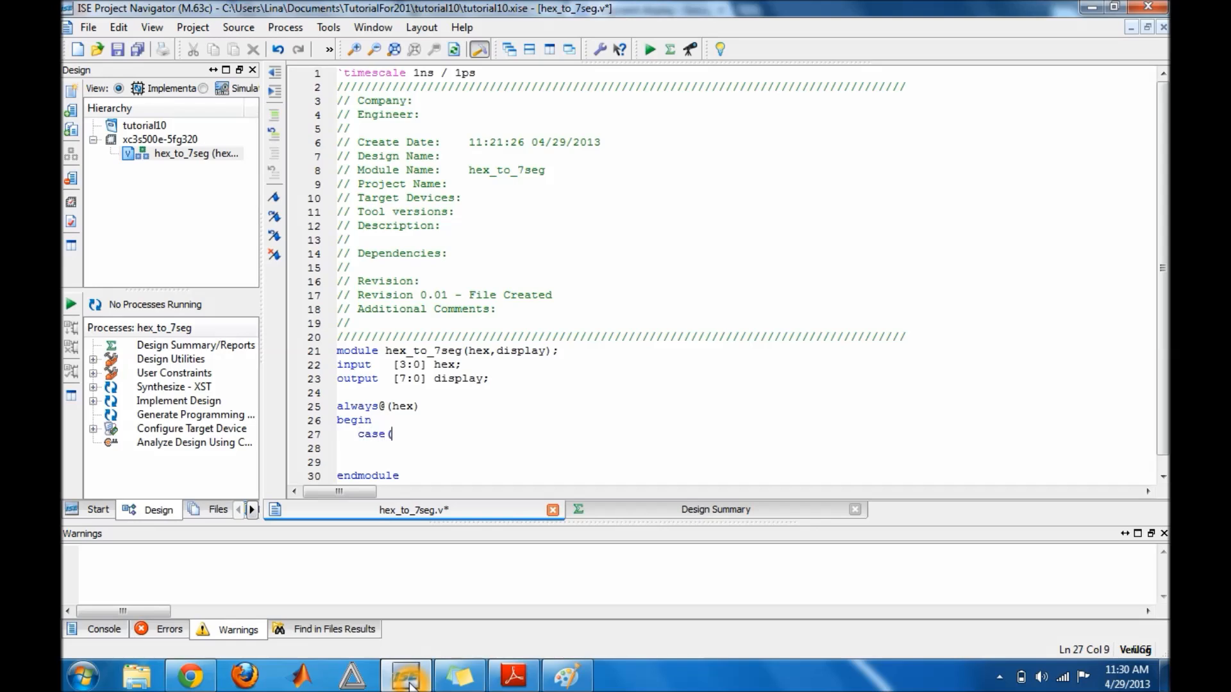
{"action": "type", "text": "case"}
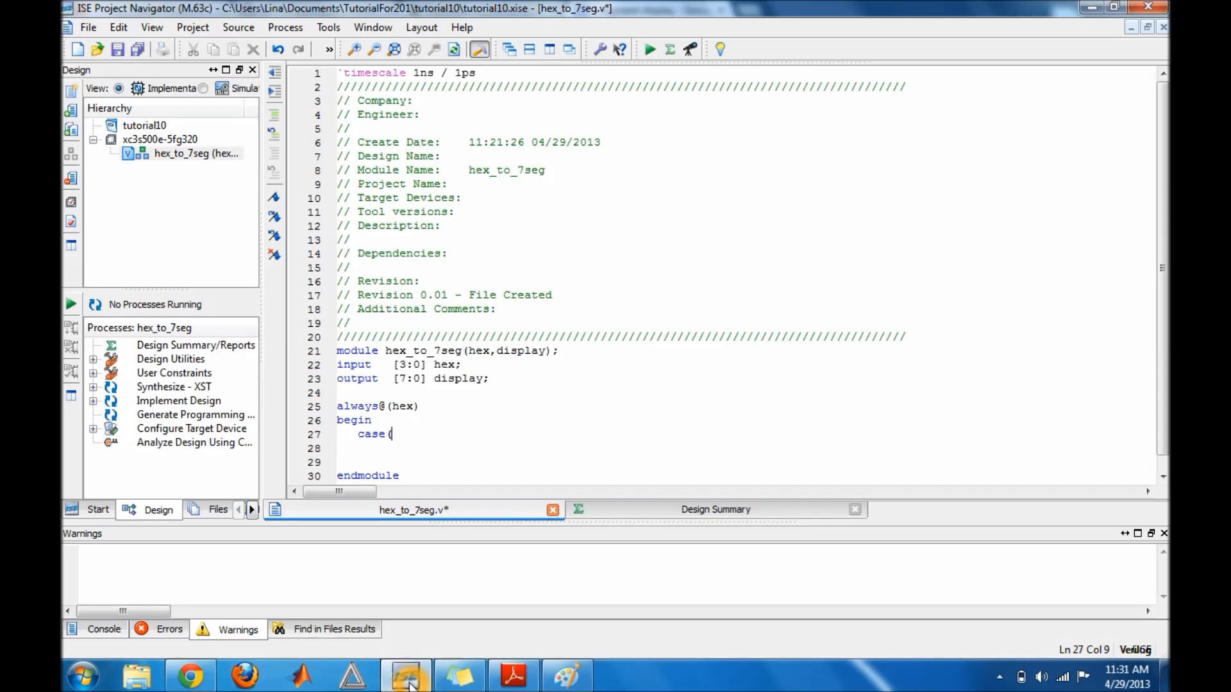
{"action": "type", "text": "hex)"}
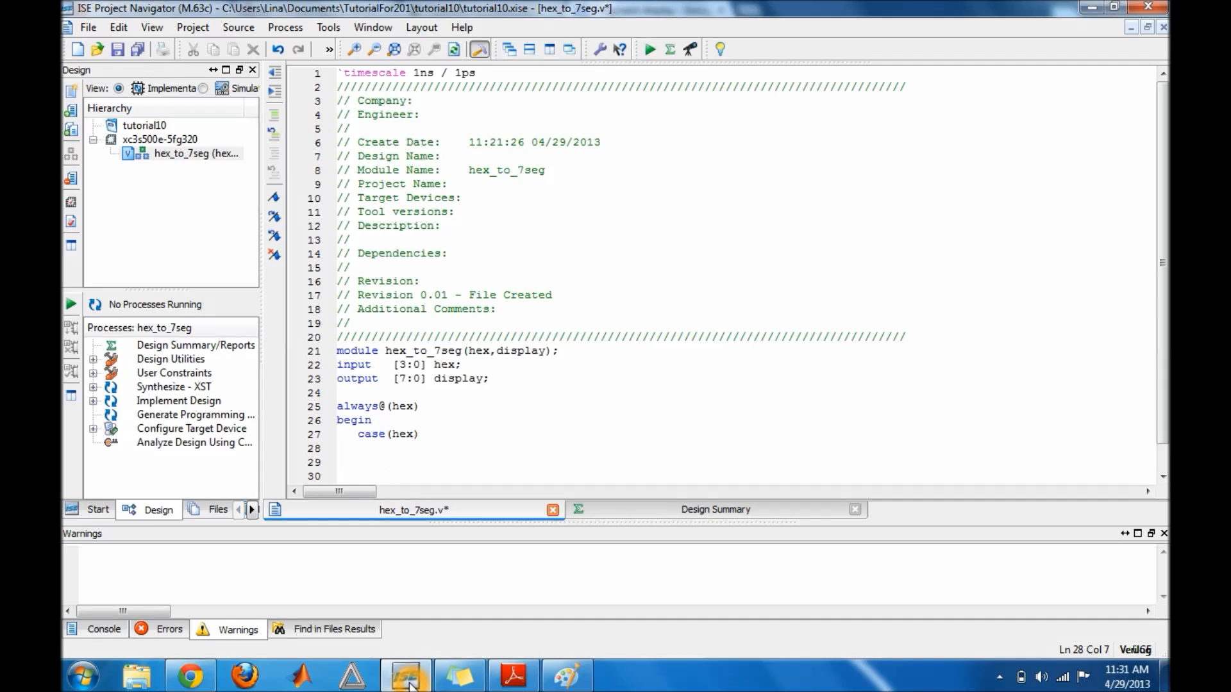
Step: Write the first branch 4'b0000 : display = 7'b0000001;
{"action": "type", "text": "4'"}
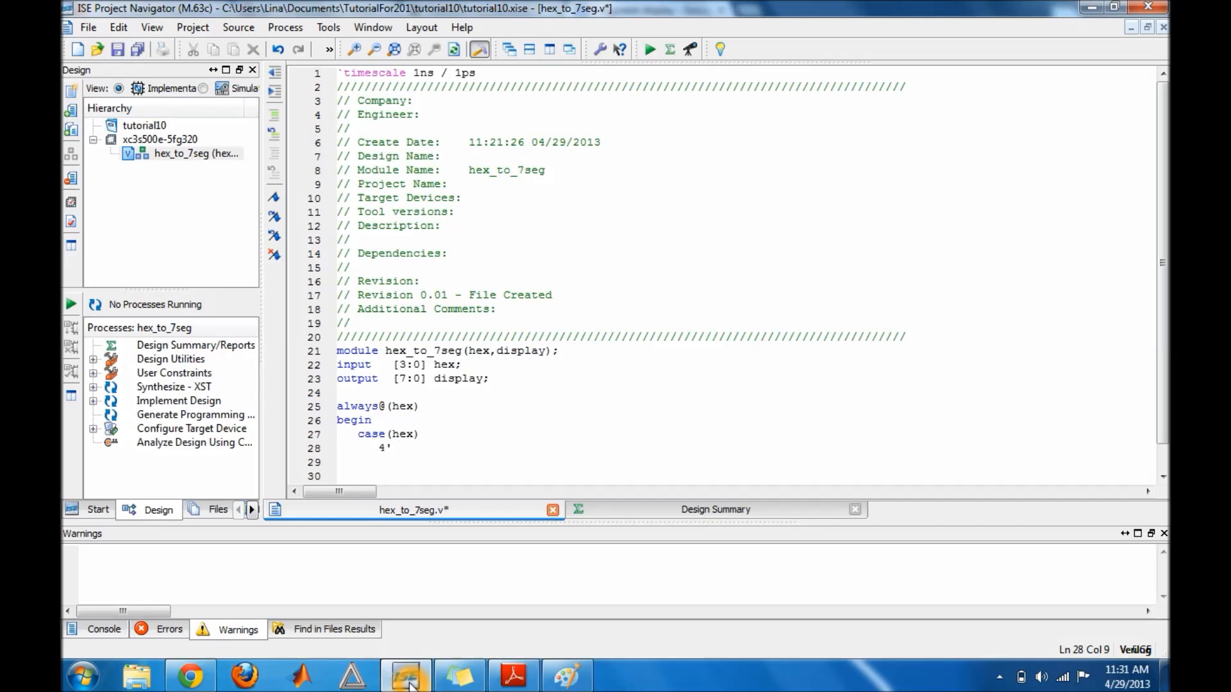
{"action": "type", "text": "b0000"}
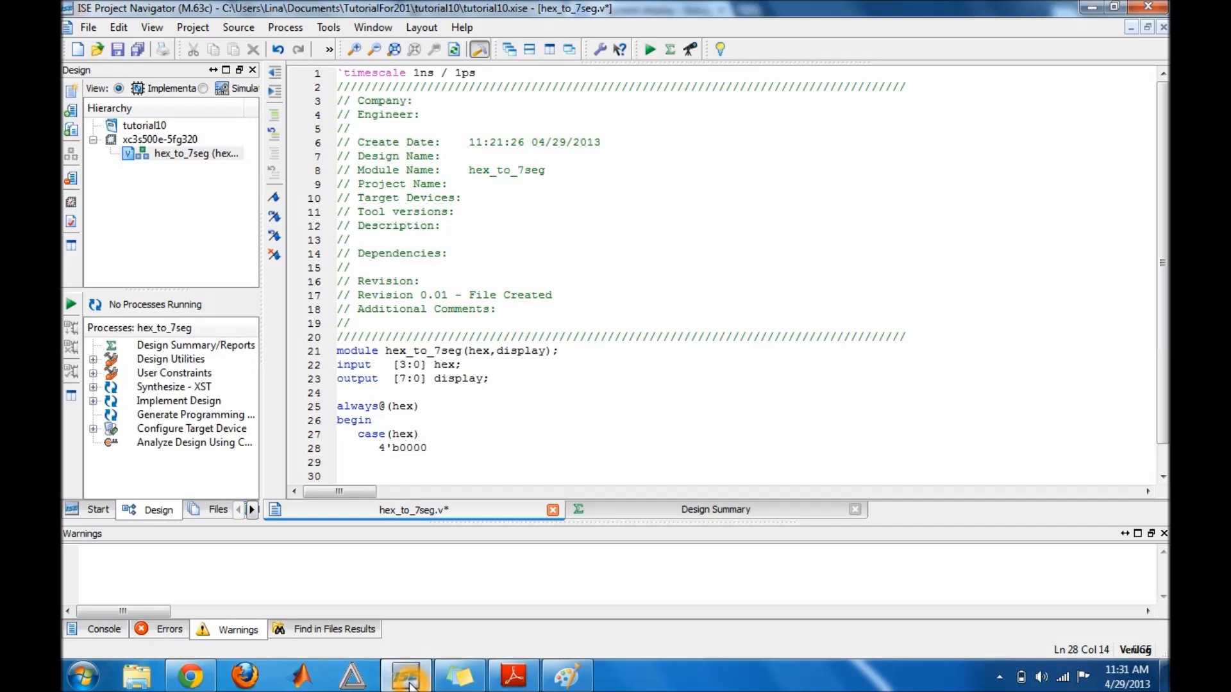
{"action": "type", "text": ": display"}
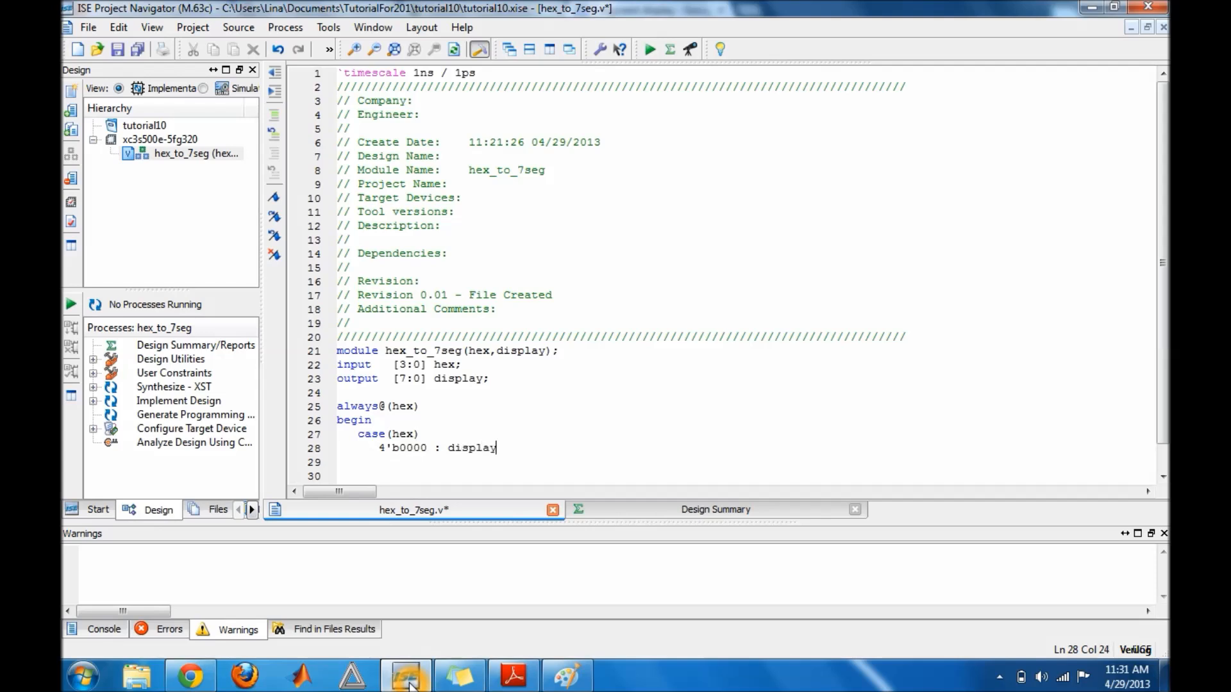
{"action": "type", "text": "= 7"}
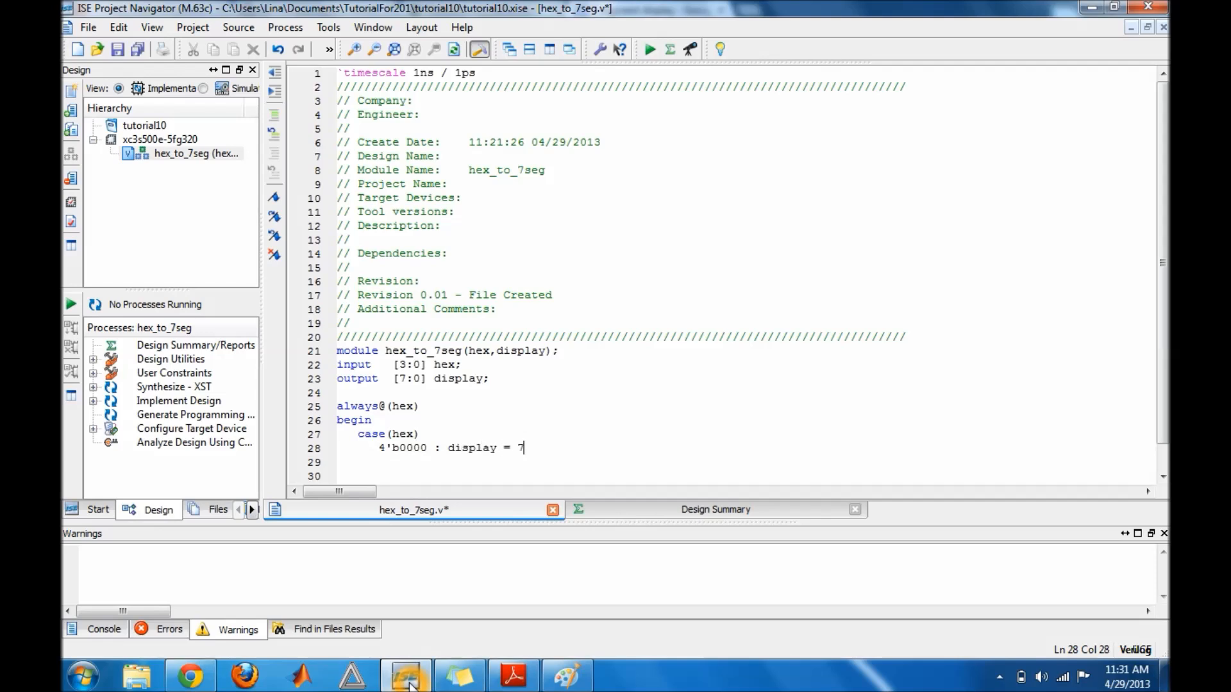
{"action": "type", "text": "'"}
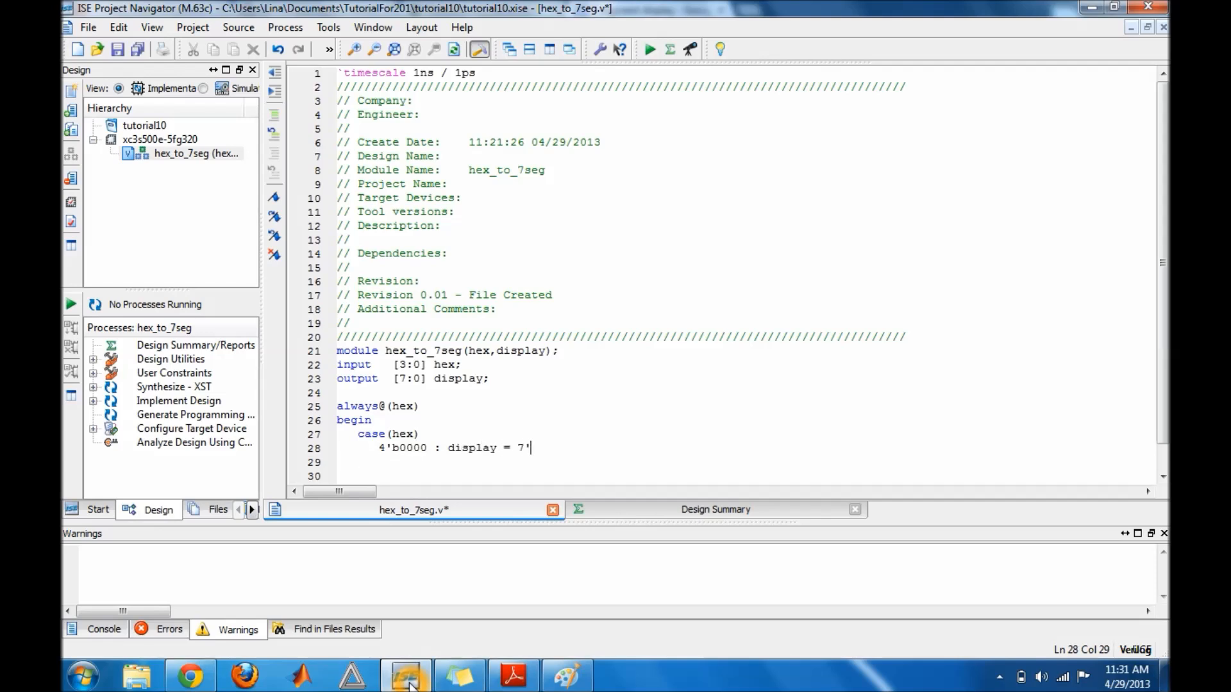
{"action": "type", "text": "b0"}
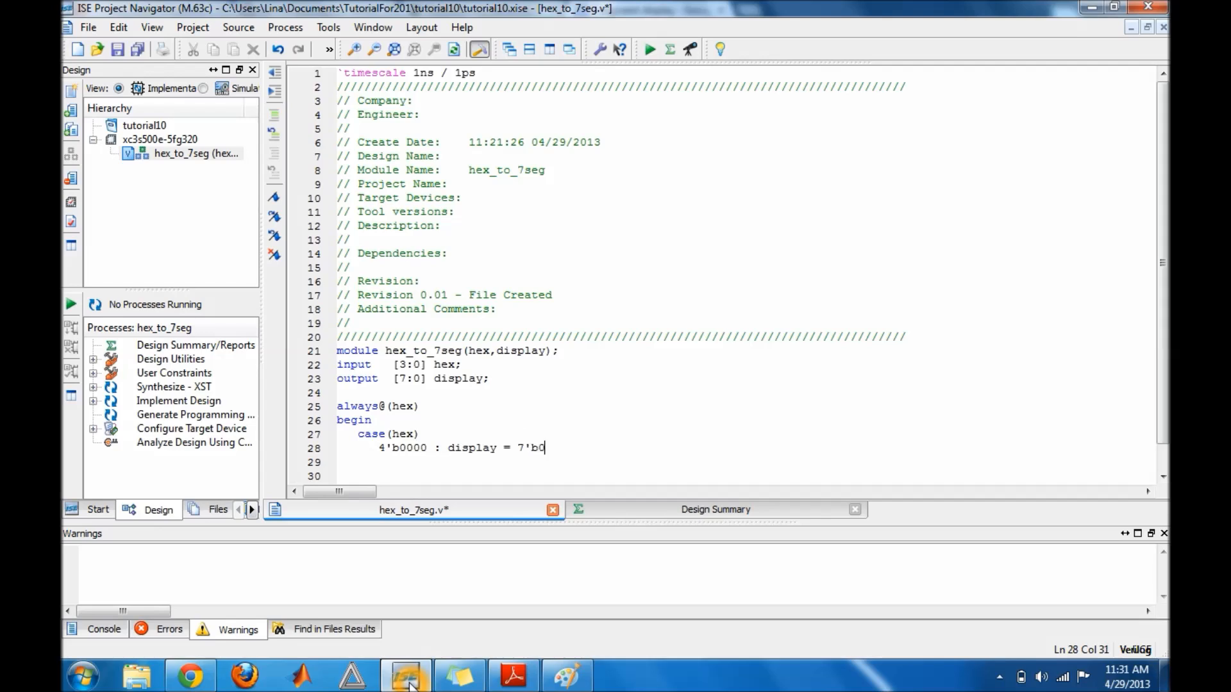
{"action": "type", "text": "00"}
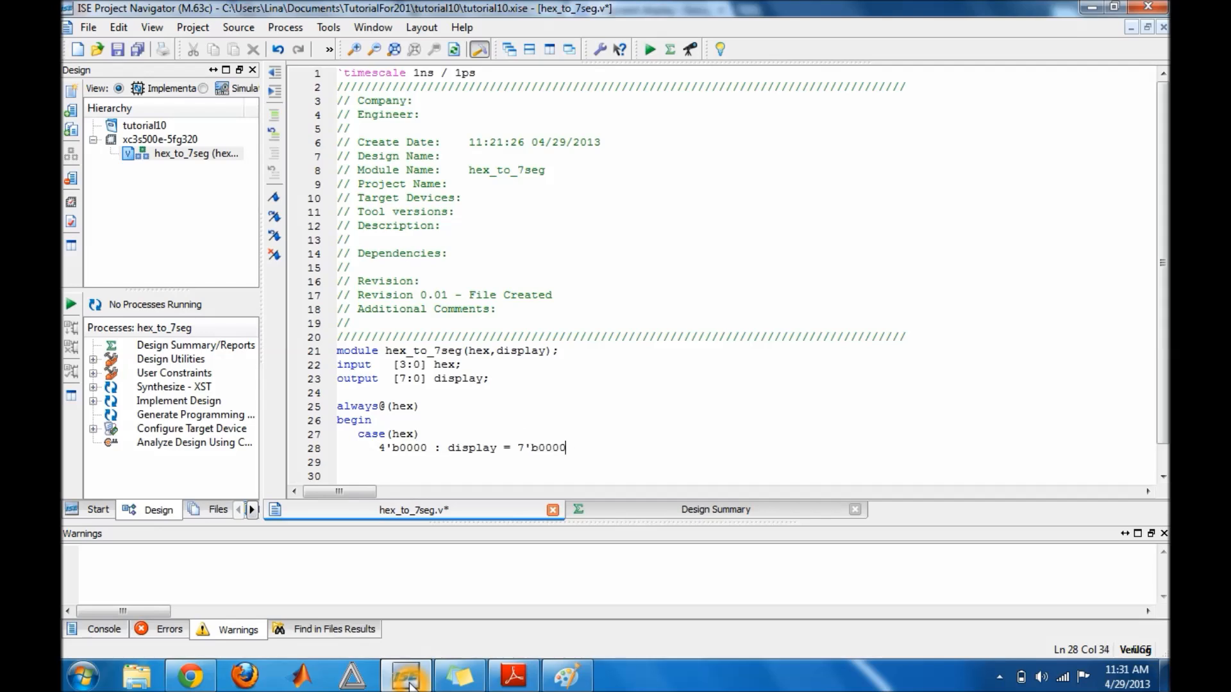
{"action": "type", "text": "001"}
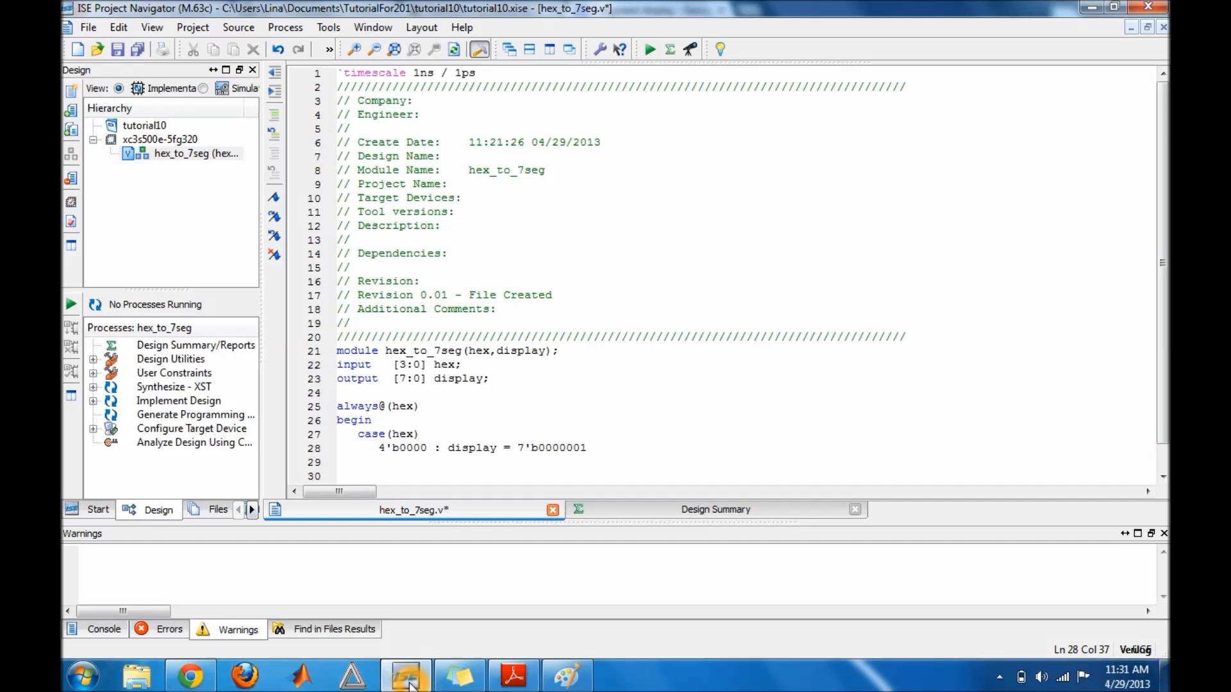
{"action": "type", "text": ";"}
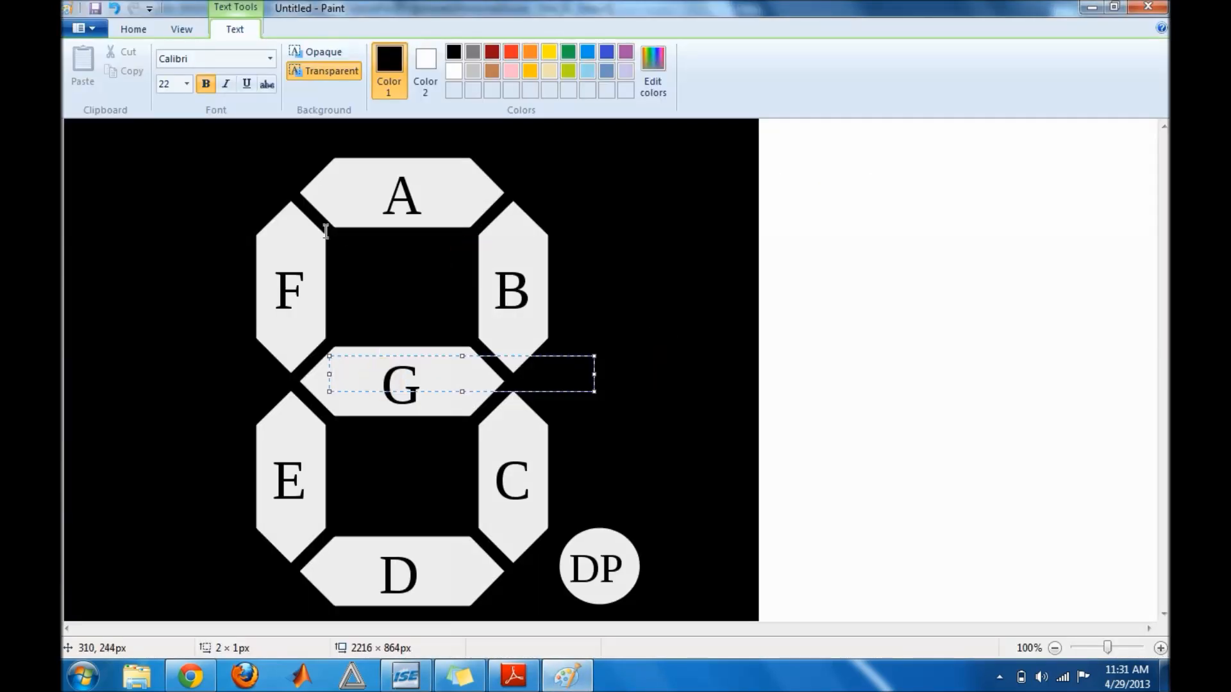
{"action": "mouse_move", "coordinate": [446, 196]}
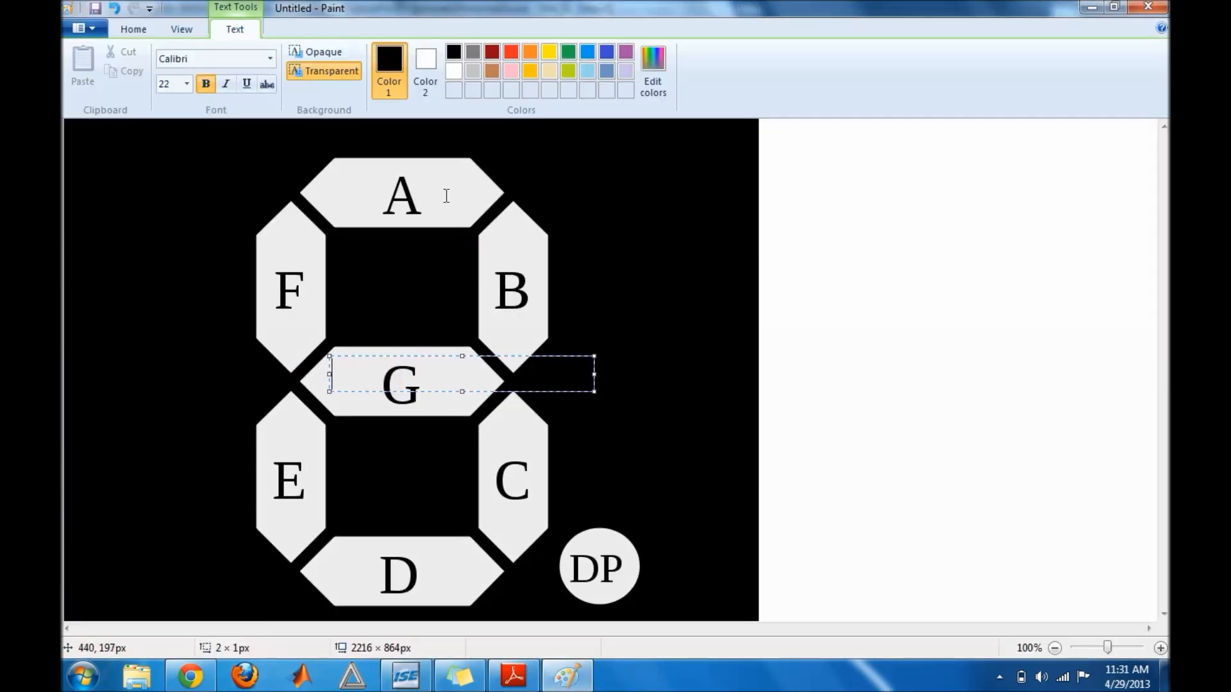
{"action": "mouse_move", "coordinate": [476, 580]}
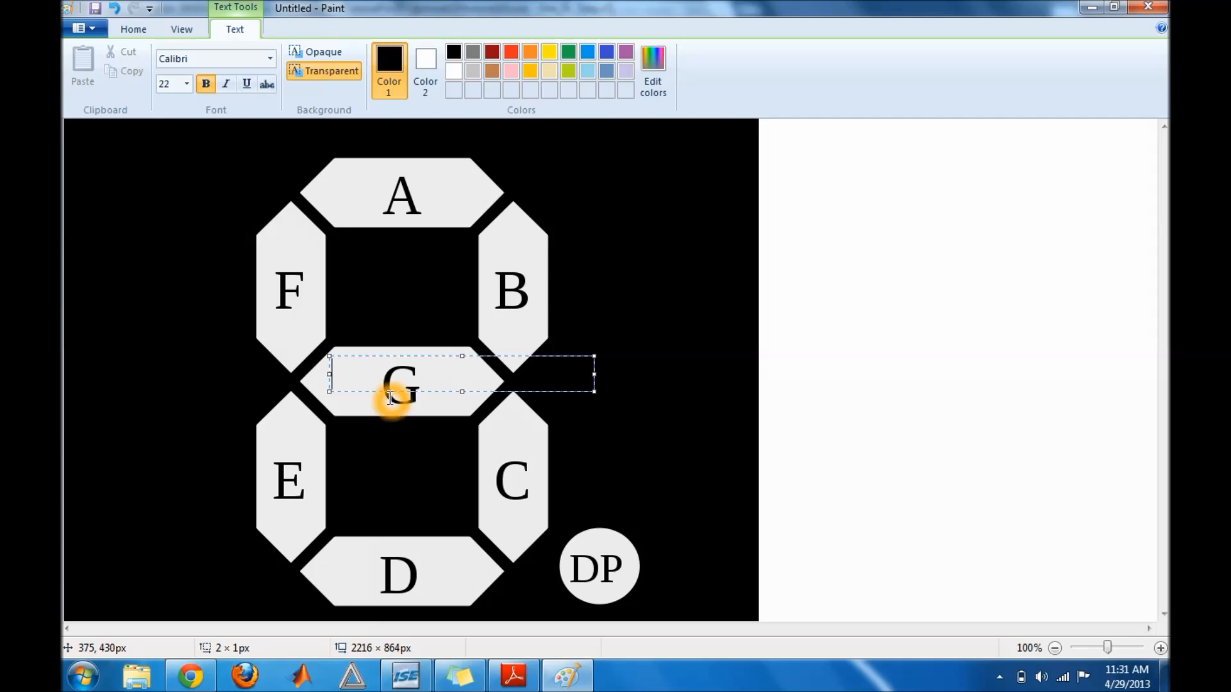
Step: Mark the G segment with a 1 in Paint and return to the Verilog editor
{"action": "type", "text": "1"}
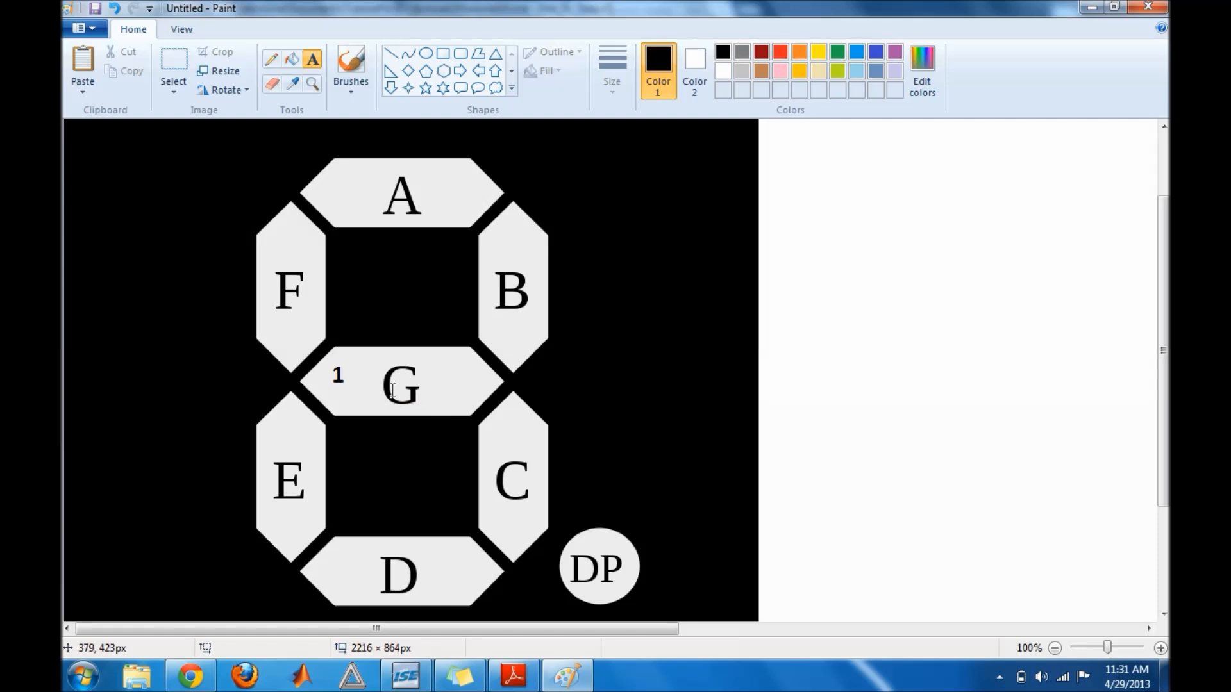
{"action": "mouse_move", "coordinate": [287, 285]}
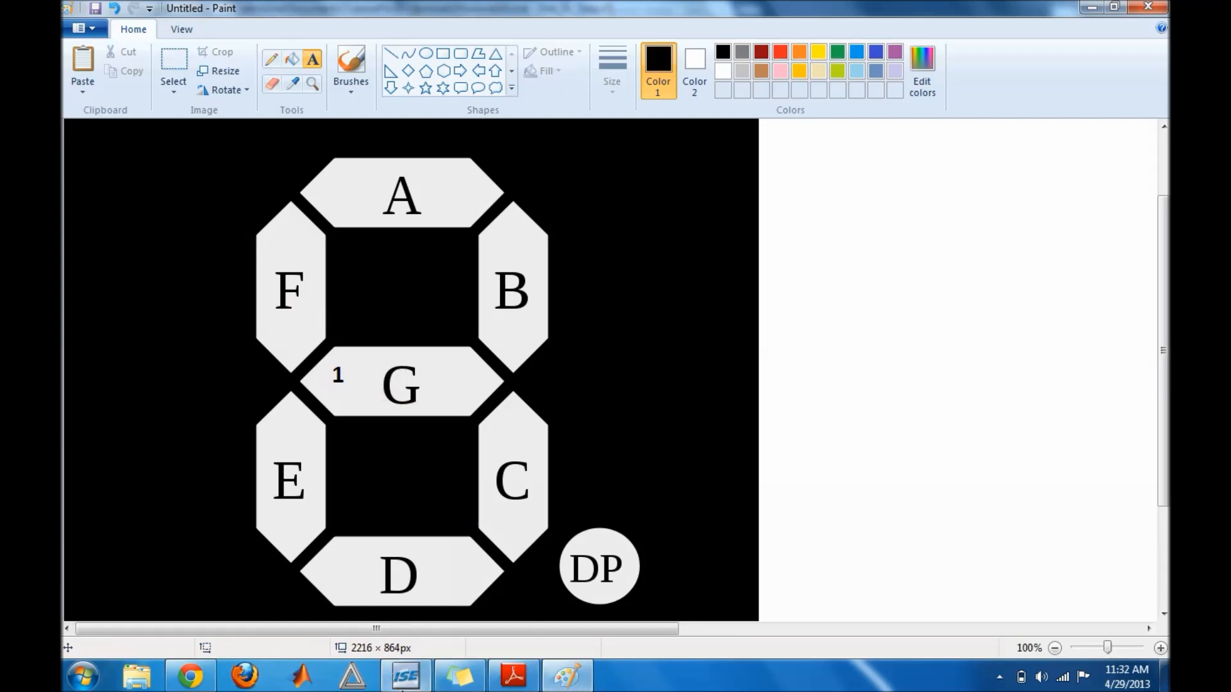
{"action": "mouse_move", "coordinate": [405, 675]}
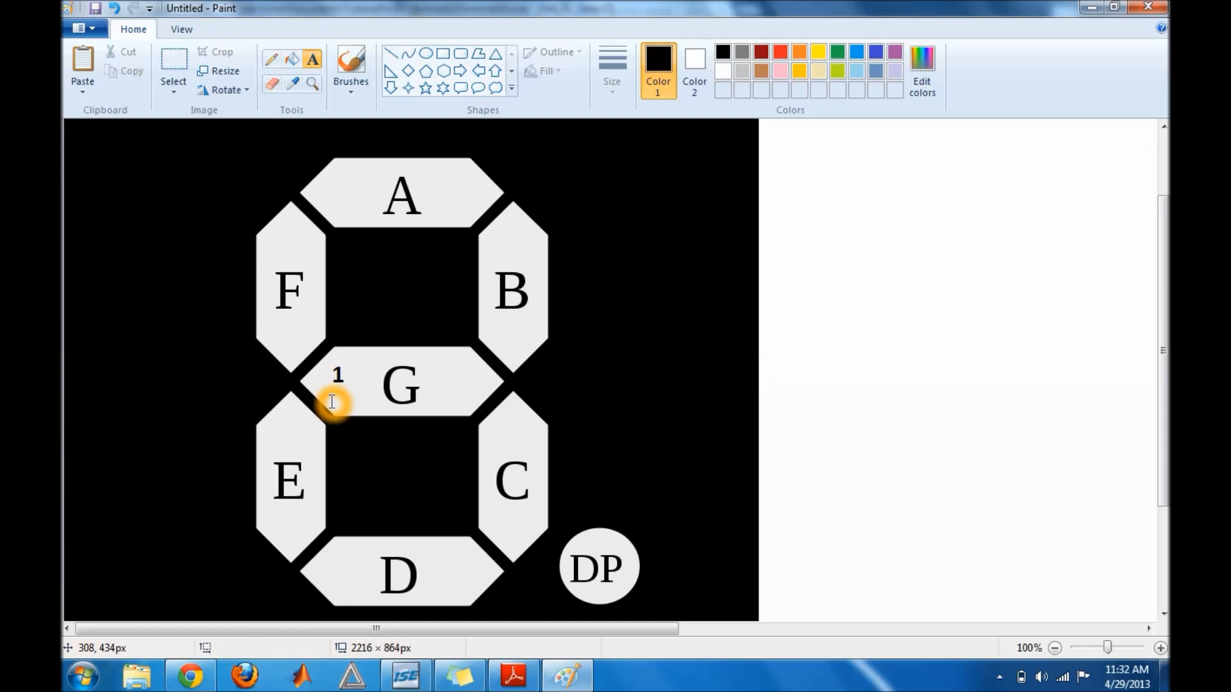
{"action": "left_click", "coordinate": [405, 676]}
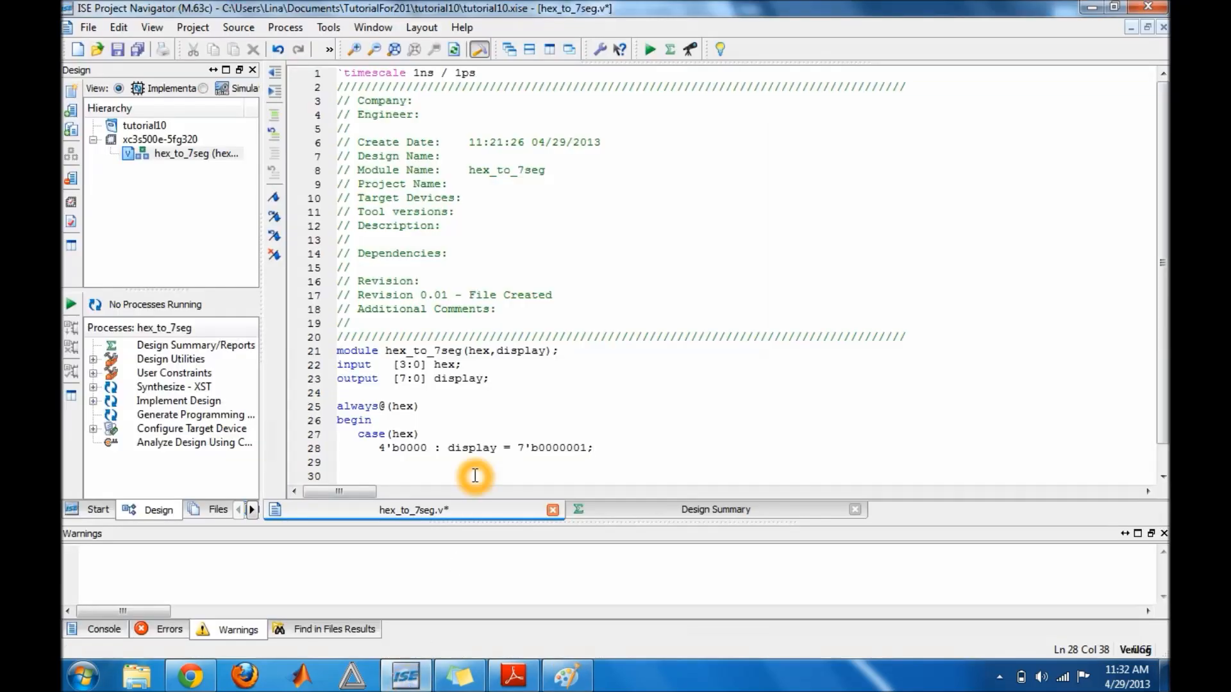
Step: Add a segment-order comment abcdefg after case(hex)
{"action": "left_click", "coordinate": [539, 434]}
{"action": "type", "text": "               //a"}
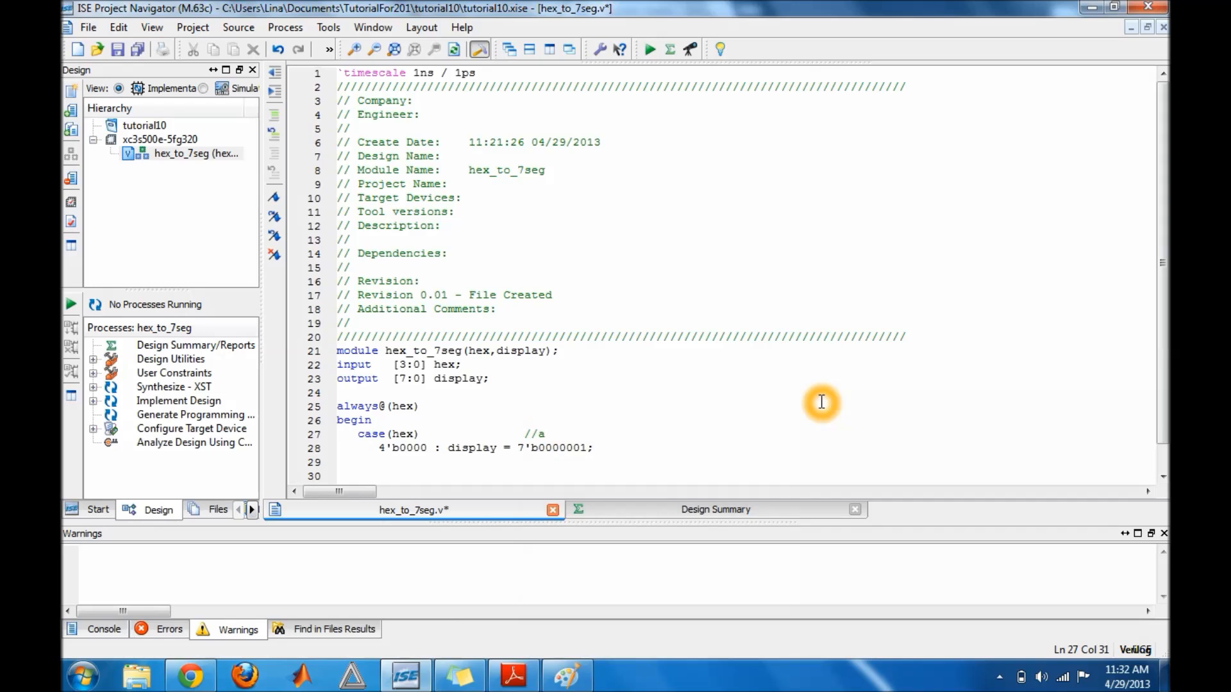
{"action": "type", "text": "bcd"}
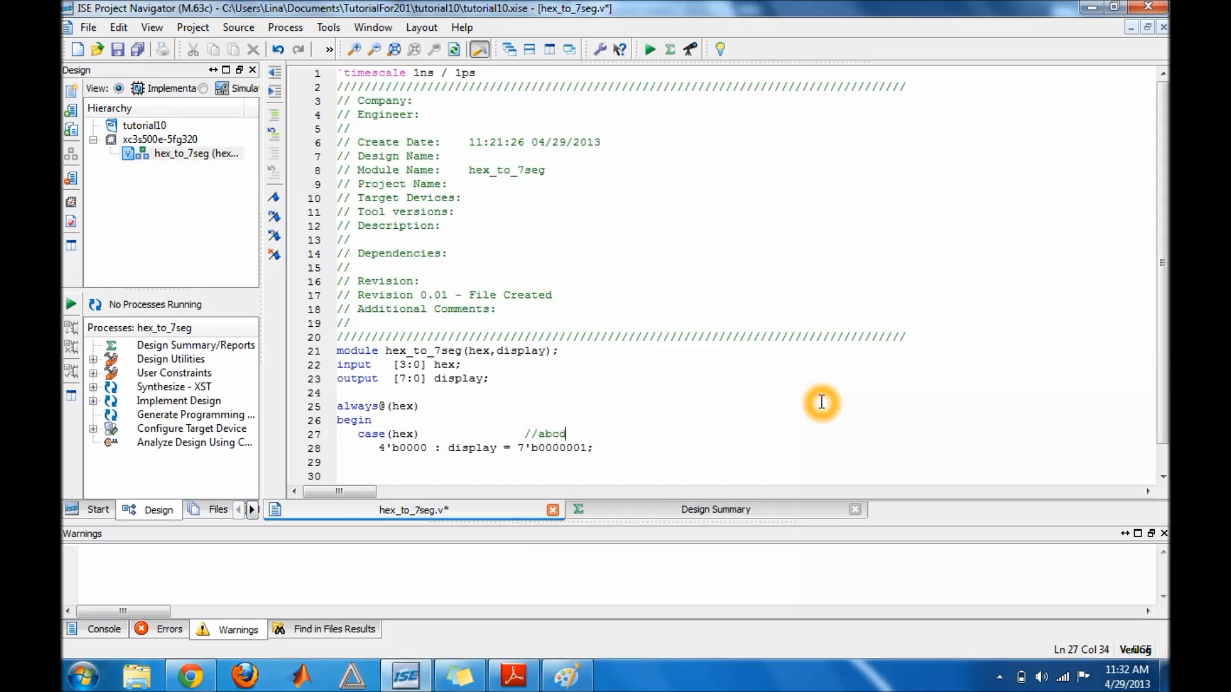
{"action": "type", "text": "ef"}
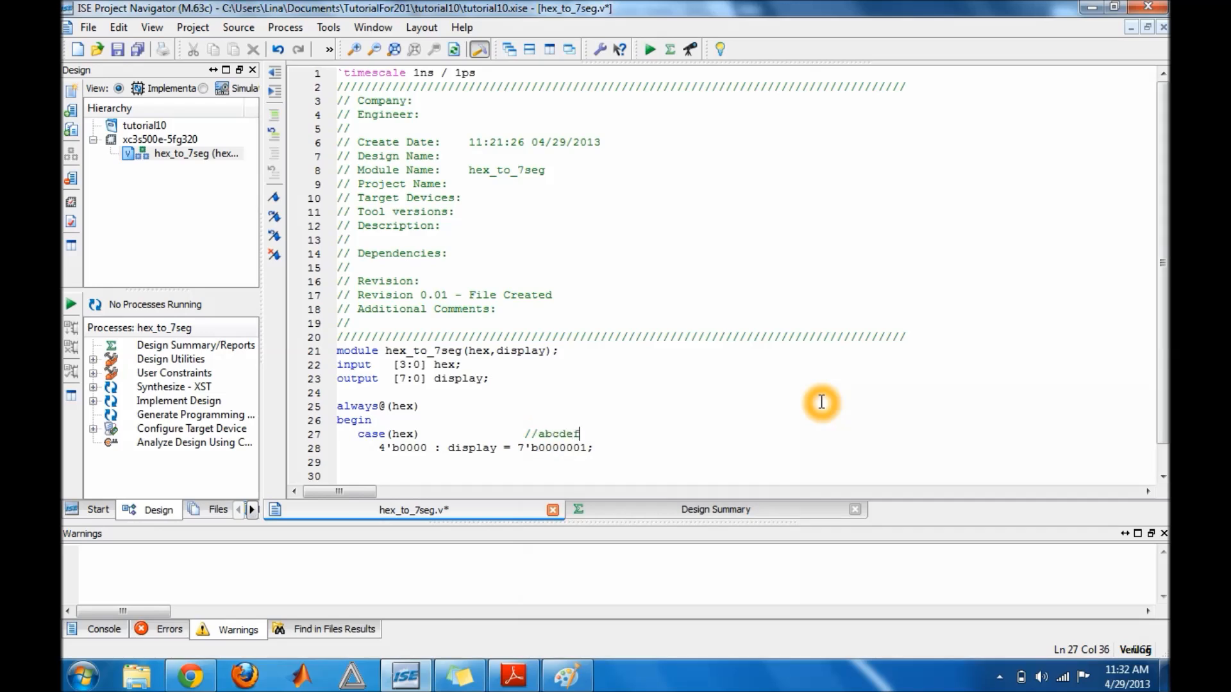
{"action": "type", "text": "g"}
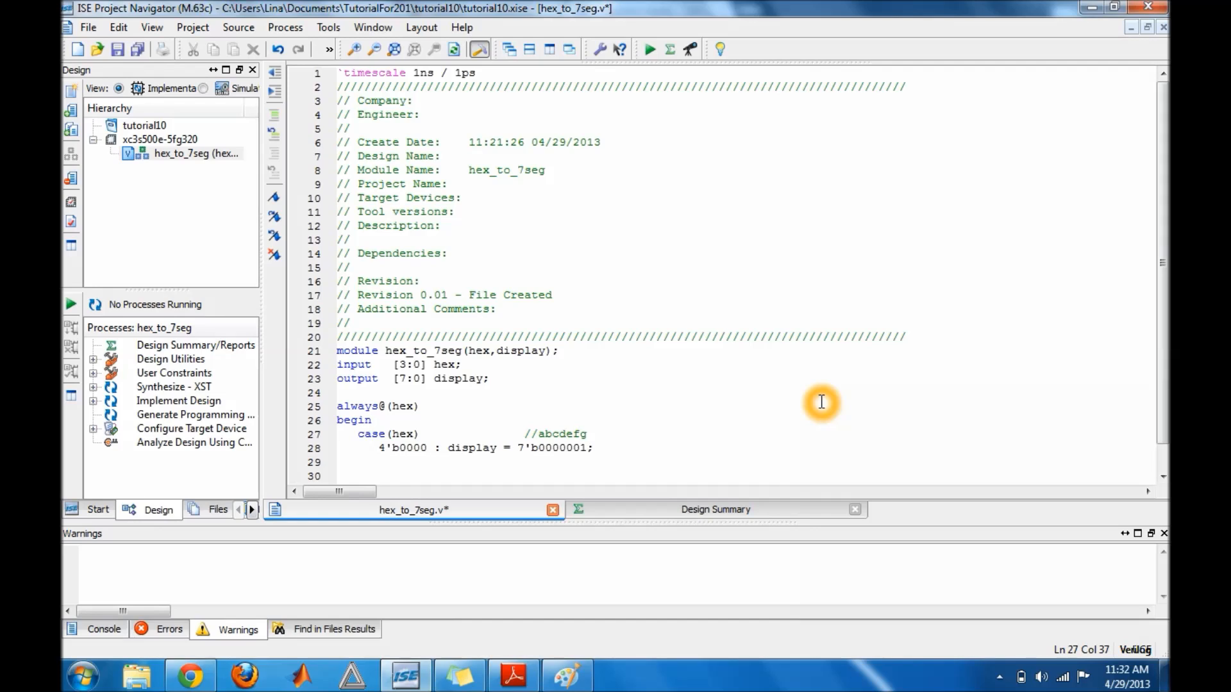
{"action": "mouse_move", "coordinate": [618, 457]}
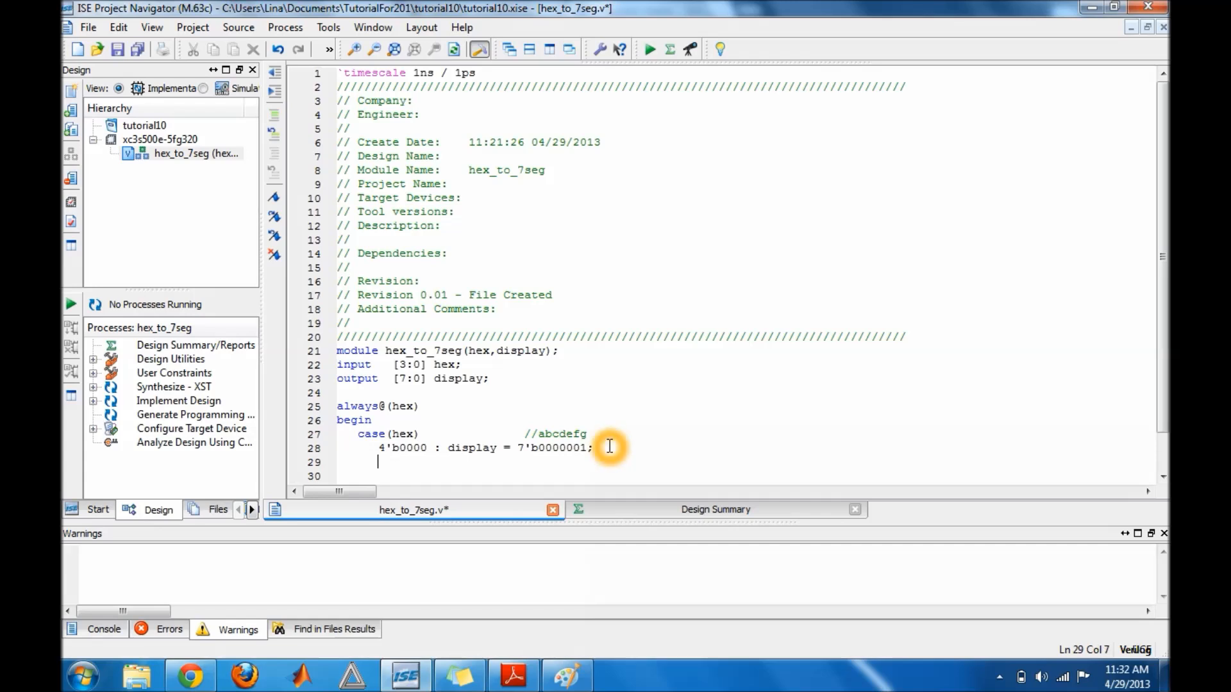
Step: Write the second branch 4'b0001 : display = 7'b1001111;
{"action": "type", "text": "4'"}
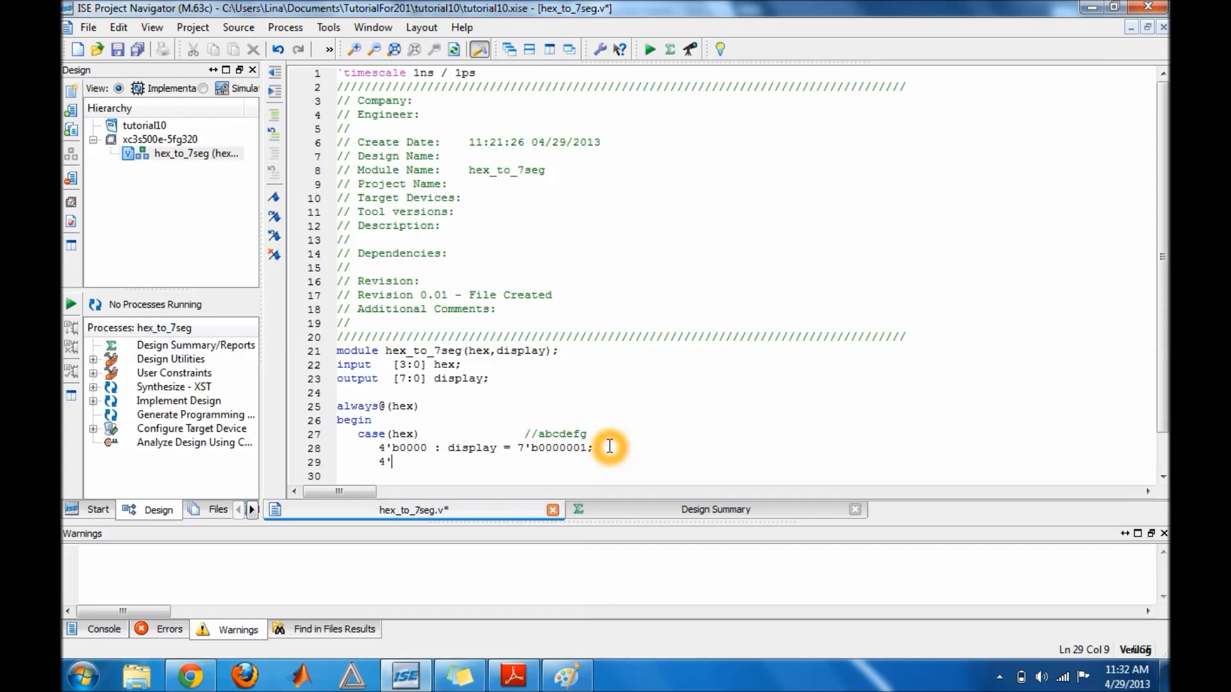
{"action": "type", "text": "000"}
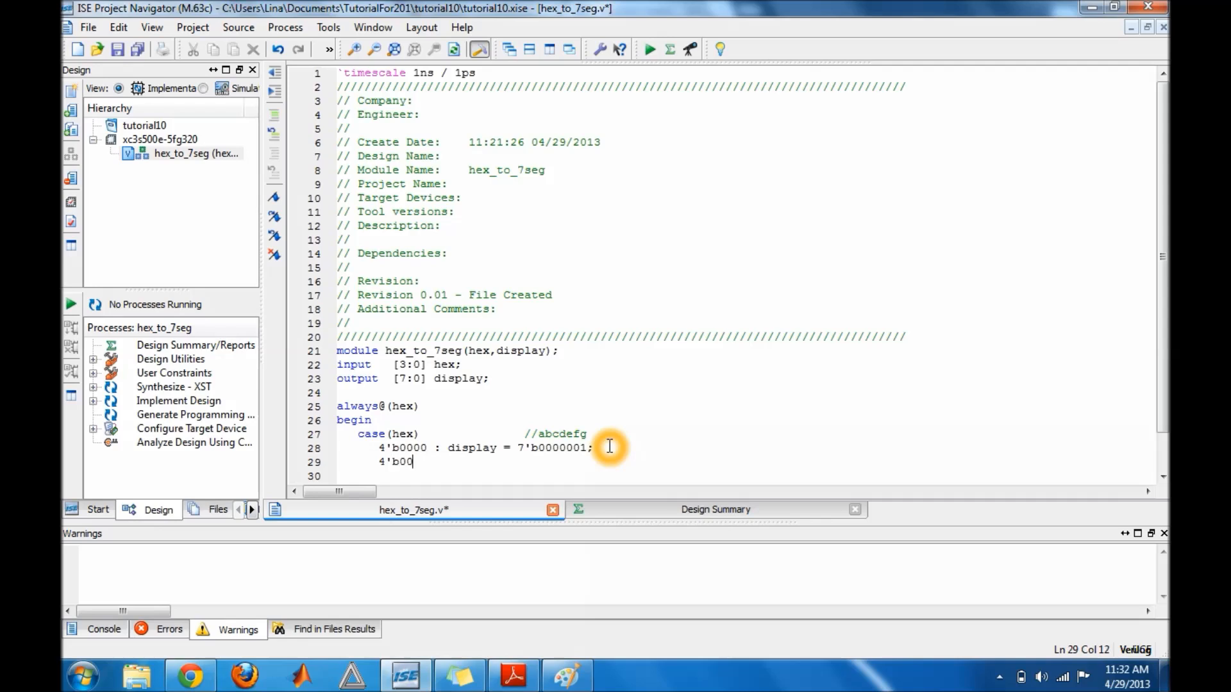
{"action": "type", "text": "01 :"}
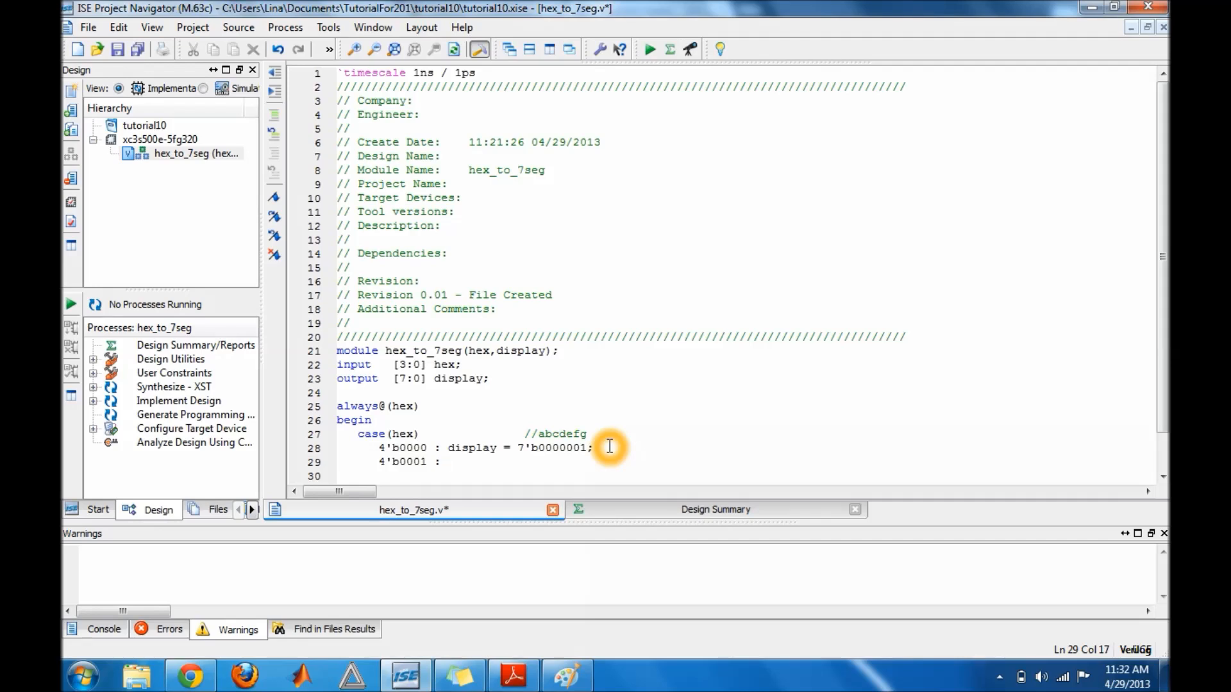
{"action": "type", "text": "displ"}
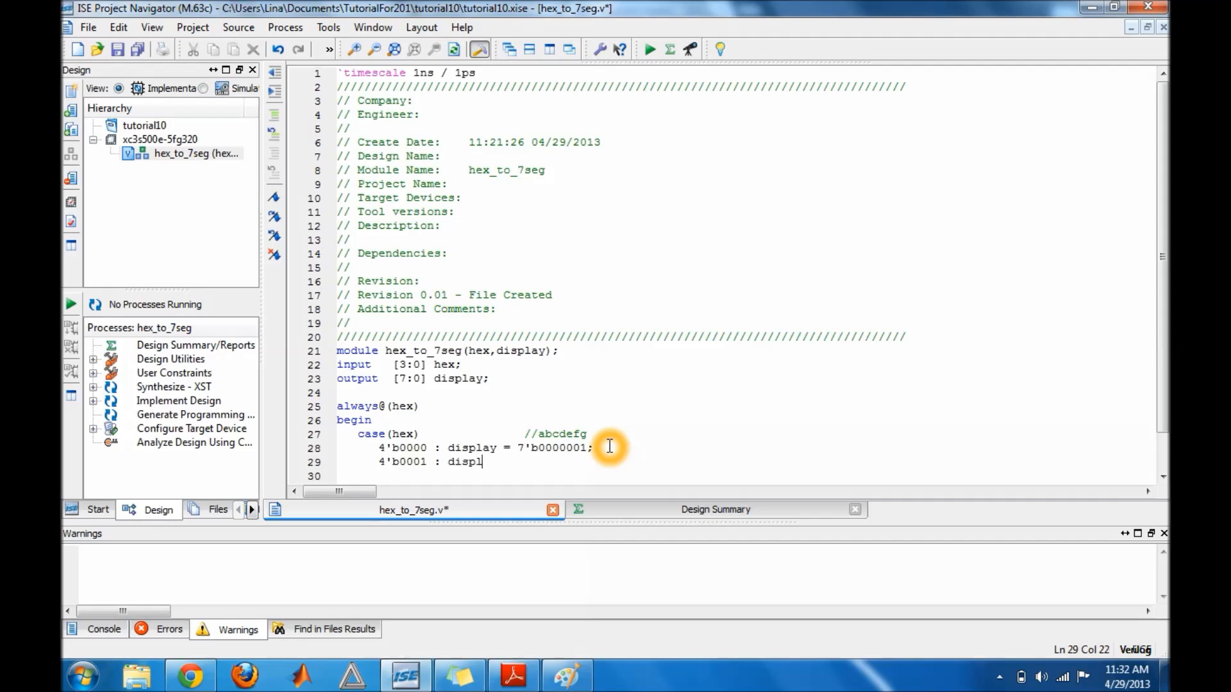
{"action": "type", "text": "ay"}
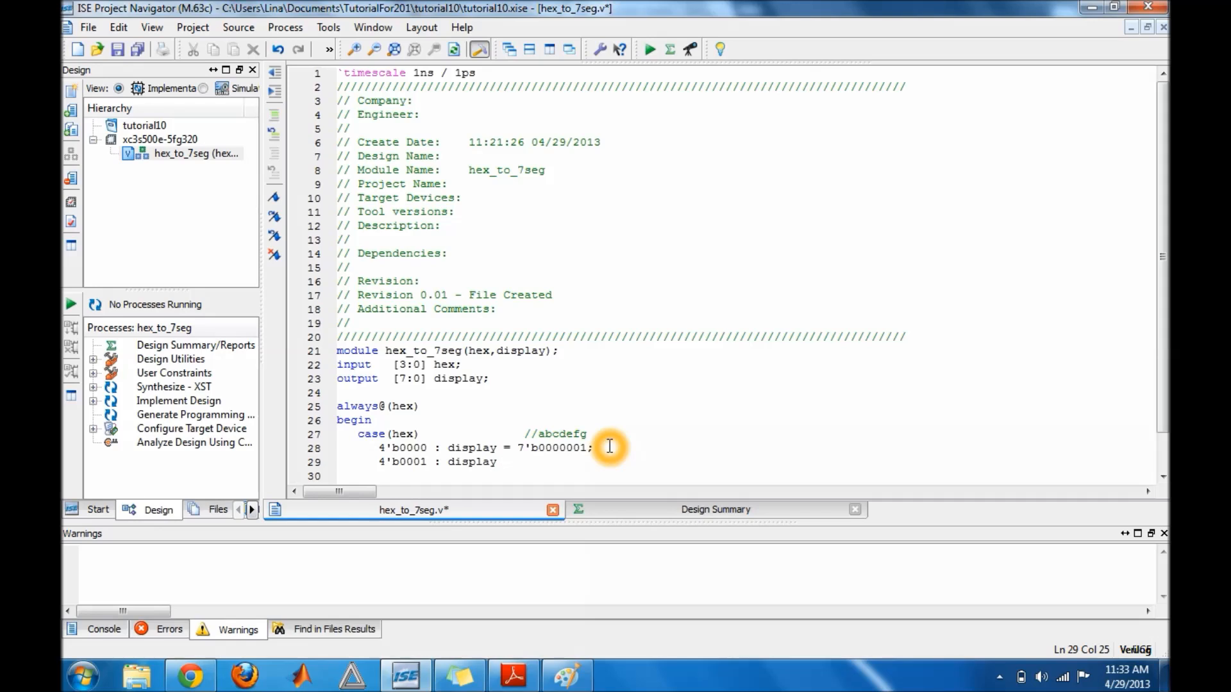
{"action": "type", "text": "="}
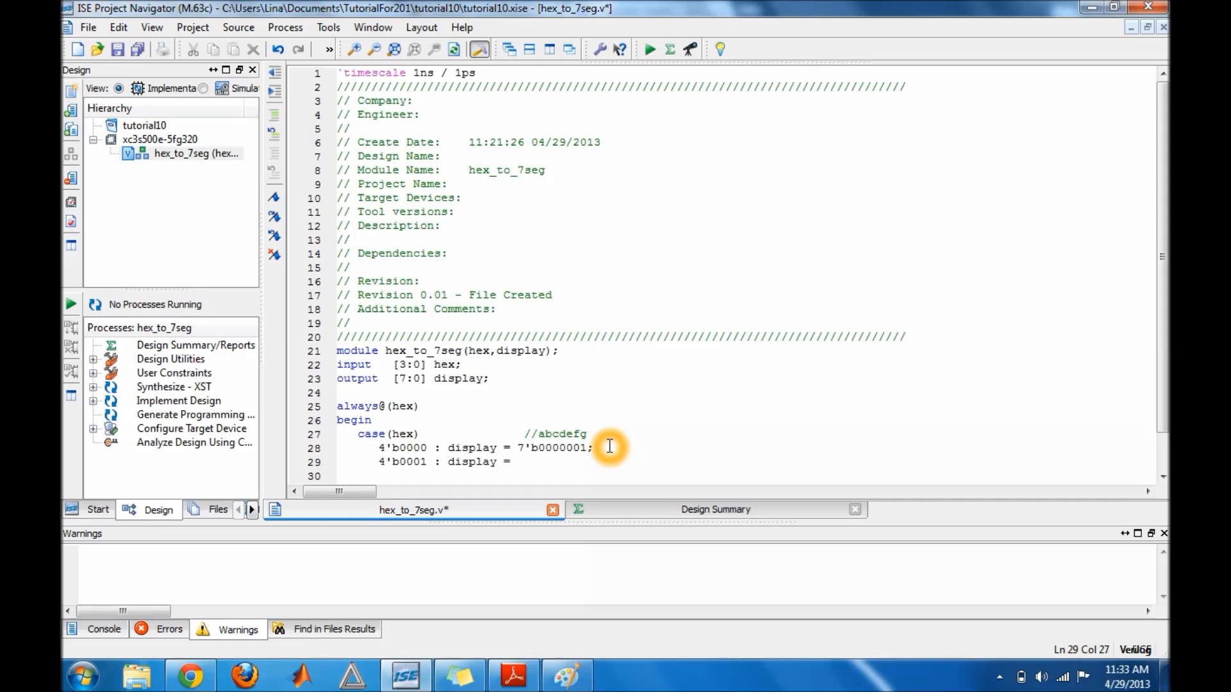
{"action": "type", "text": "7"}
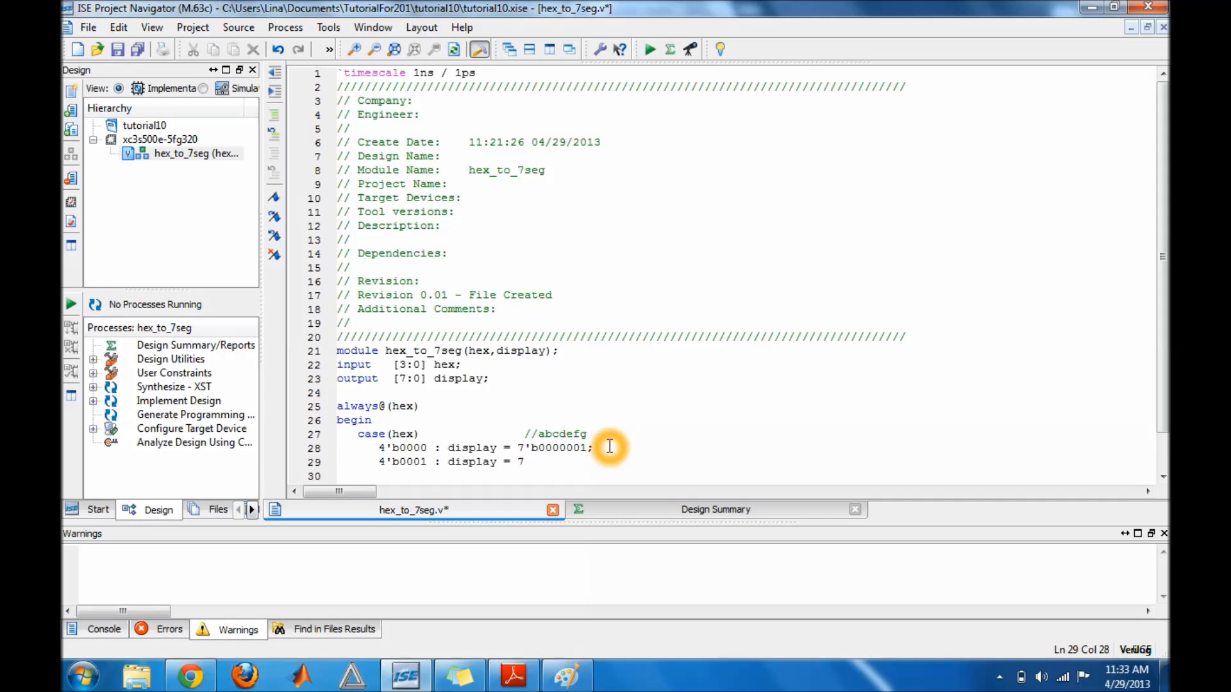
{"action": "type", "text": "'b"}
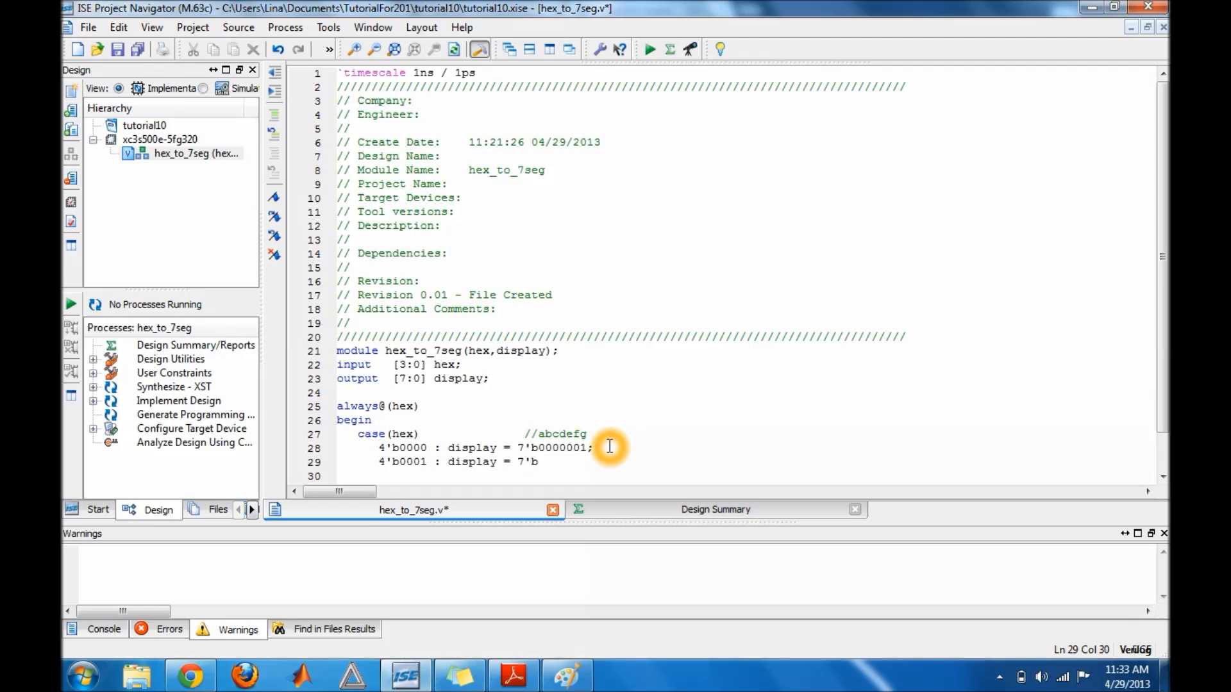
{"action": "type", "text": "1"}
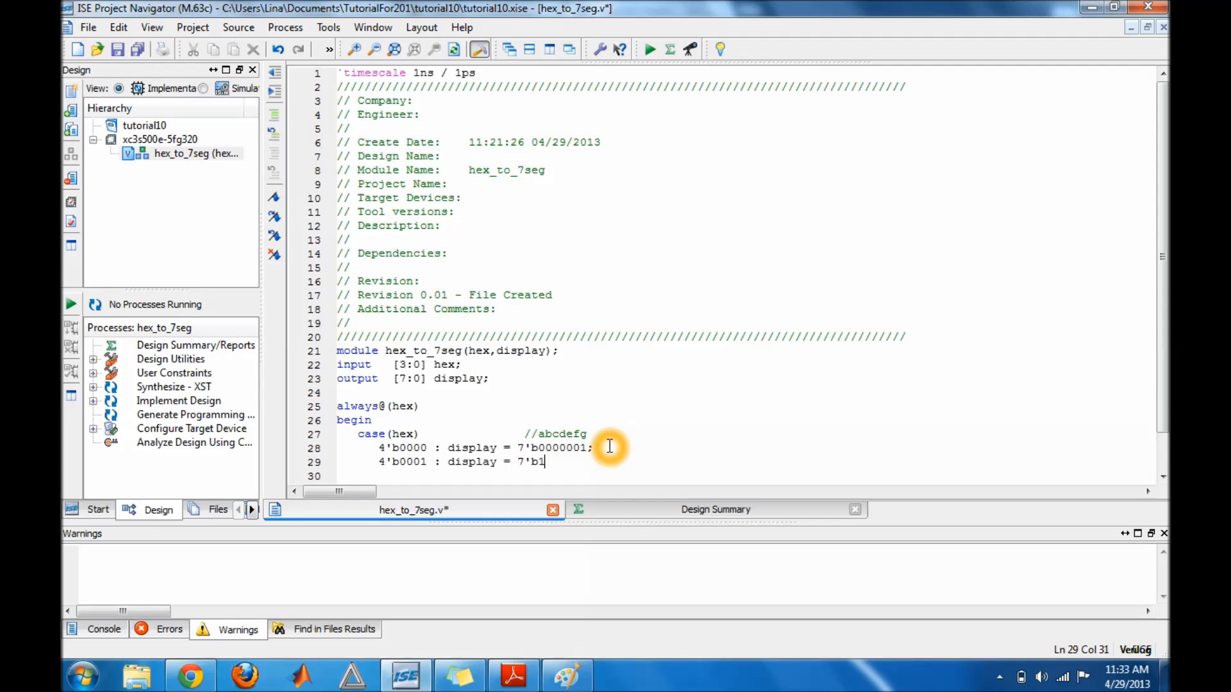
{"action": "type", "text": "0"}
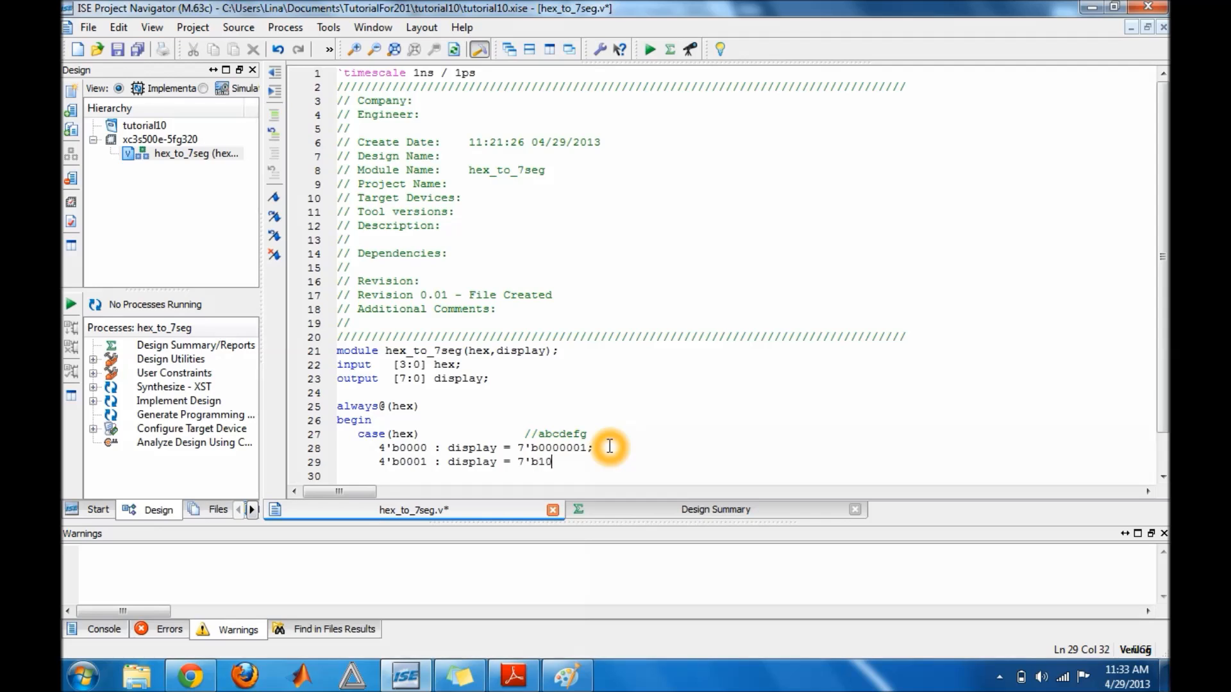
{"action": "type", "text": "0"}
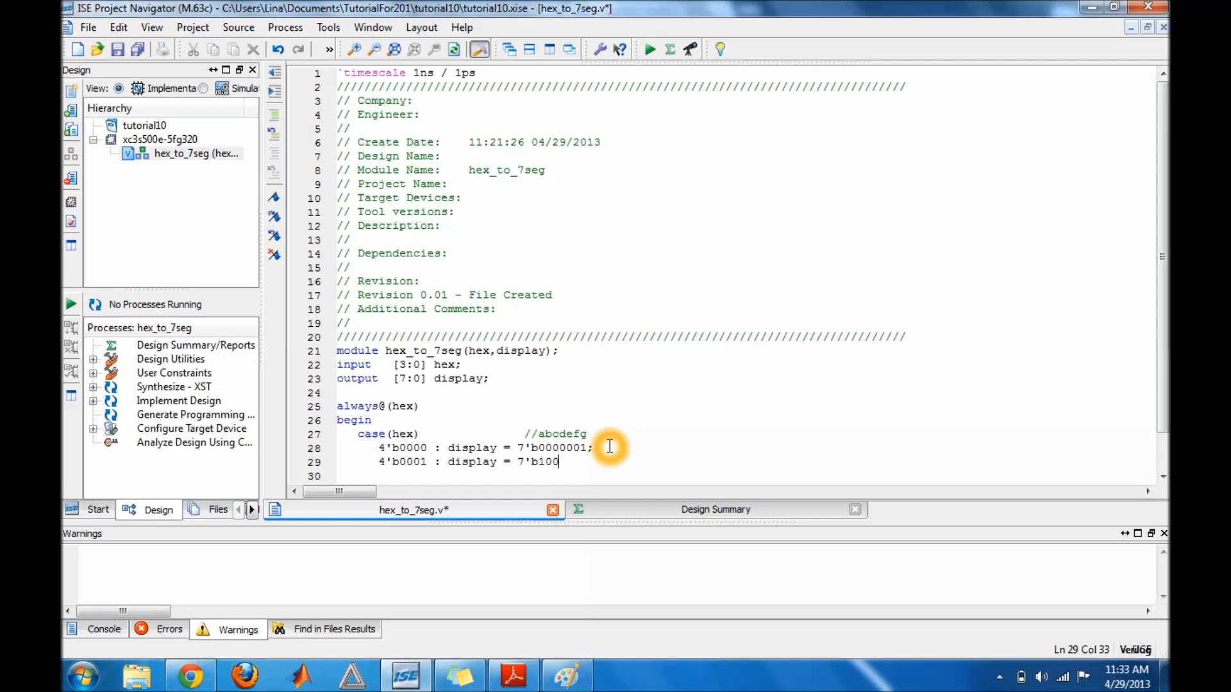
{"action": "type", "text": "1"}
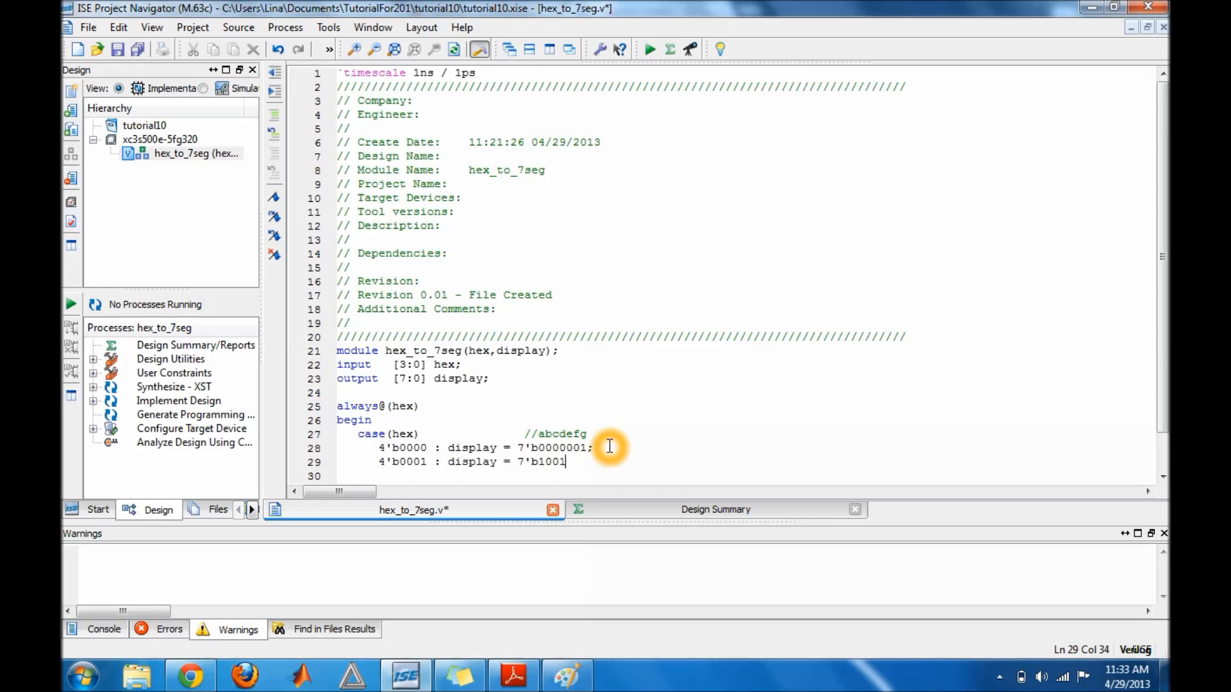
{"action": "type", "text": "111;"}
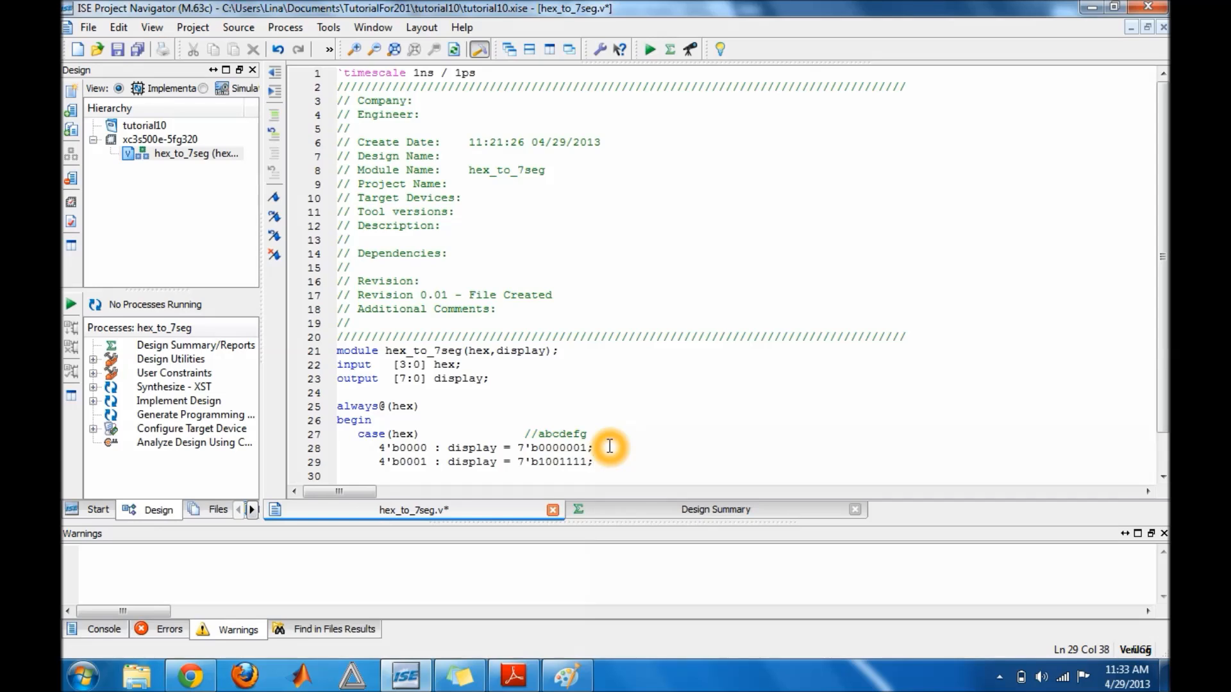
{"action": "left_click", "coordinate": [594, 461]}
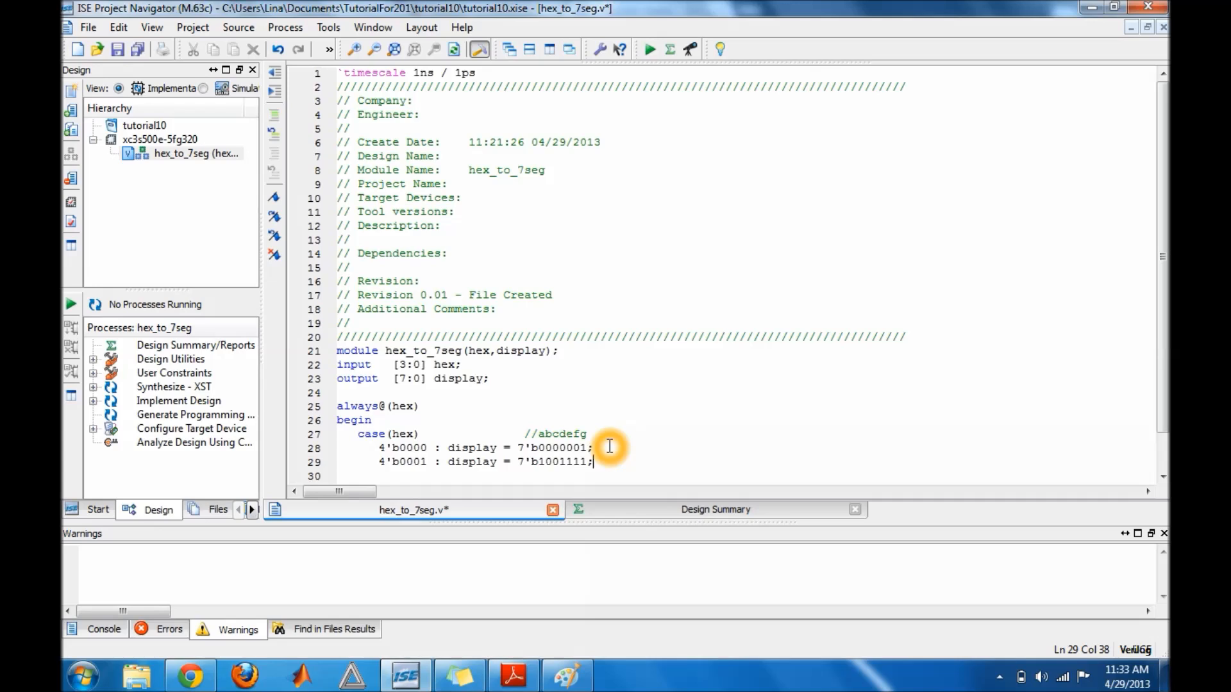
Step: Continue to the remaining case branches 4'b0010 through default, endcase and endmodule
{"action": "key", "text": "enter"}
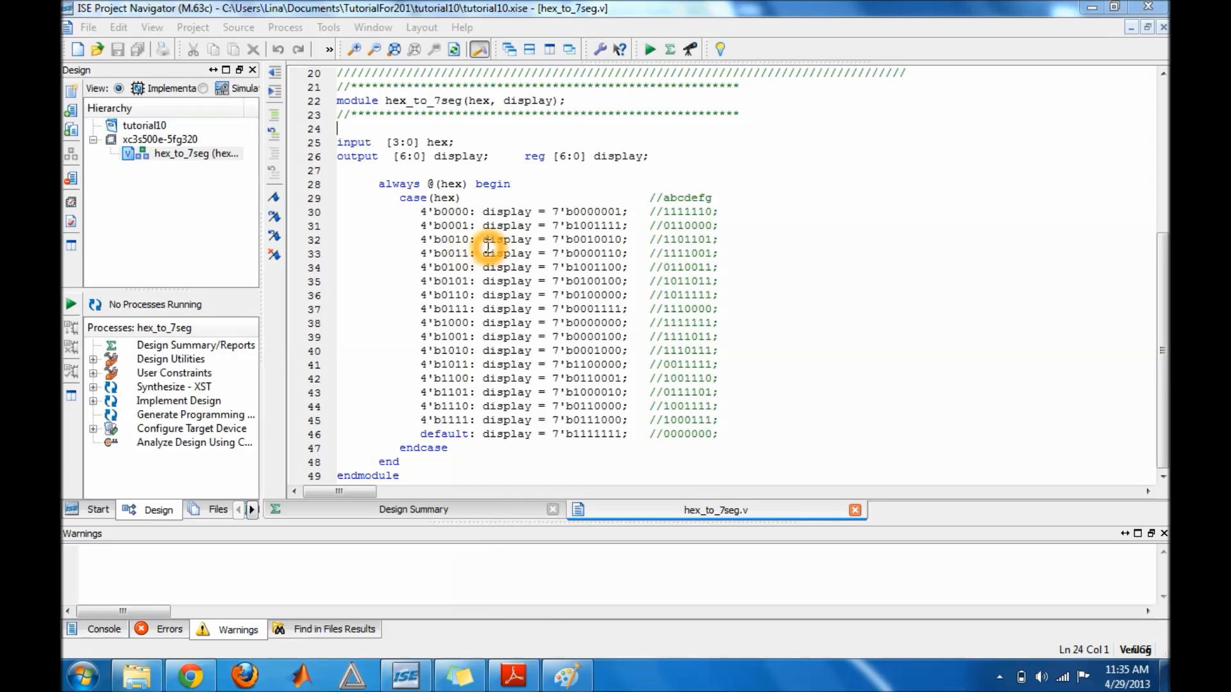
{"action": "mouse_move", "coordinate": [471, 62]}
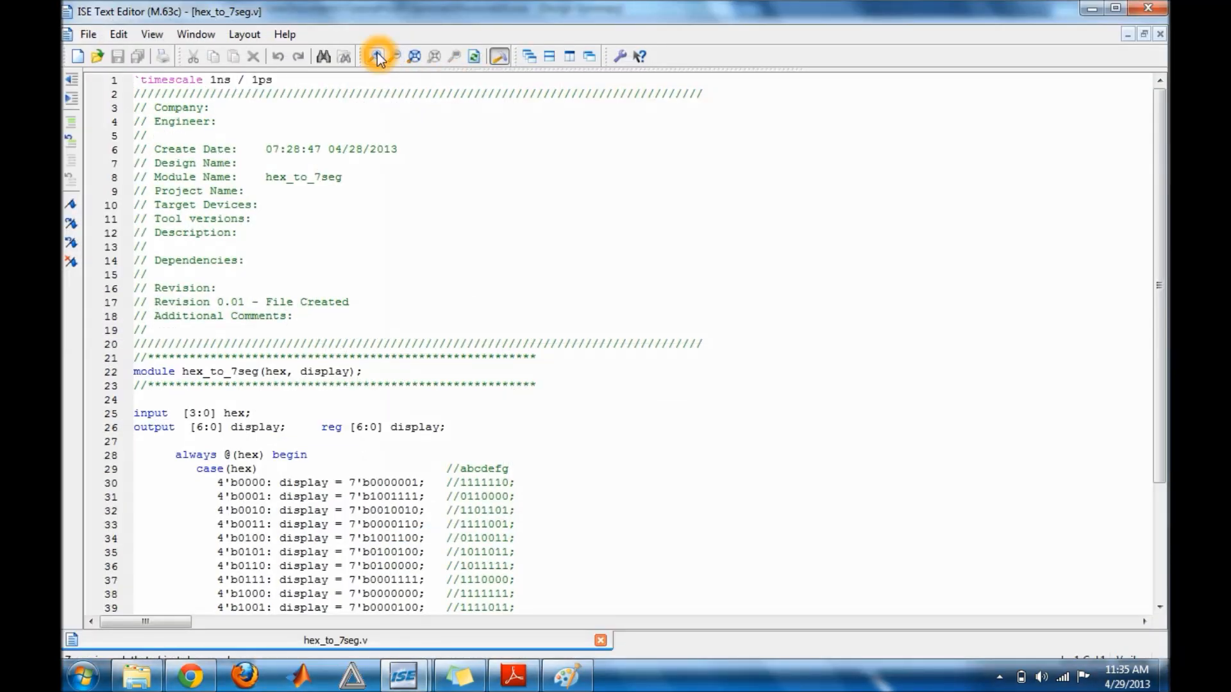
Step: Zoom in on hex_to_7seg.v and scroll to the case statement through endmodule
{"action": "left_click", "coordinate": [377, 55]}
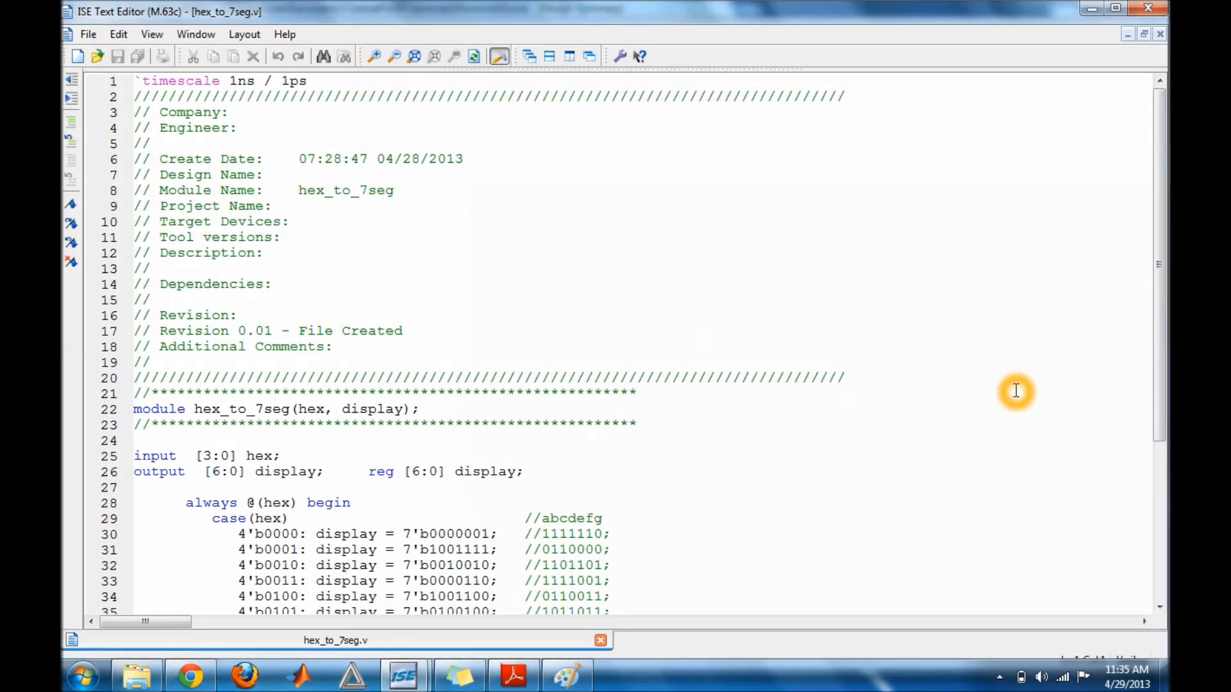
{"action": "scroll", "scroll_direction": "down", "scroll_amount": 3}
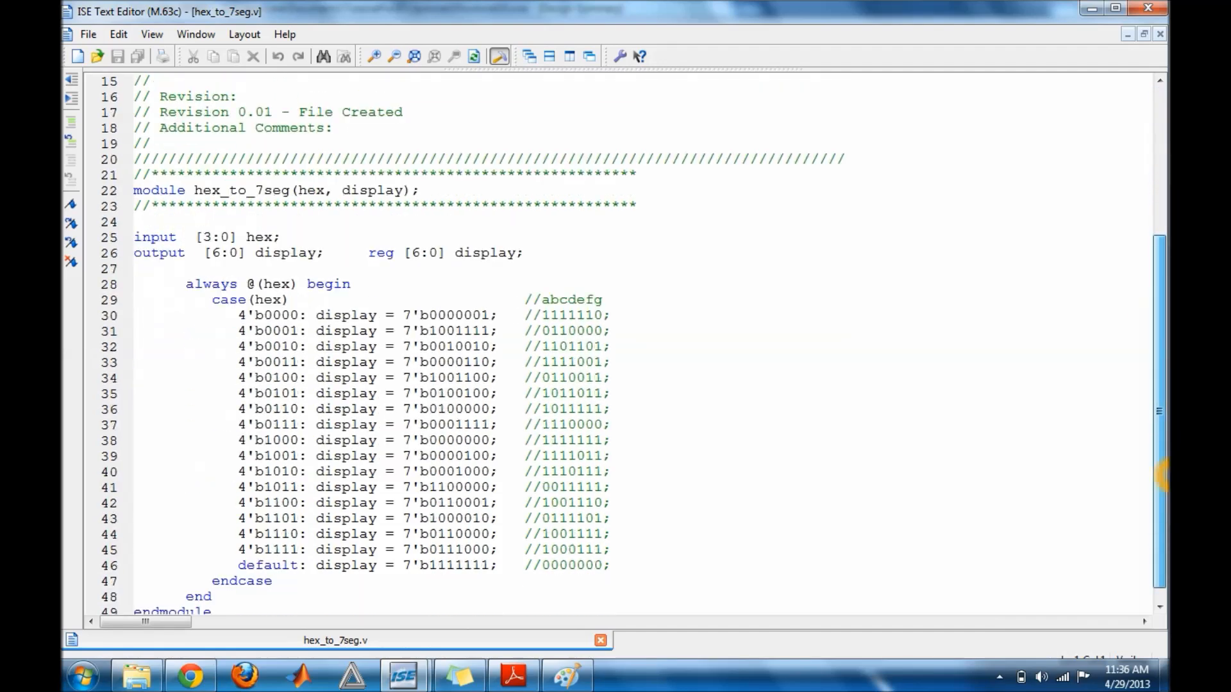
{"action": "scroll", "scroll_direction": "down", "scroll_amount": 3}
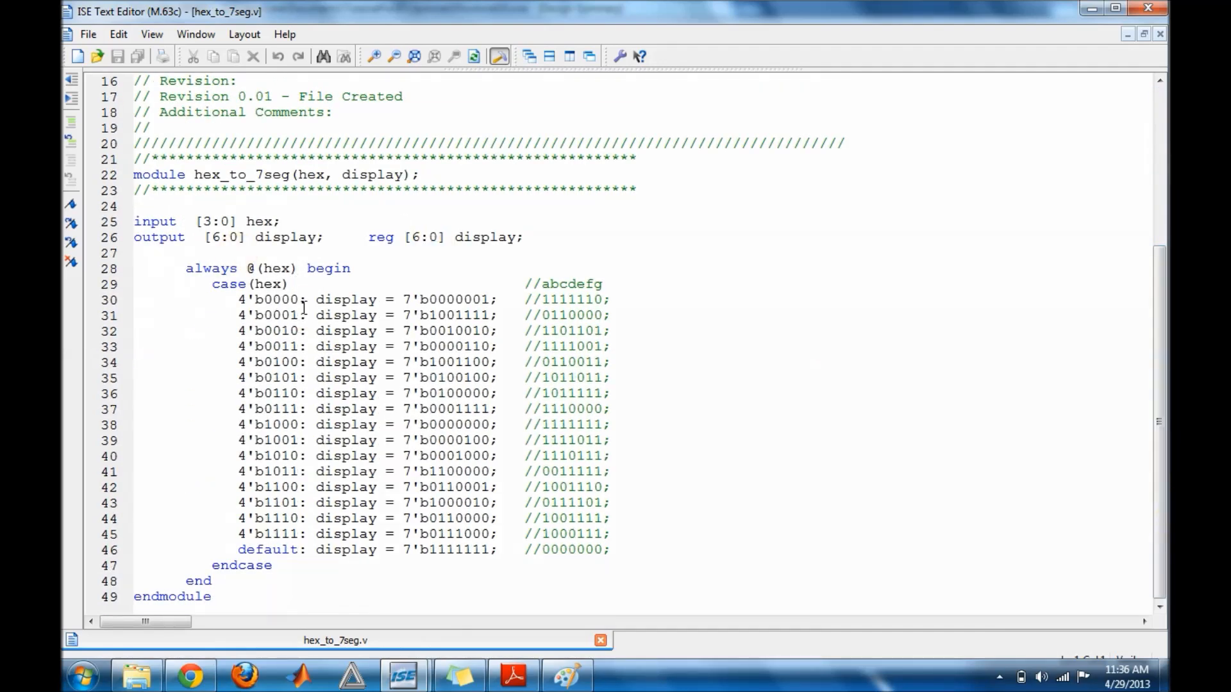
{"action": "mouse_move", "coordinate": [385, 316]}
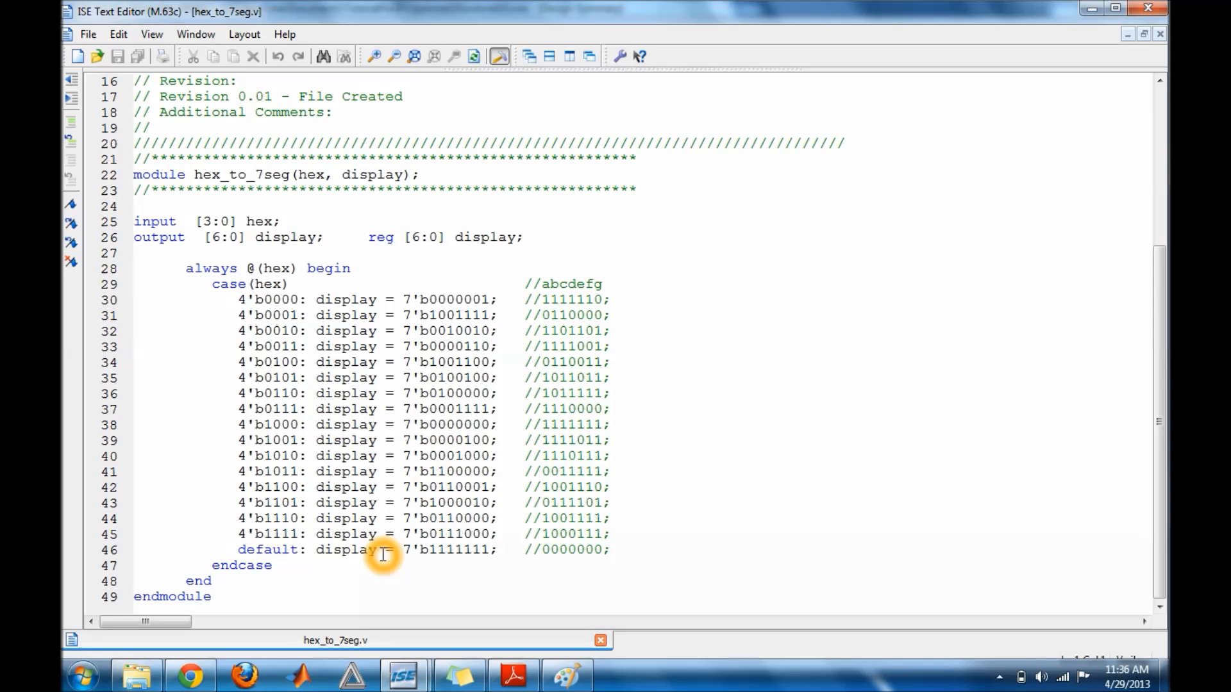
{"action": "mouse_move", "coordinate": [498, 562]}
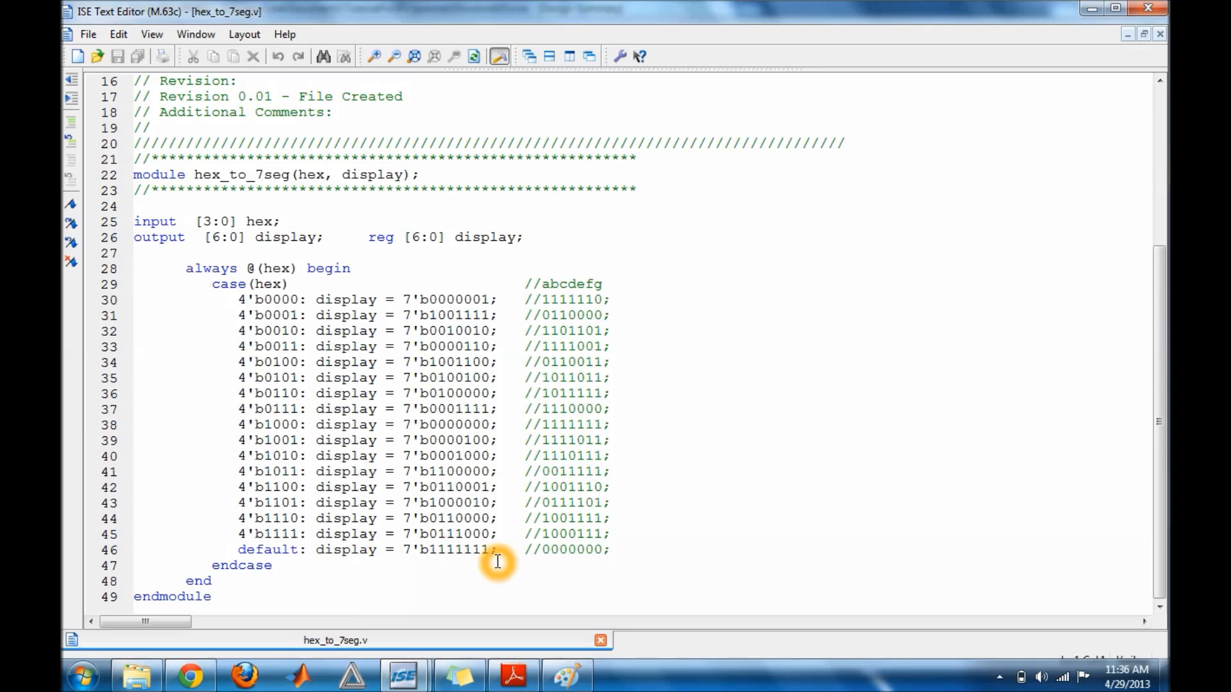
{"action": "mouse_move", "coordinate": [572, 283]}
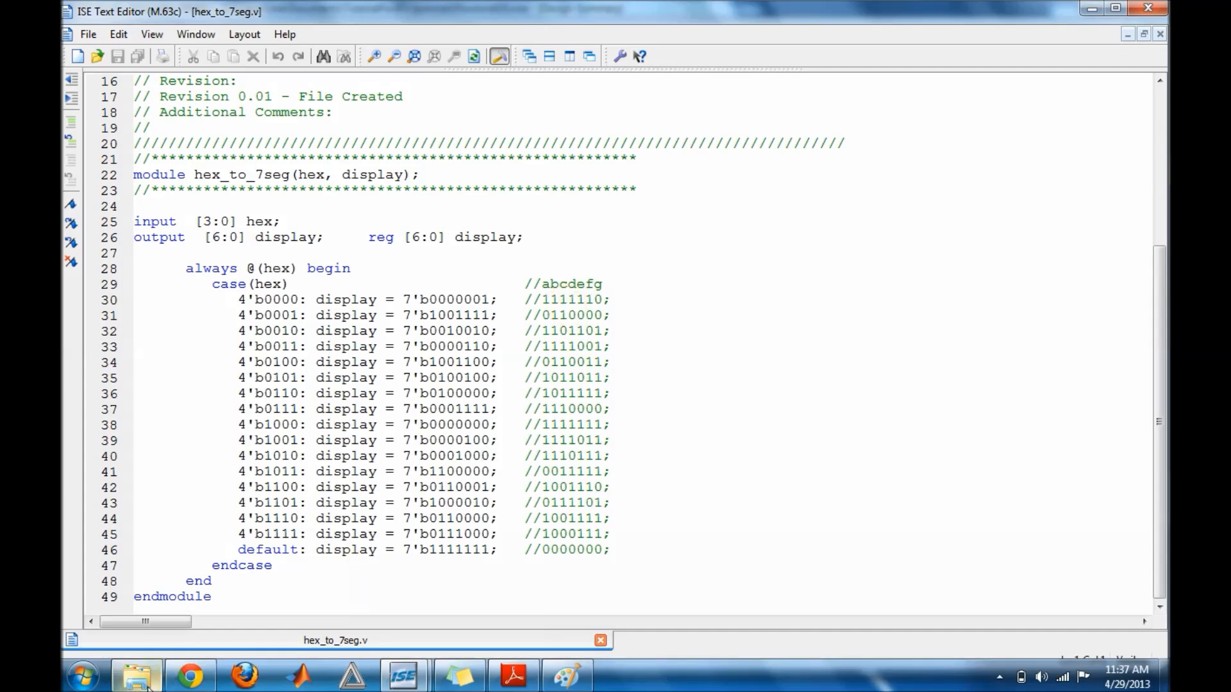
Step: Switch to Chrome showing the seven-segment digits 0-F gallery reference image
{"action": "left_click", "coordinate": [190, 676]}
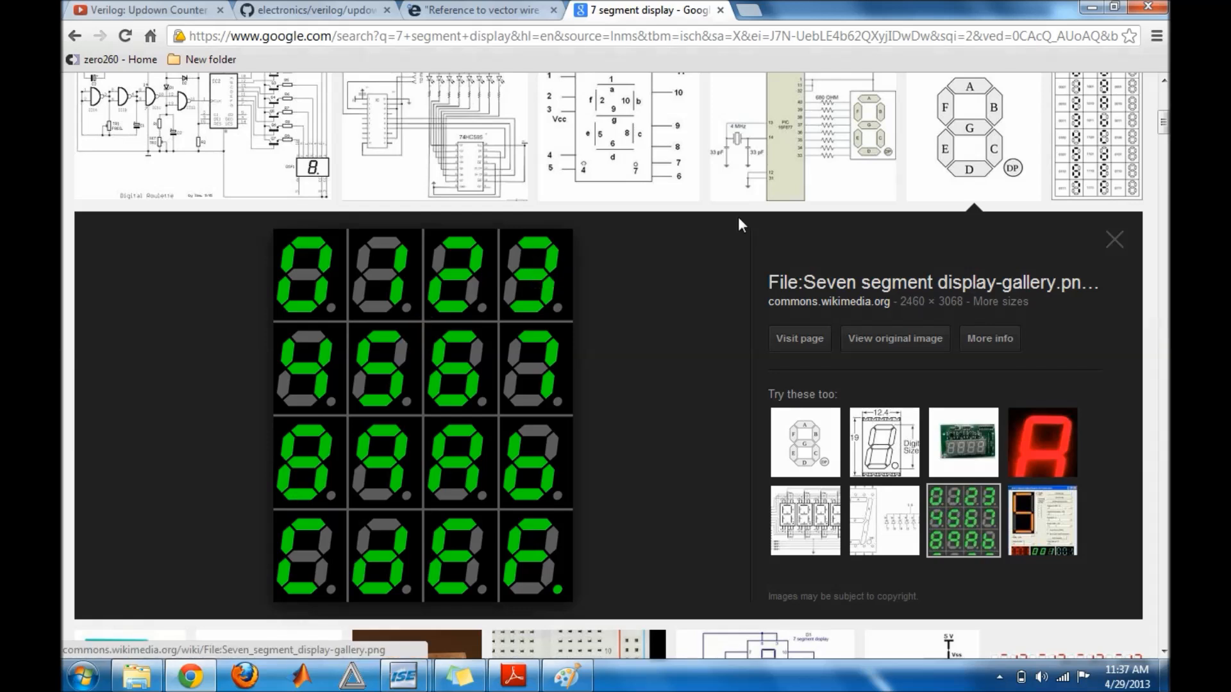
{"action": "mouse_move", "coordinate": [542, 314]}
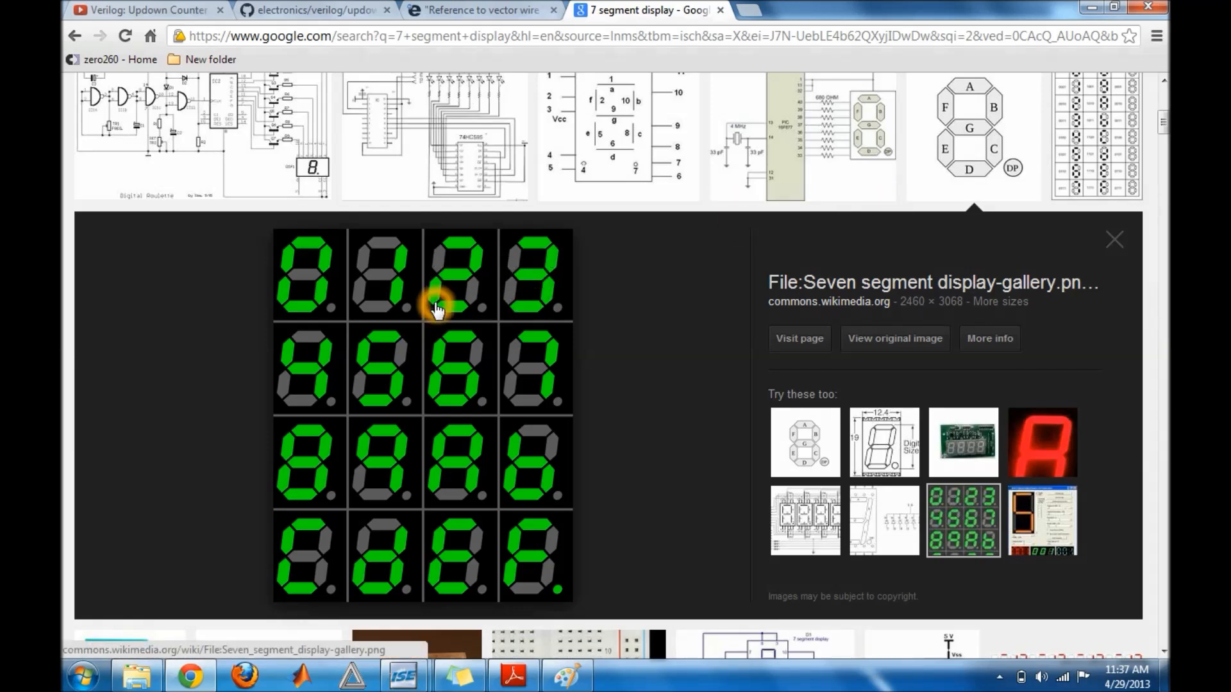
{"action": "mouse_move", "coordinate": [491, 428]}
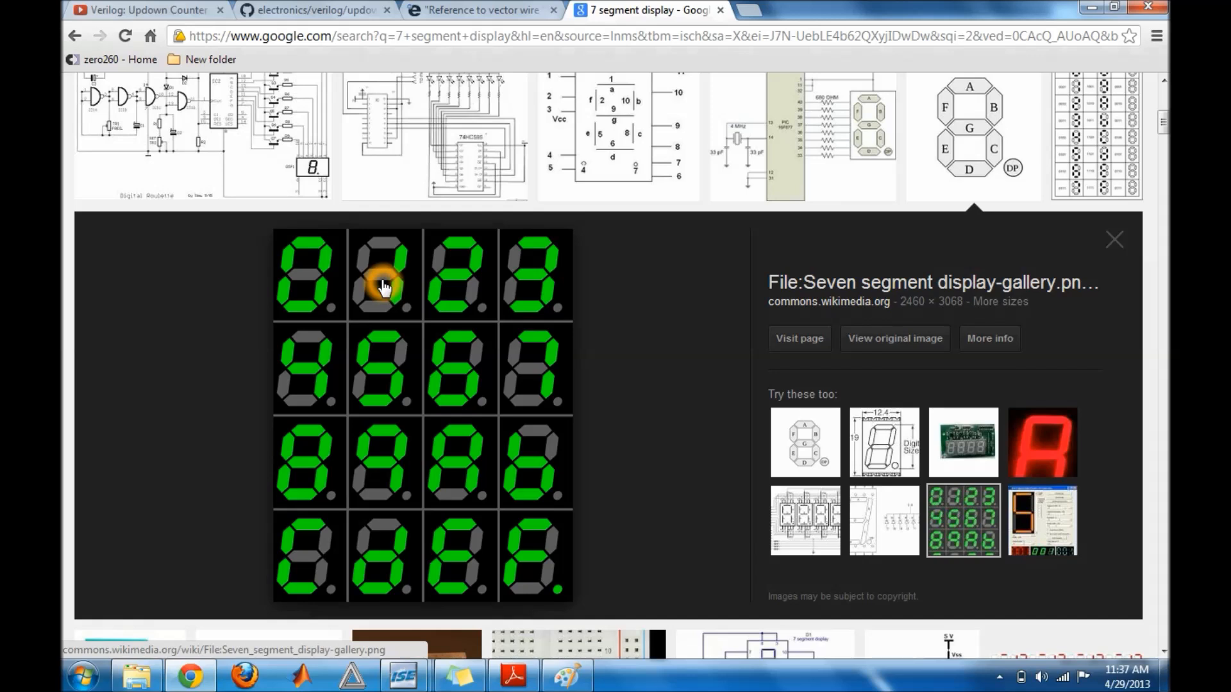
{"action": "mouse_move", "coordinate": [309, 255]}
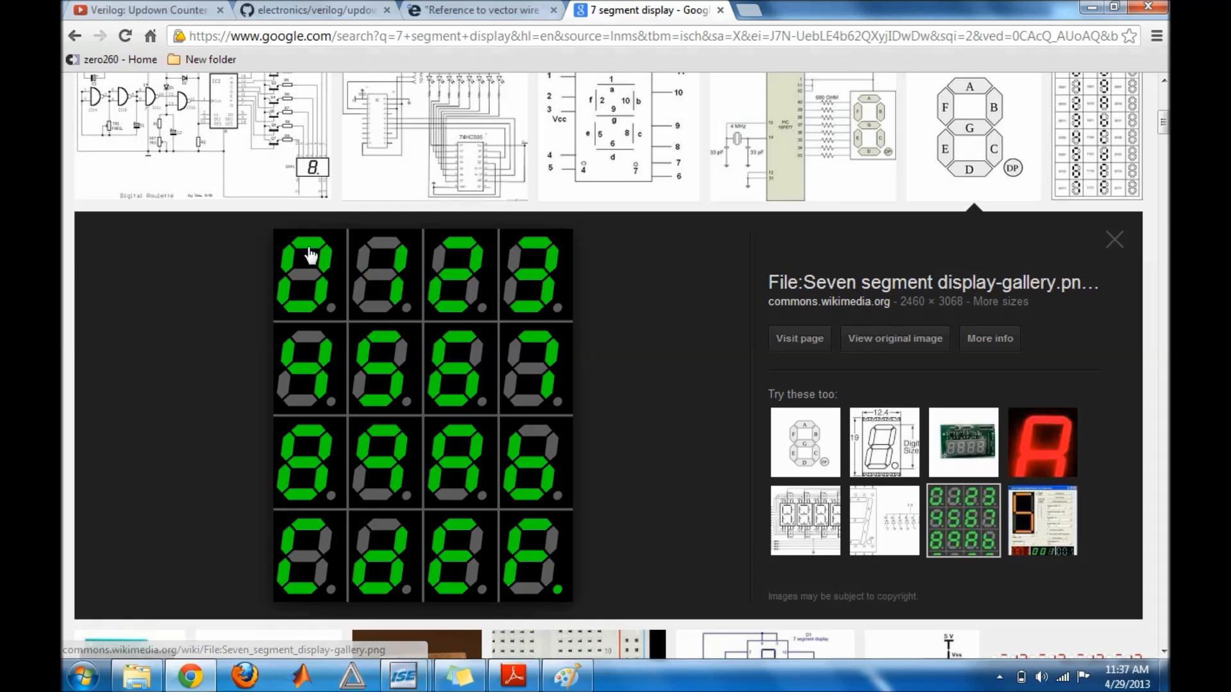
{"action": "mouse_move", "coordinate": [385, 370]}
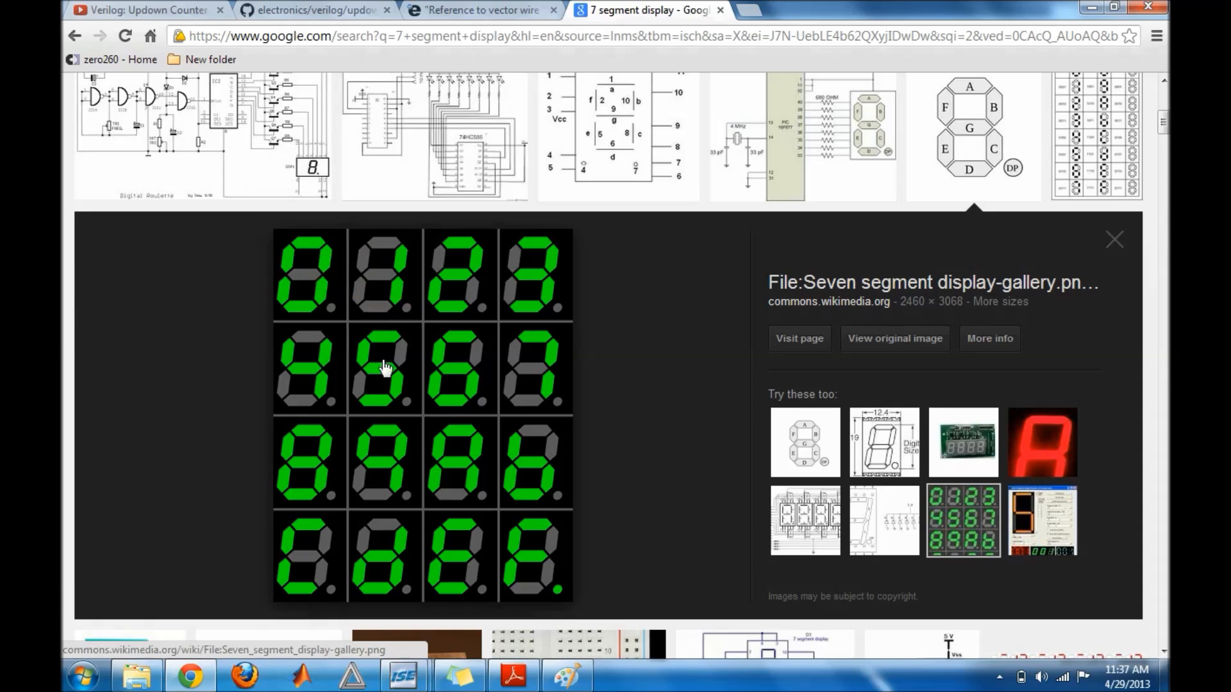
{"action": "mouse_move", "coordinate": [403, 673]}
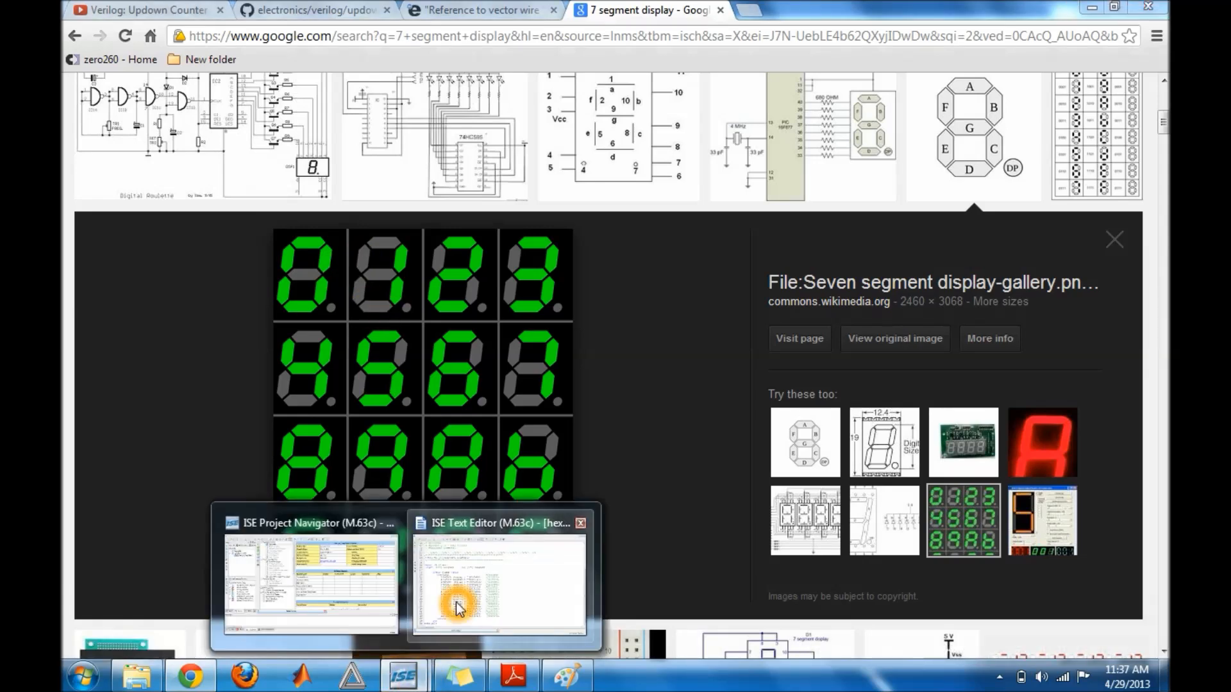
Step: Review hex_to_7seg_tb.v's initial block and select Simulate Behavioral Model under ISim
{"action": "left_click", "coordinate": [498, 576]}
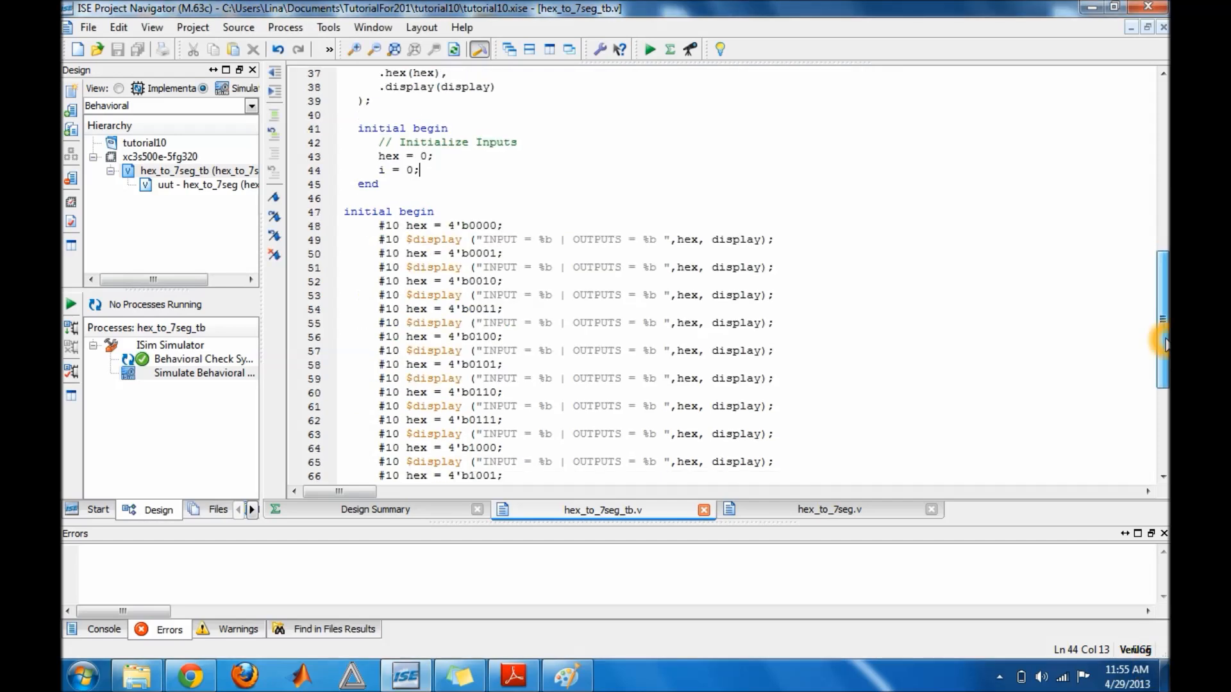
{"action": "scroll", "scroll_direction": "down", "scroll_amount": 3}
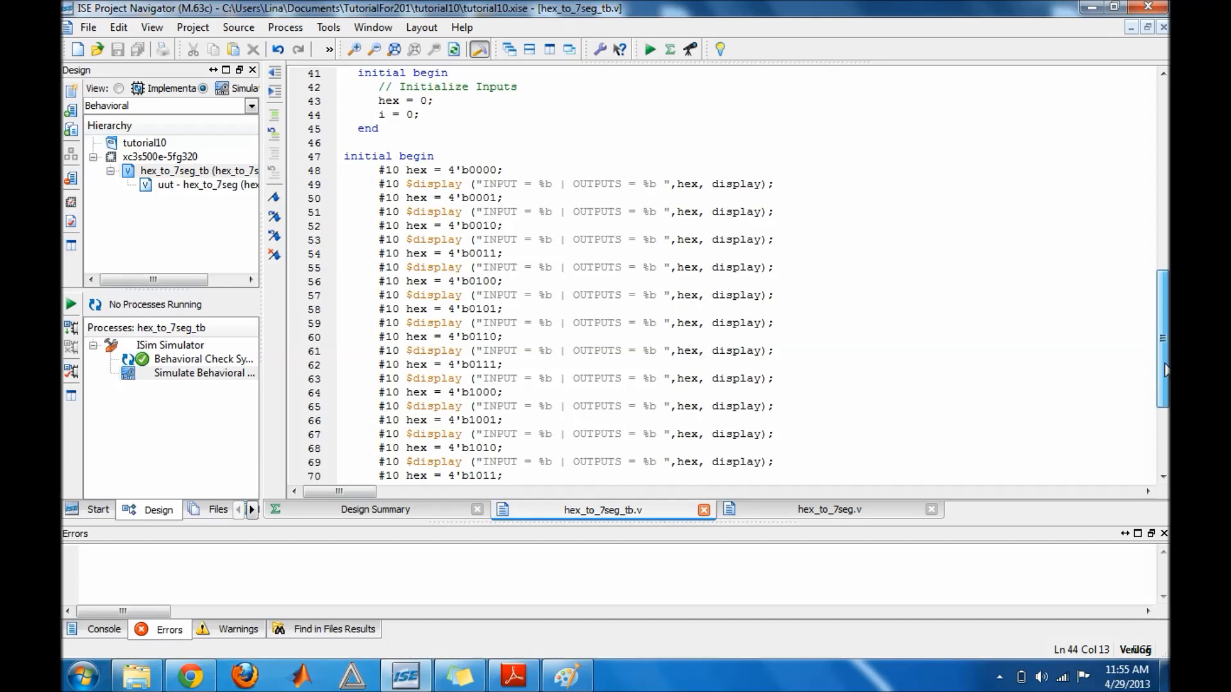
{"action": "scroll", "scroll_direction": "down", "scroll_amount": 3}
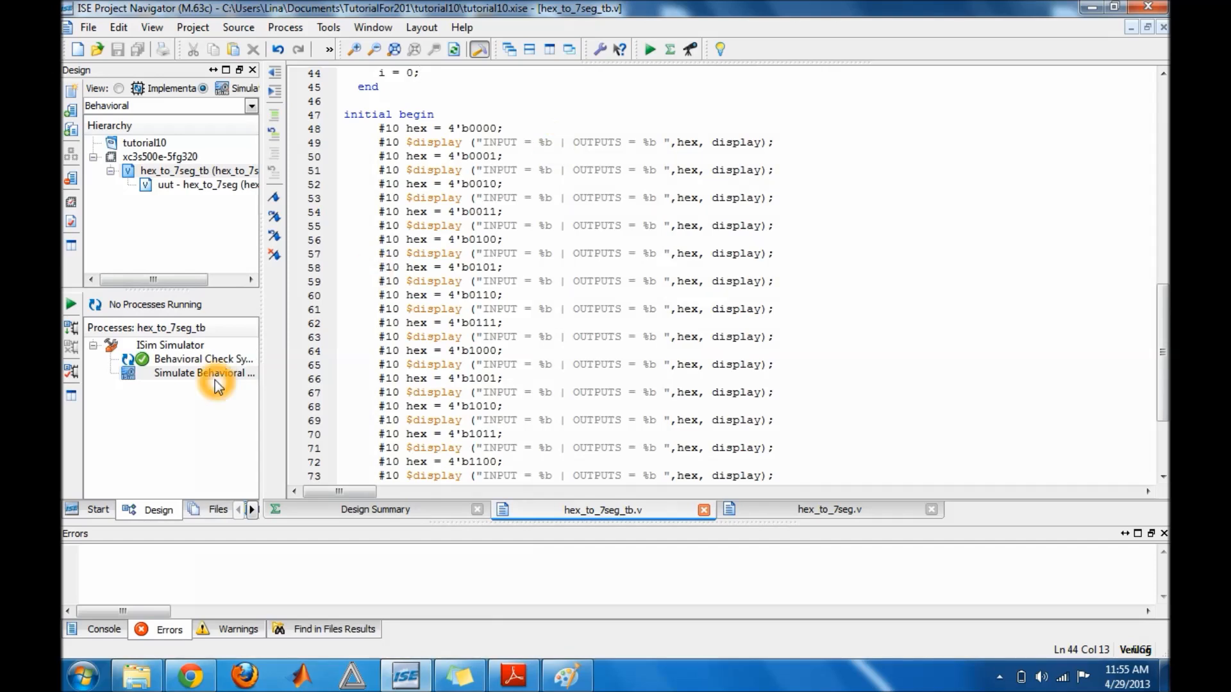
{"action": "left_click", "coordinate": [205, 373]}
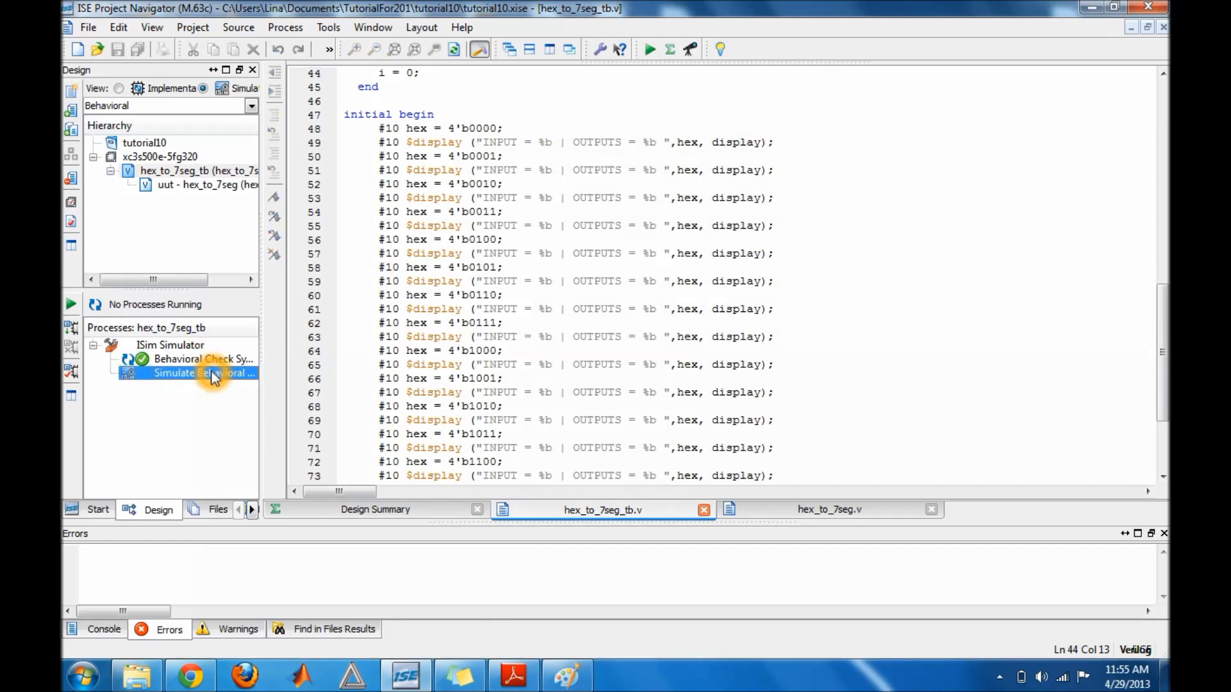
Step: Launch ISim so the console lists INPUT | OUTPUTS for hex 0000 through 1111
{"action": "double_click", "coordinate": [208, 373]}
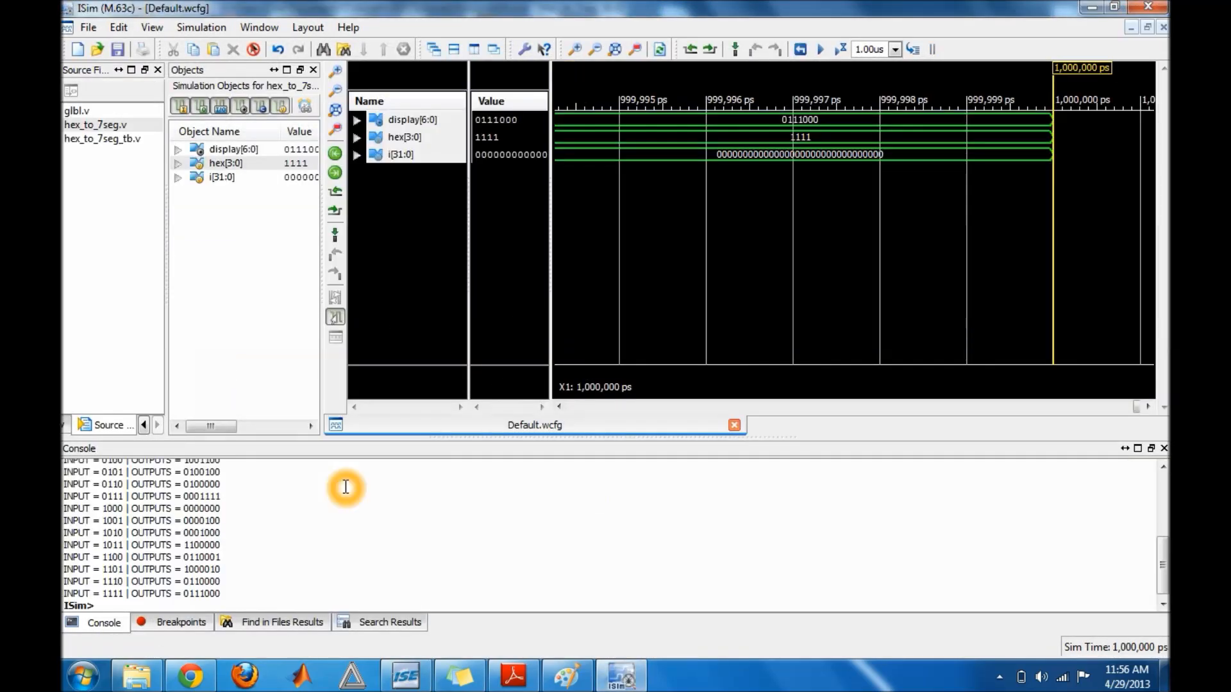
{"action": "mouse_move", "coordinate": [1072, 536]}
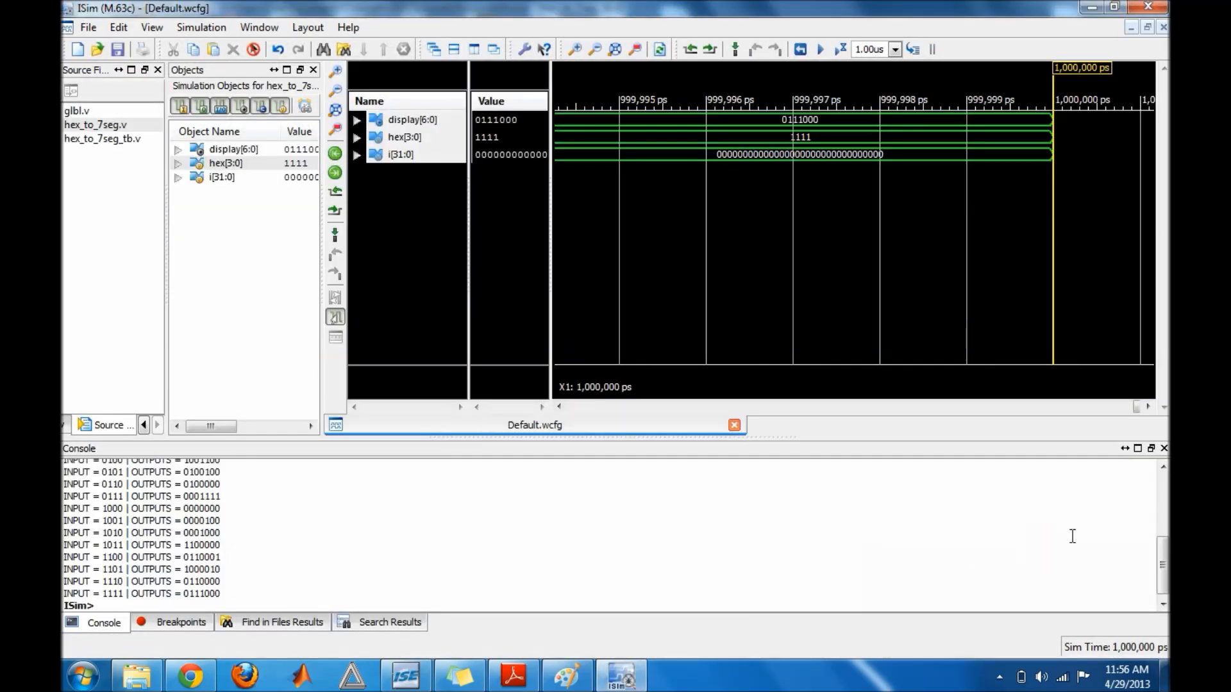